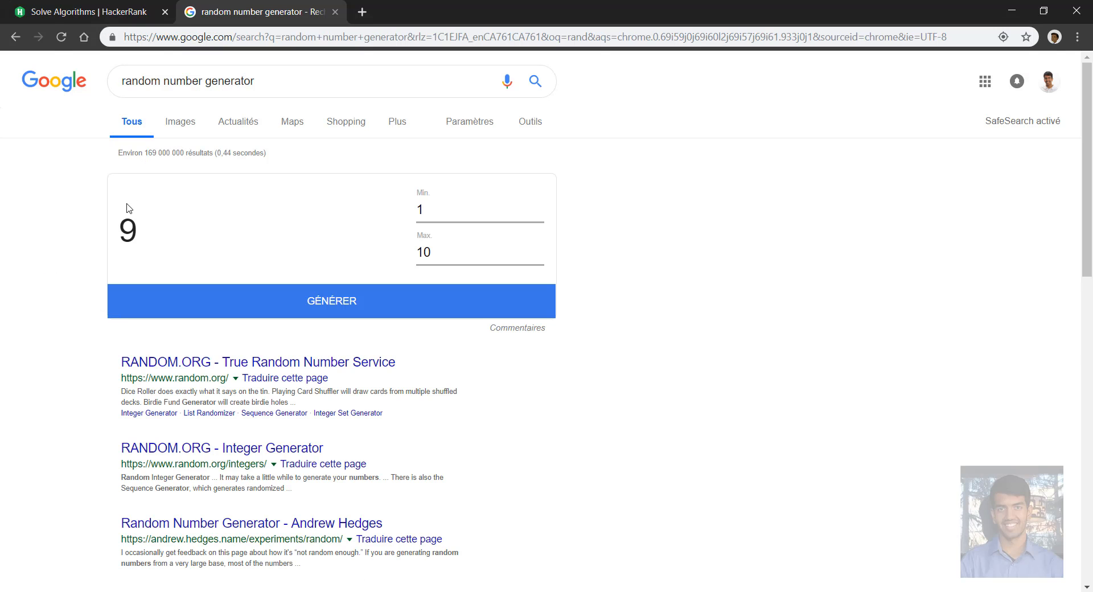
Return to the HackerRank algorithms list and scroll until Grading Students is visible.
click(83, 12)
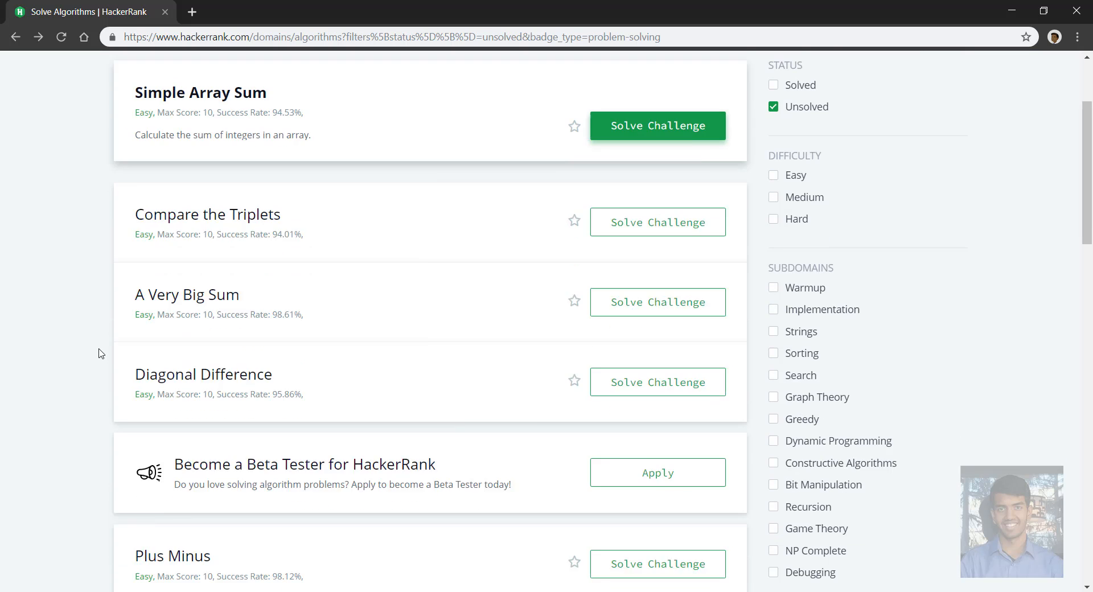
scroll(down, 3)
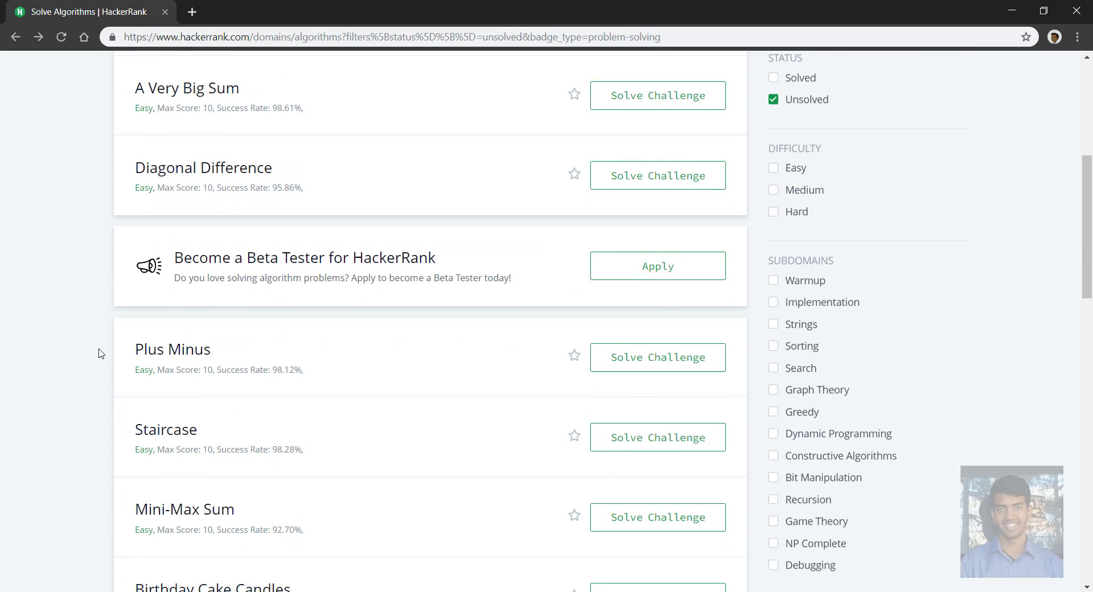
scroll(down, 3)
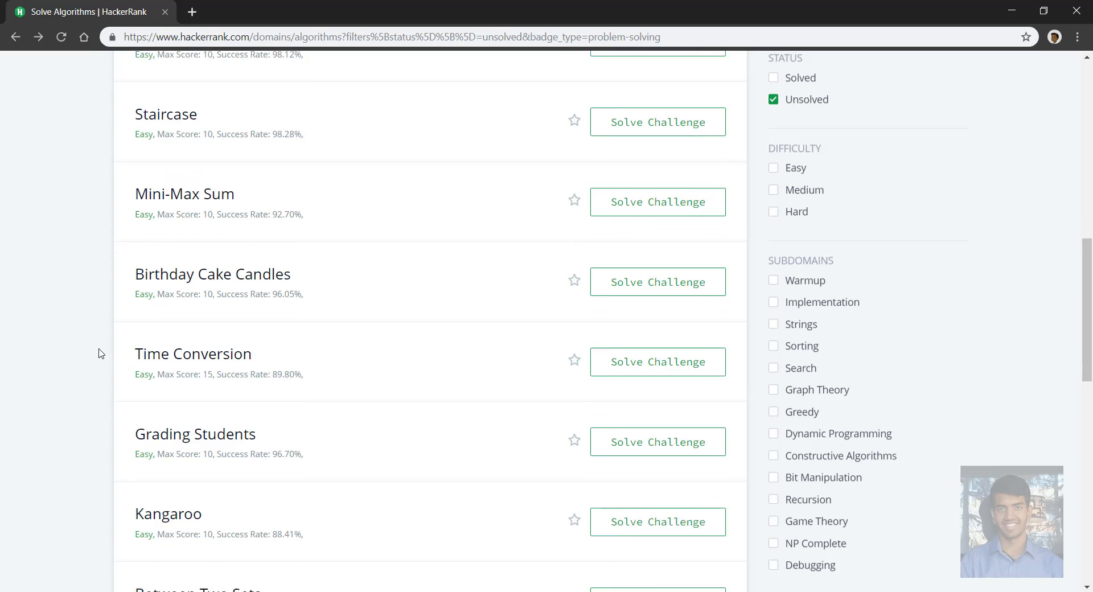
scroll(down, 3)
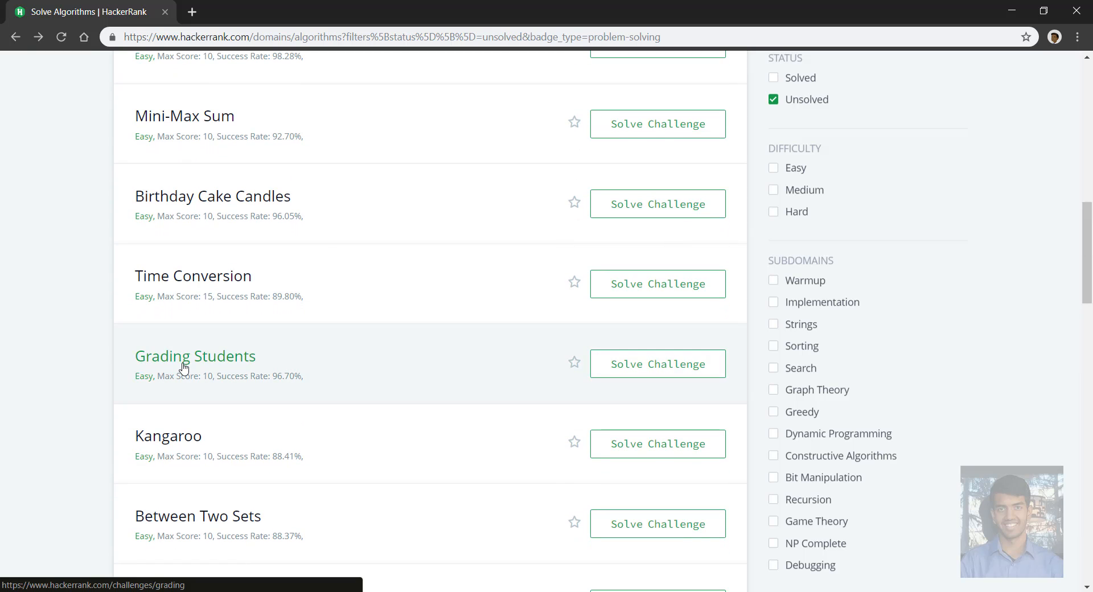
Enter the Grading Students challenge and skim its rounding problem statement back to the top.
click(195, 357)
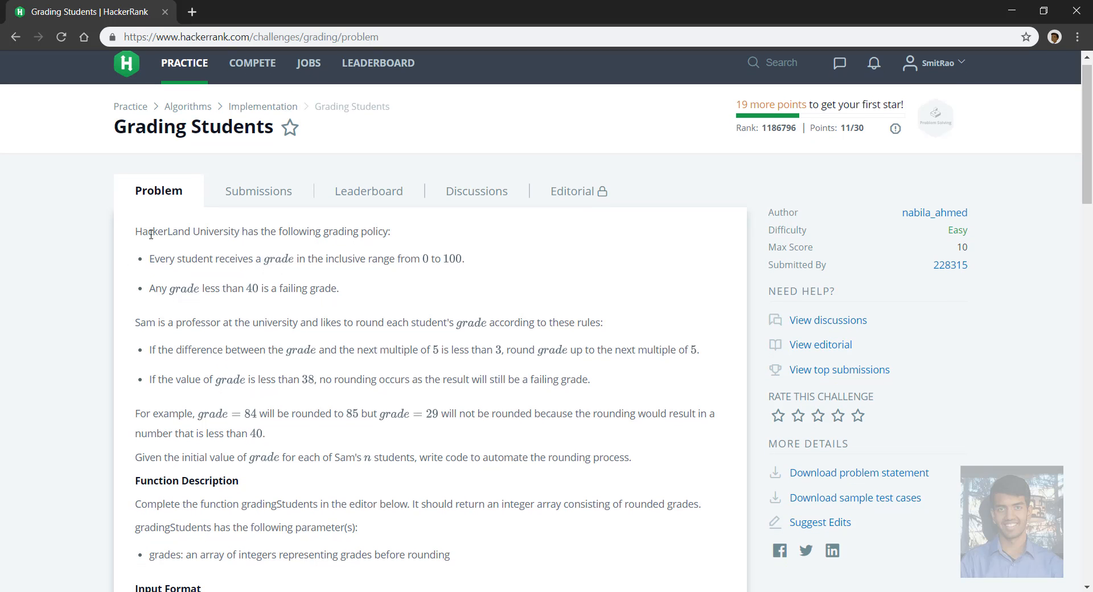
scroll(down, 3)
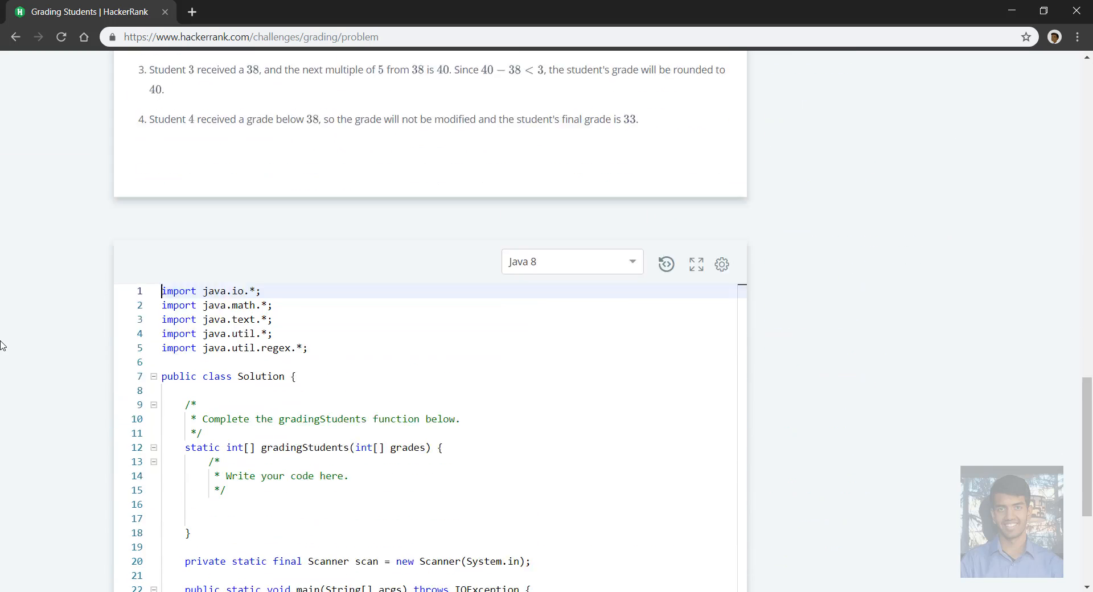
scroll(up, 3)
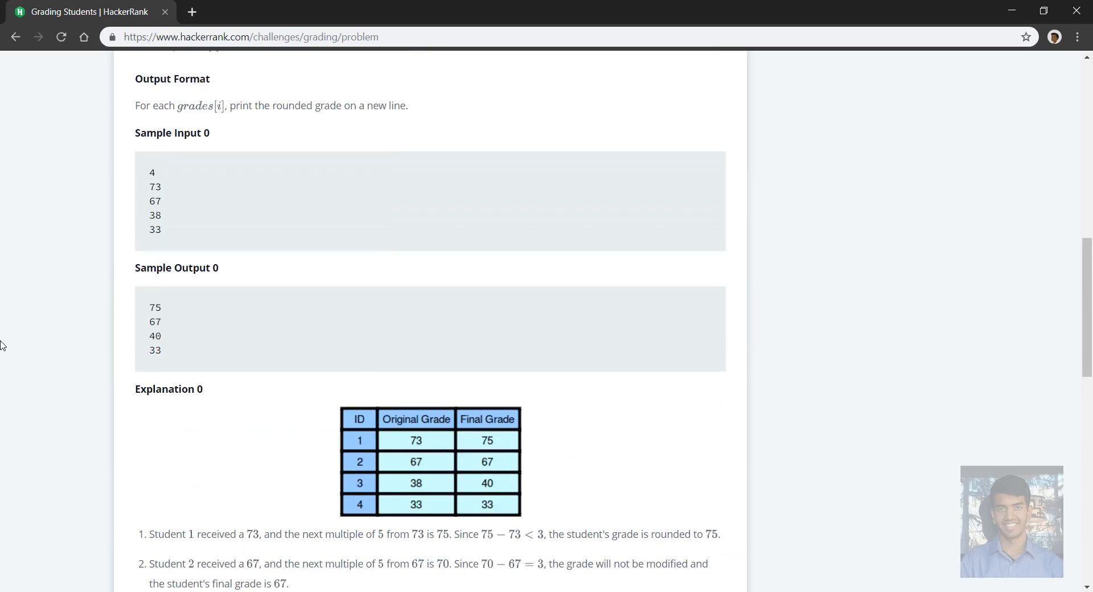
scroll(up, 3)
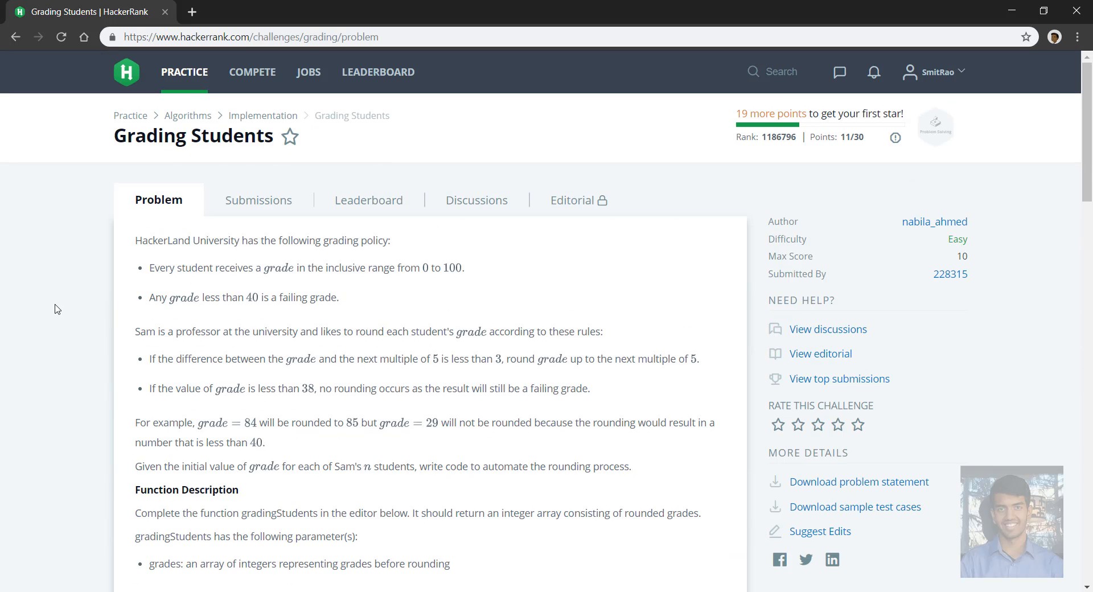
mouse_move(172, 252)
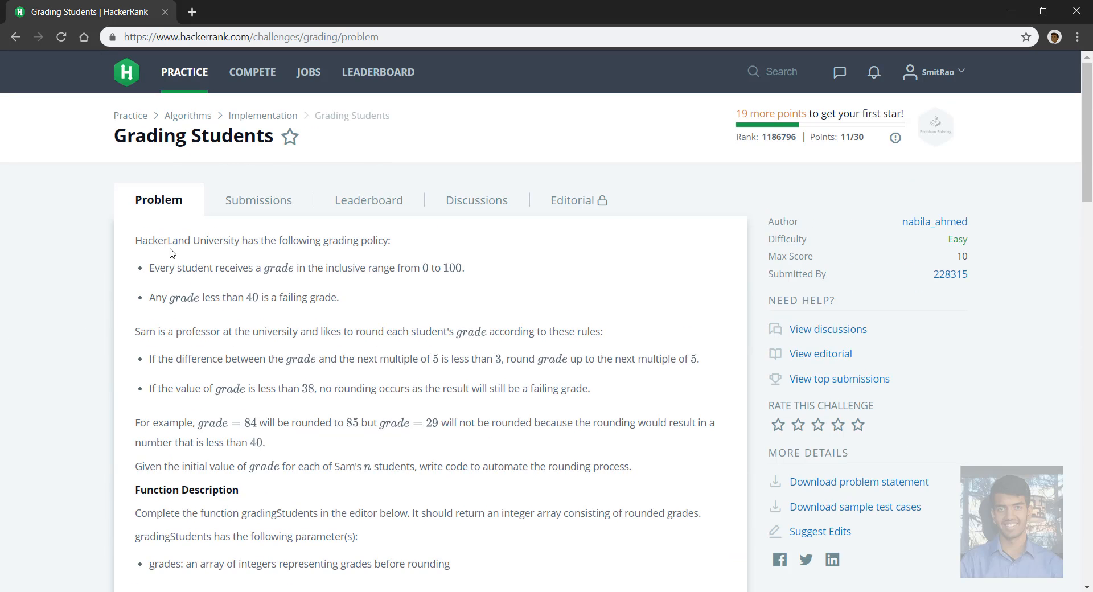
mouse_move(263, 263)
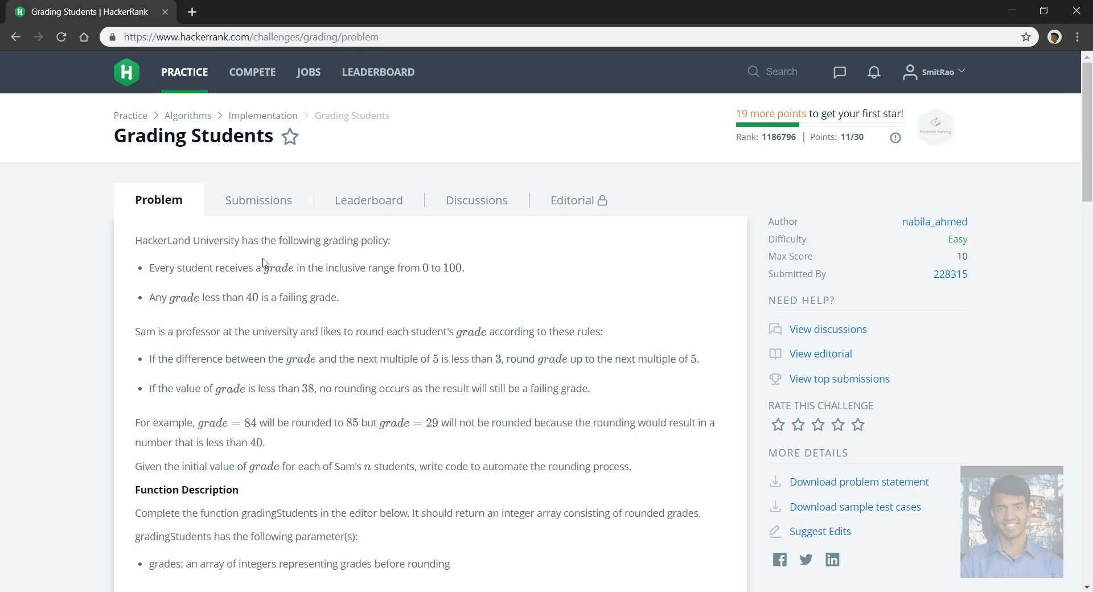
mouse_move(315, 273)
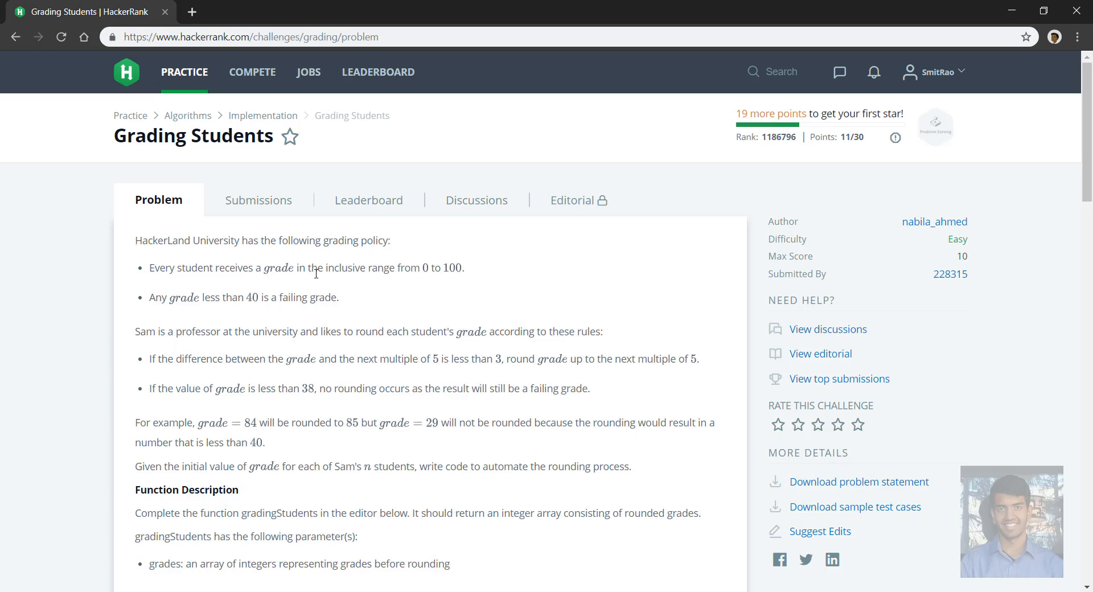
mouse_move(425, 280)
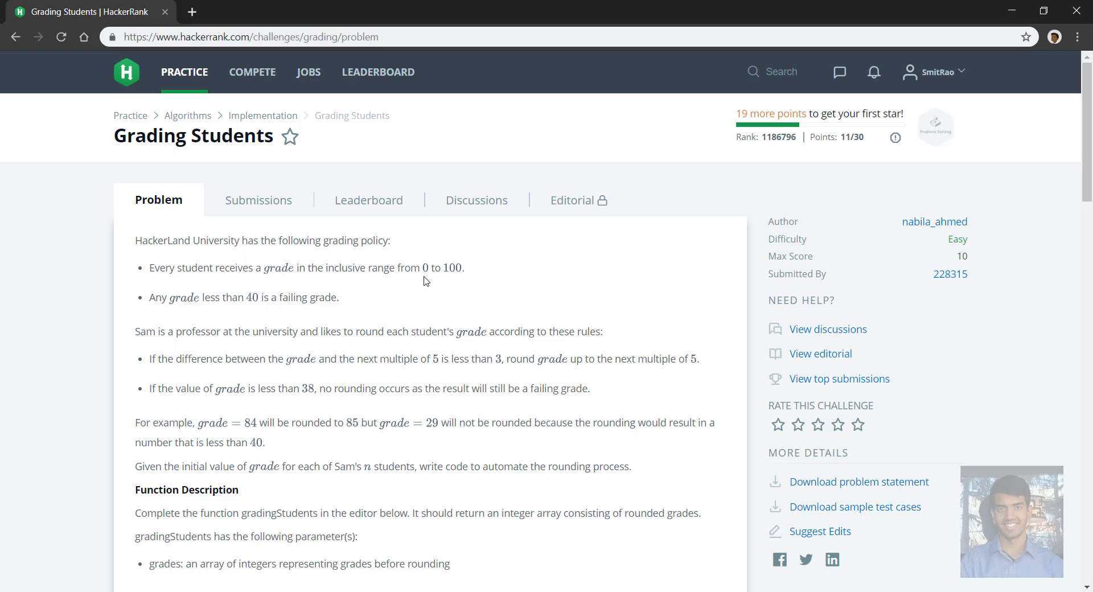
mouse_move(358, 296)
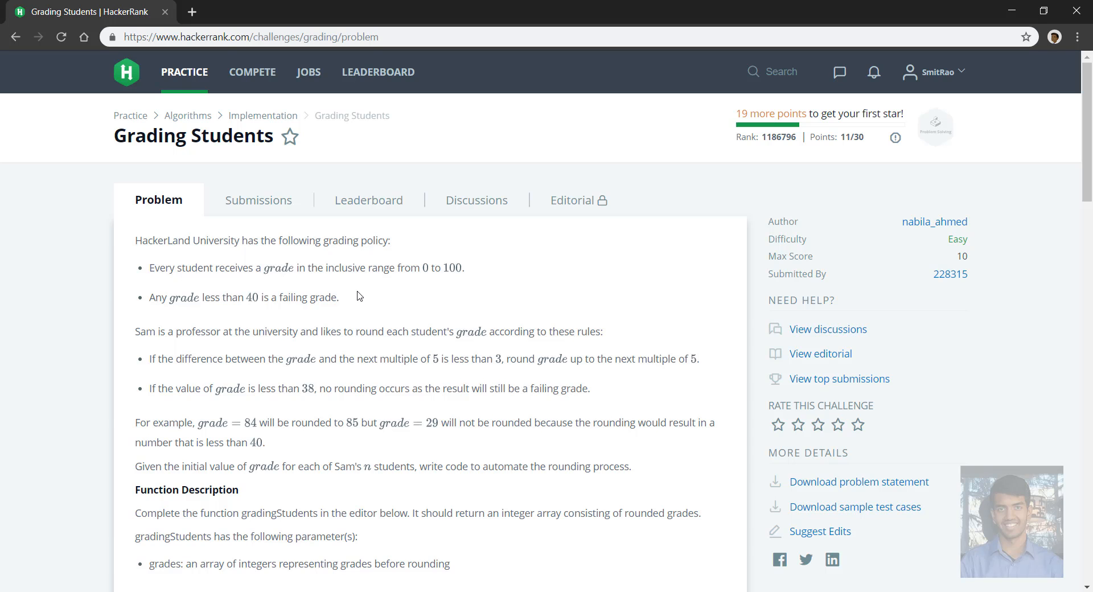
Read down through the function description, Input Format and Constraints to the sample input.
scroll(down, 3)
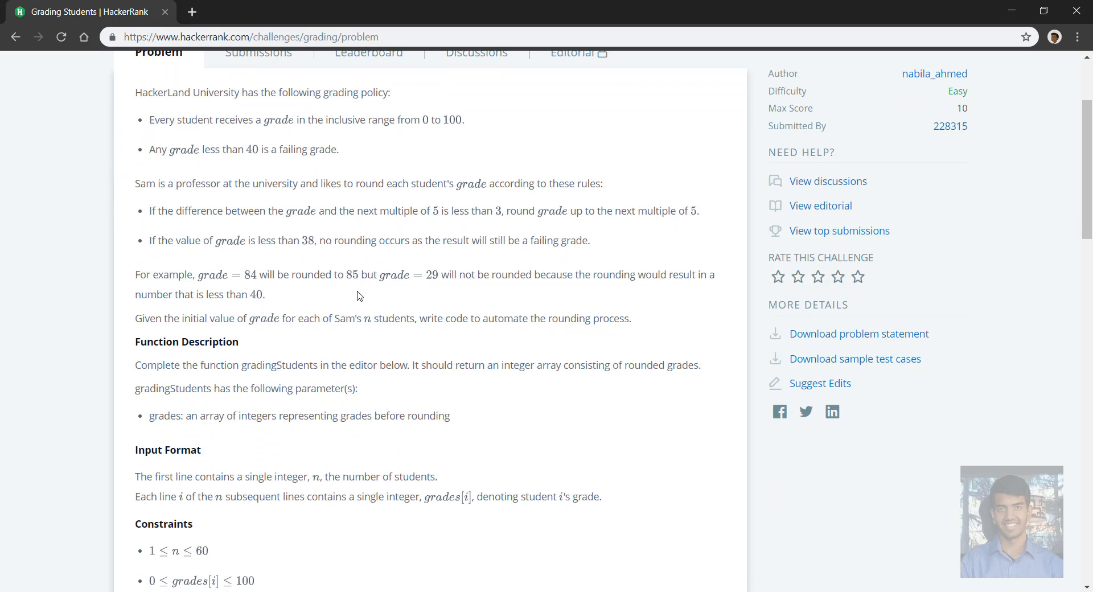
scroll(down, 3)
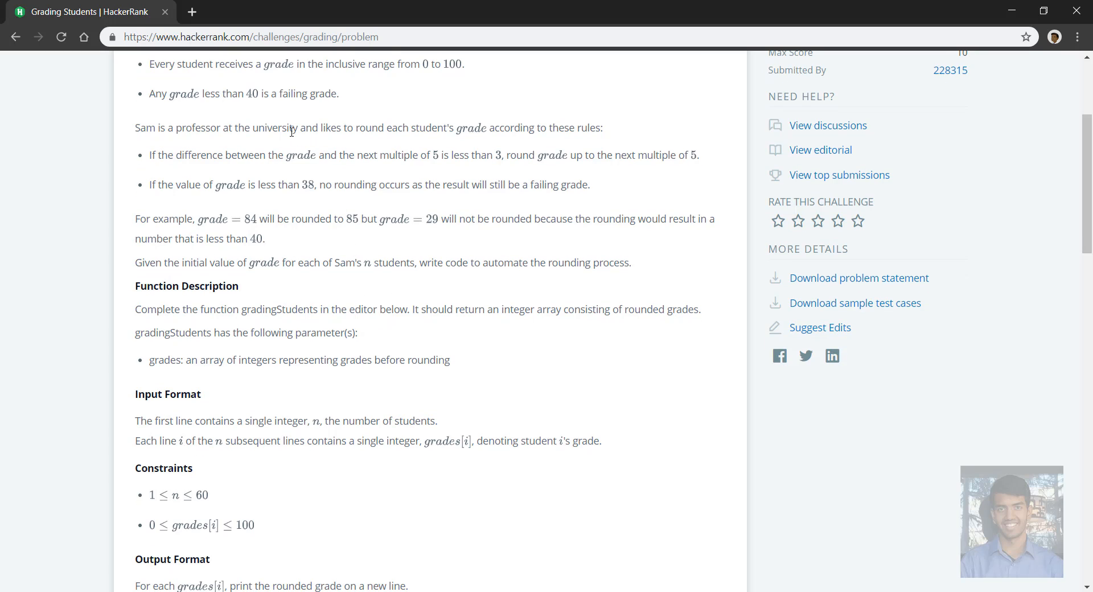
mouse_move(408, 140)
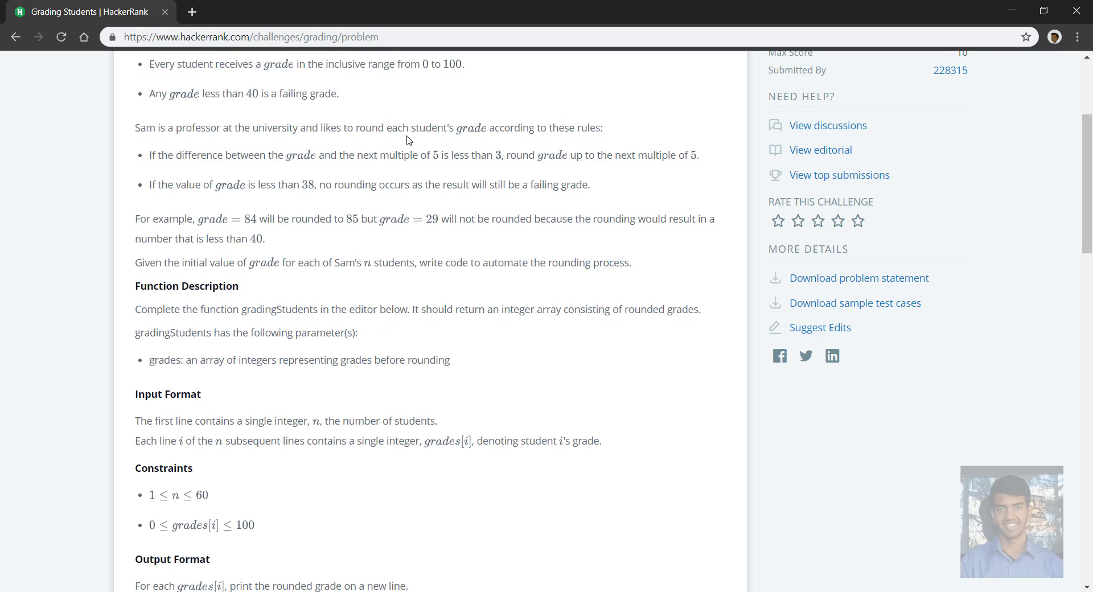
mouse_move(499, 145)
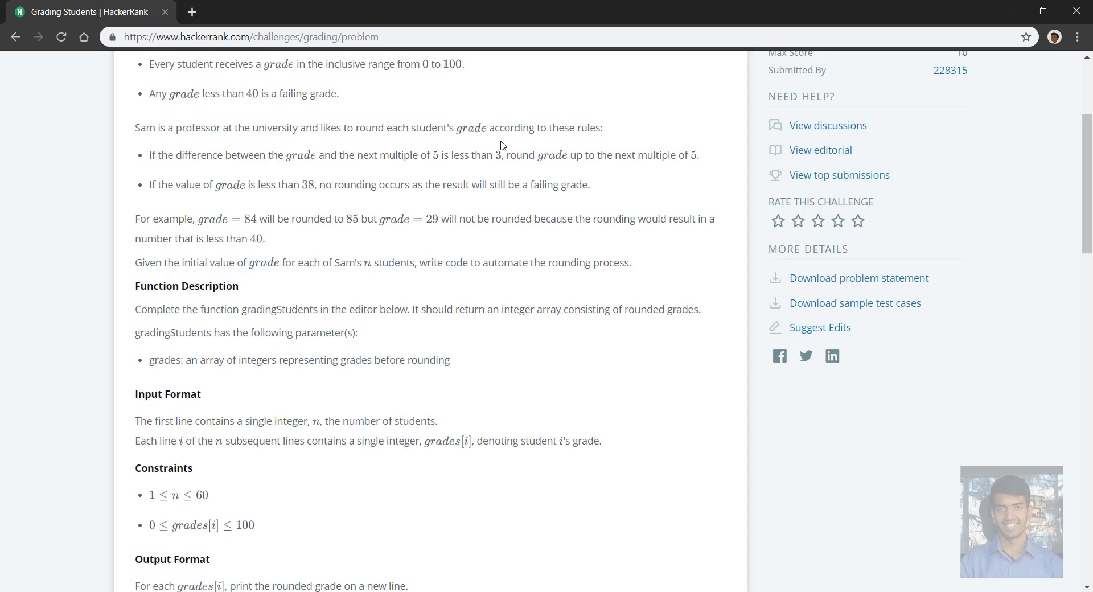
mouse_move(371, 144)
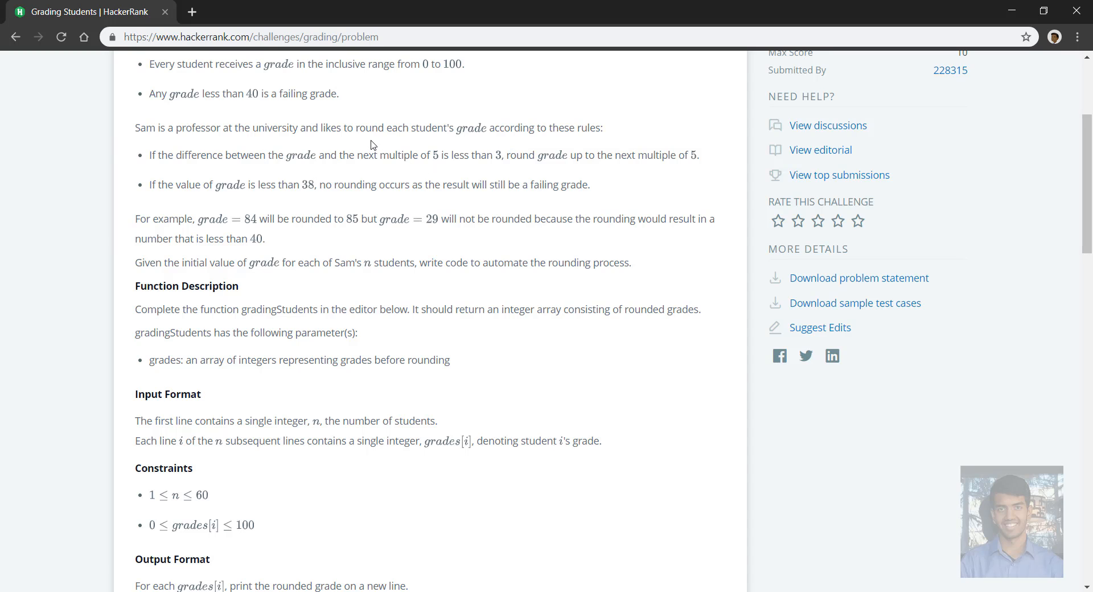
mouse_move(445, 153)
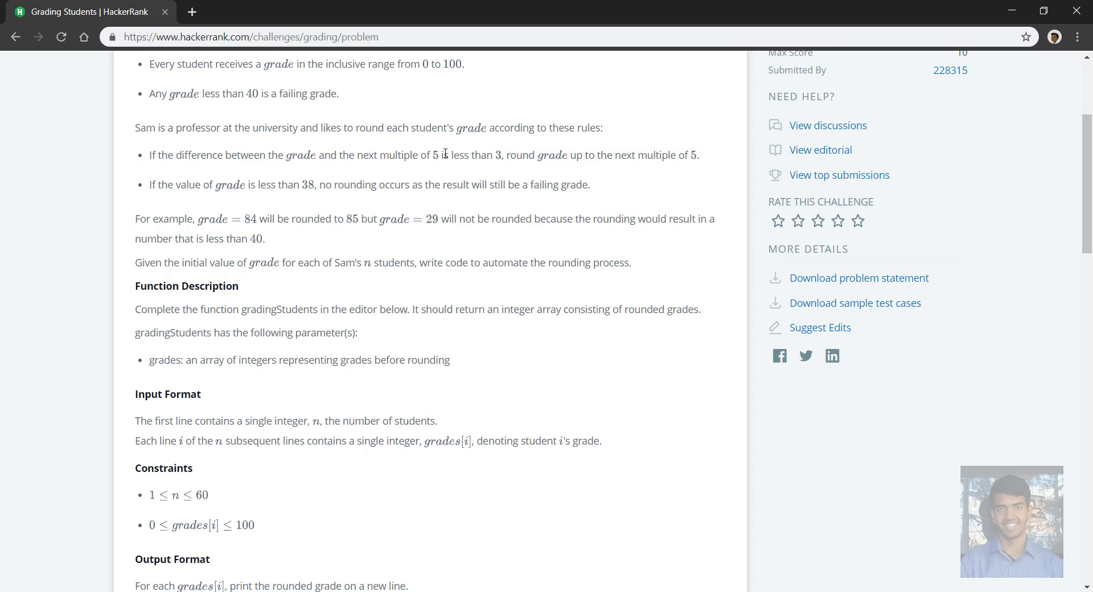
mouse_move(508, 169)
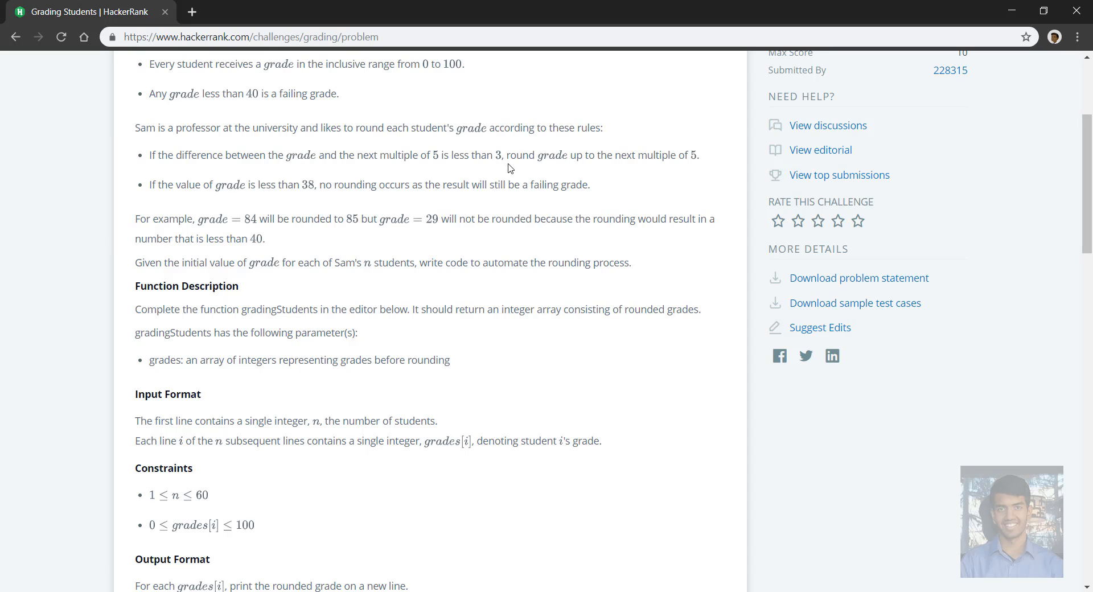
mouse_move(610, 173)
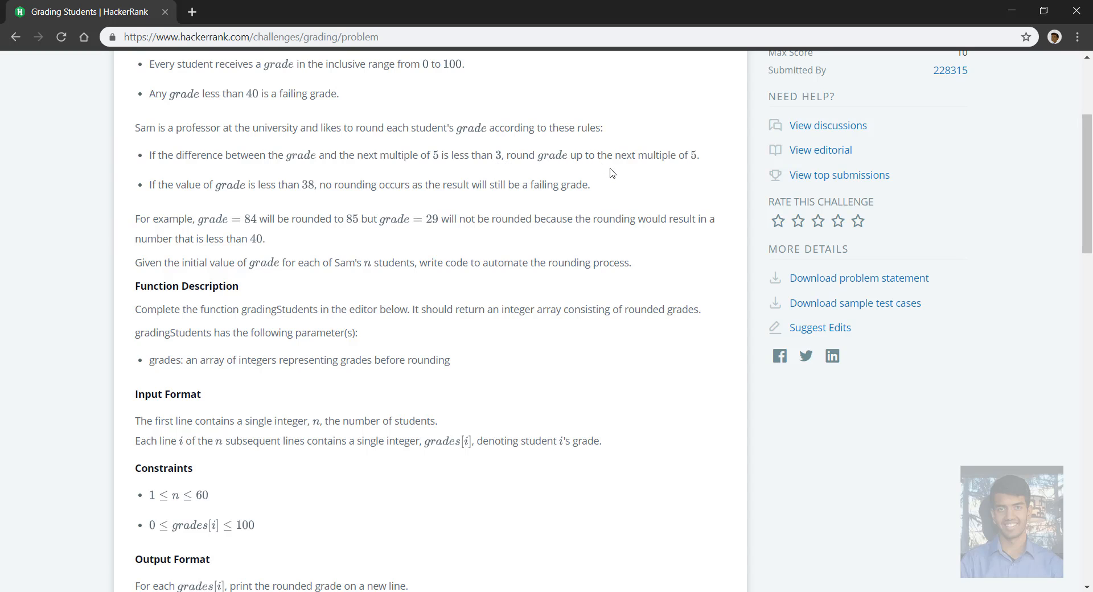
mouse_move(301, 189)
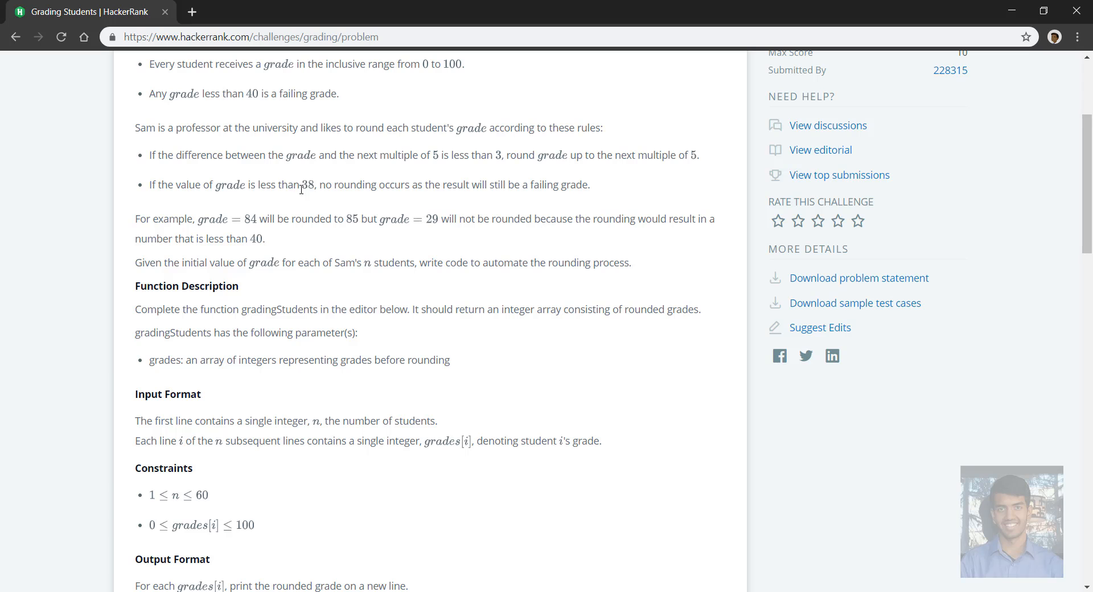
mouse_move(380, 201)
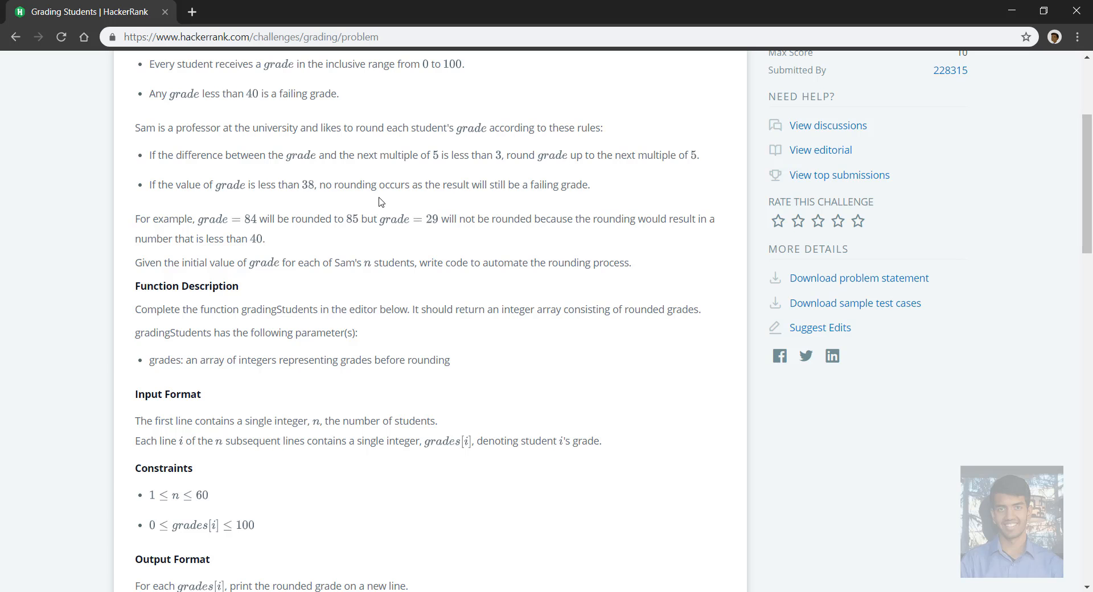
scroll(up, 3)
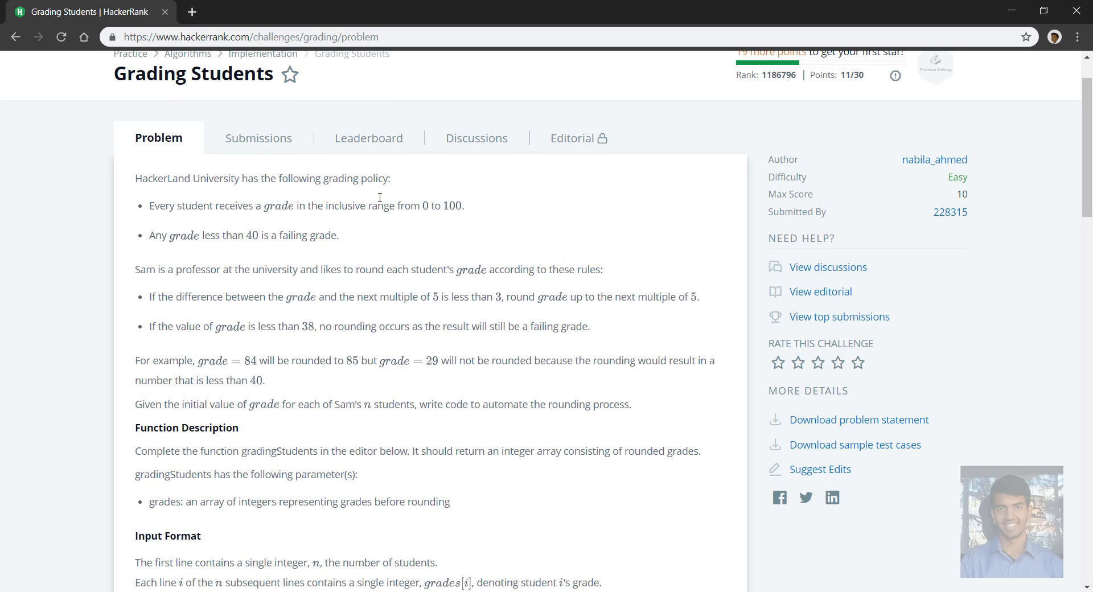
mouse_move(352, 259)
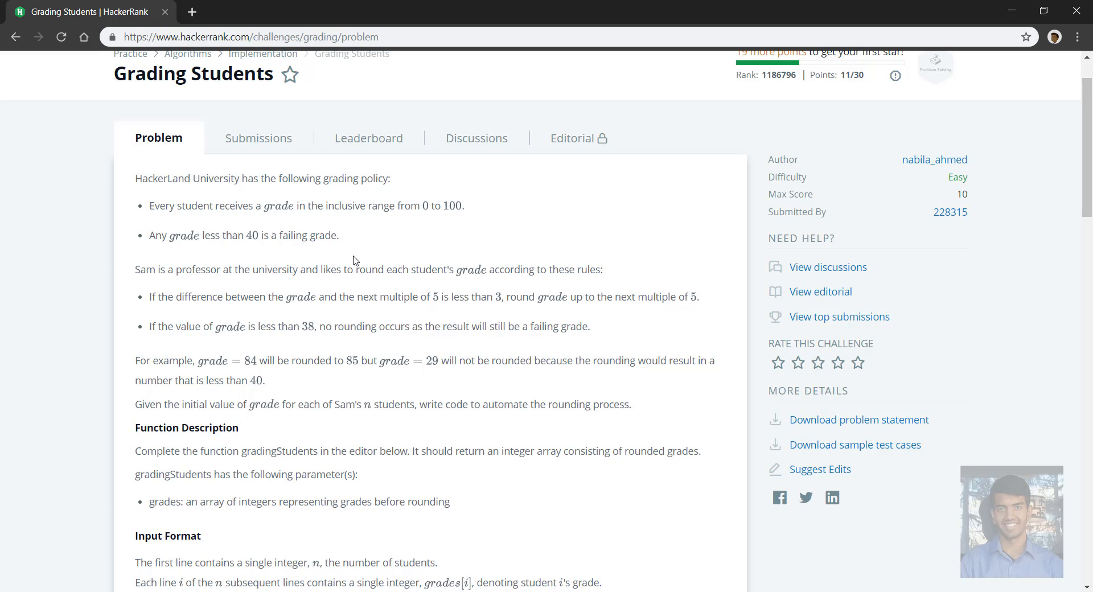
scroll(down, 3)
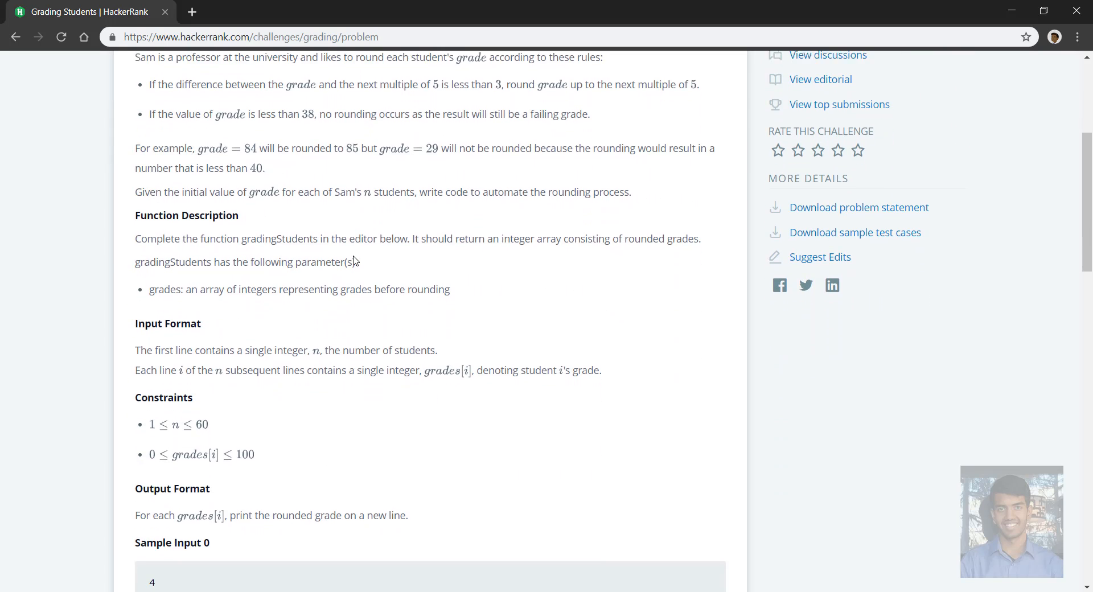
scroll(down, 3)
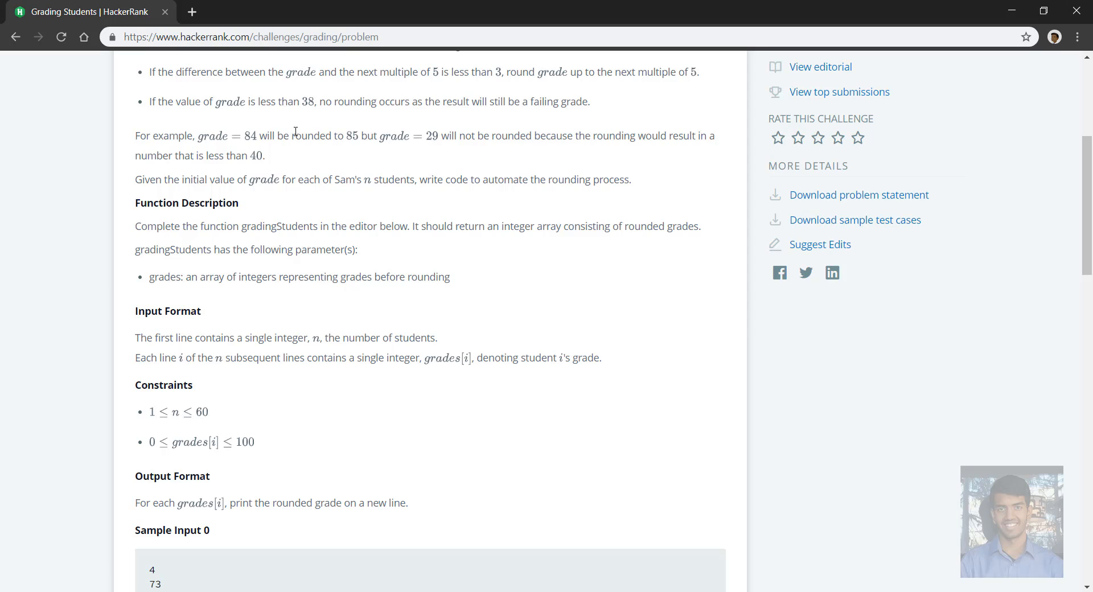
mouse_move(297, 104)
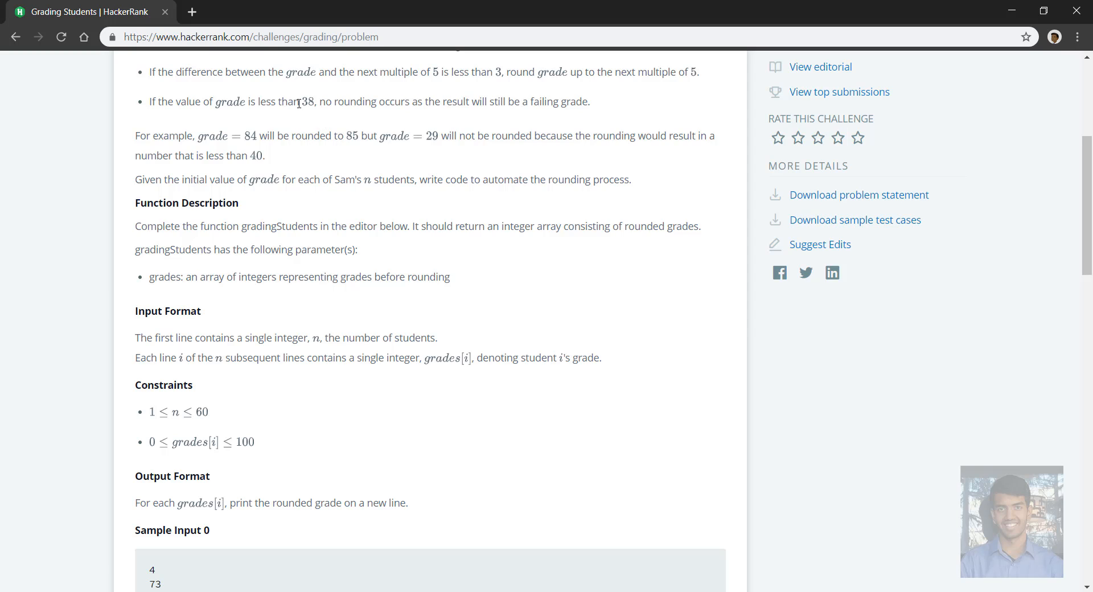
mouse_move(321, 123)
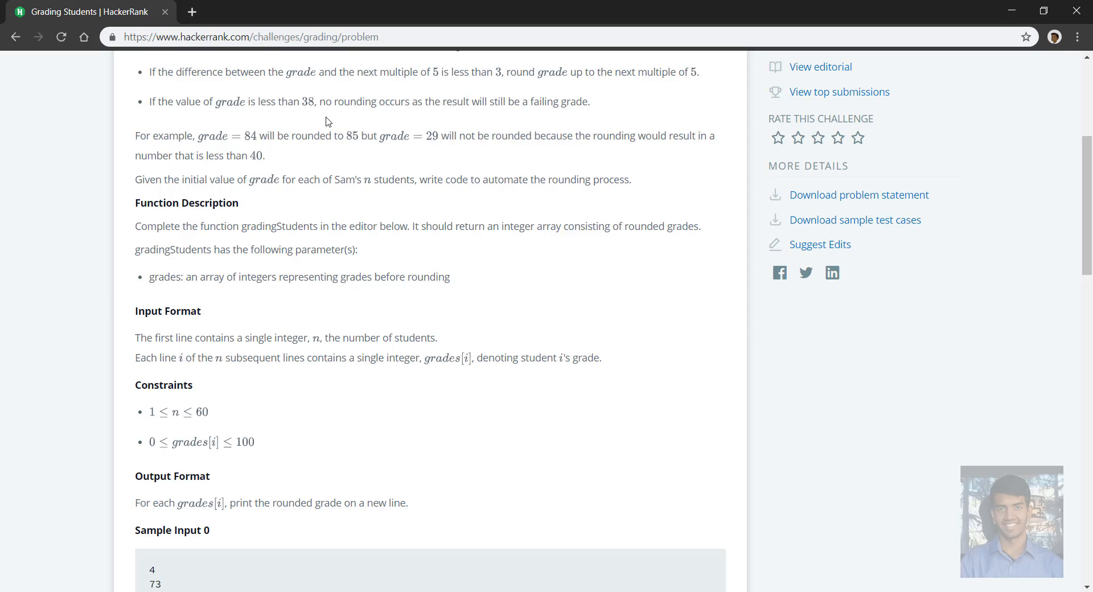
mouse_move(317, 124)
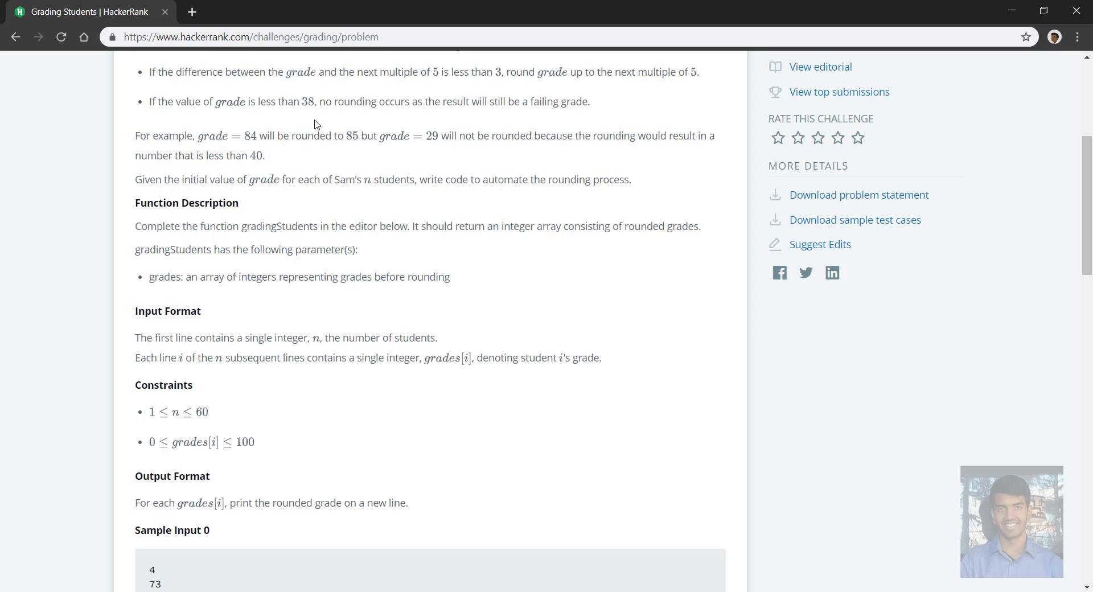
mouse_move(296, 107)
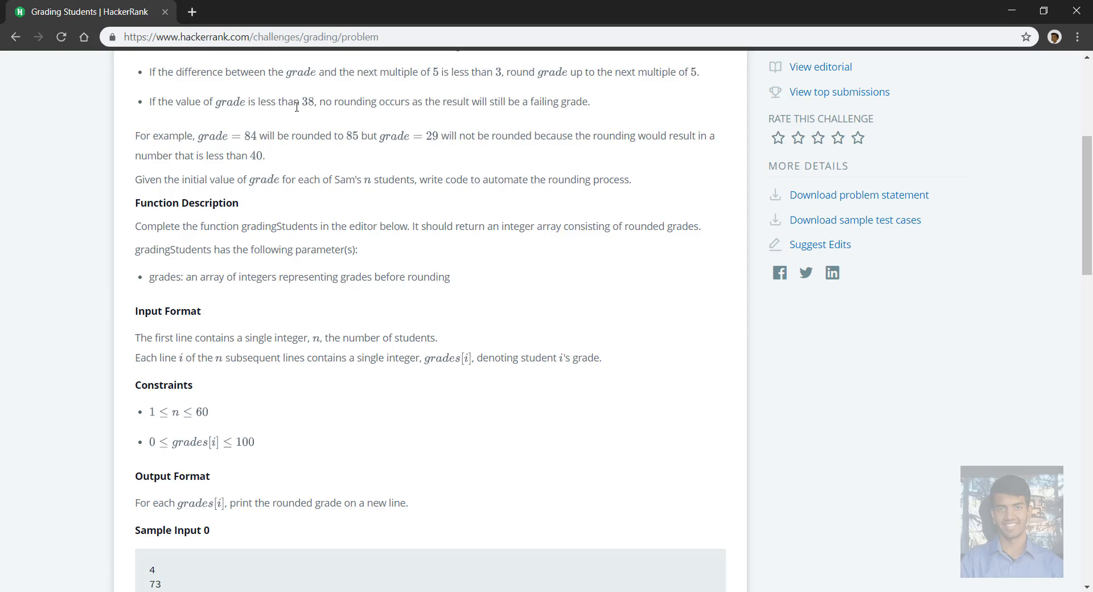
mouse_move(321, 116)
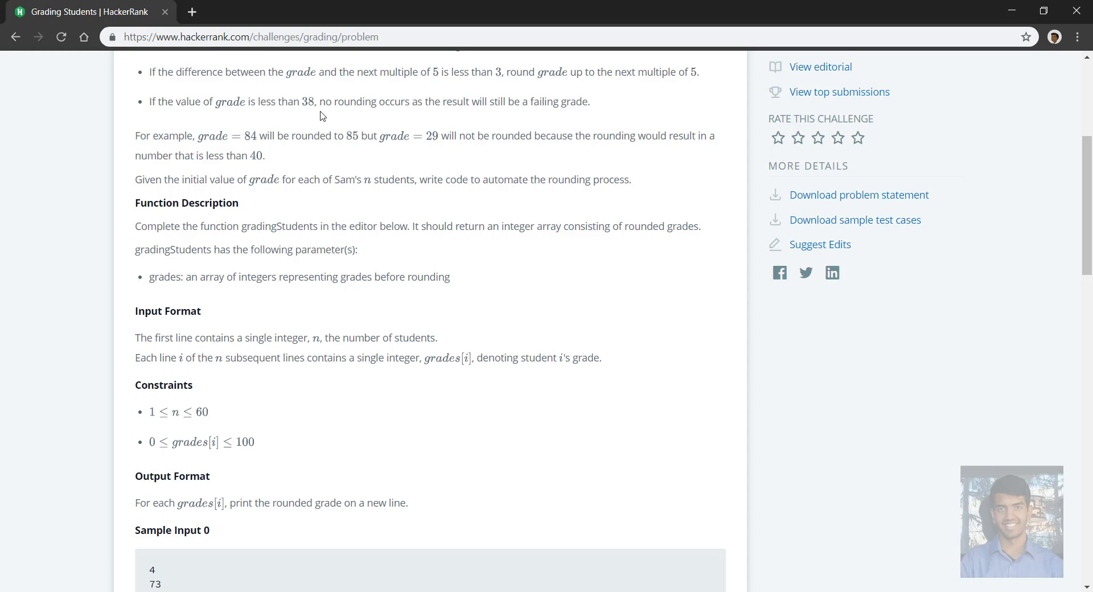
mouse_move(189, 150)
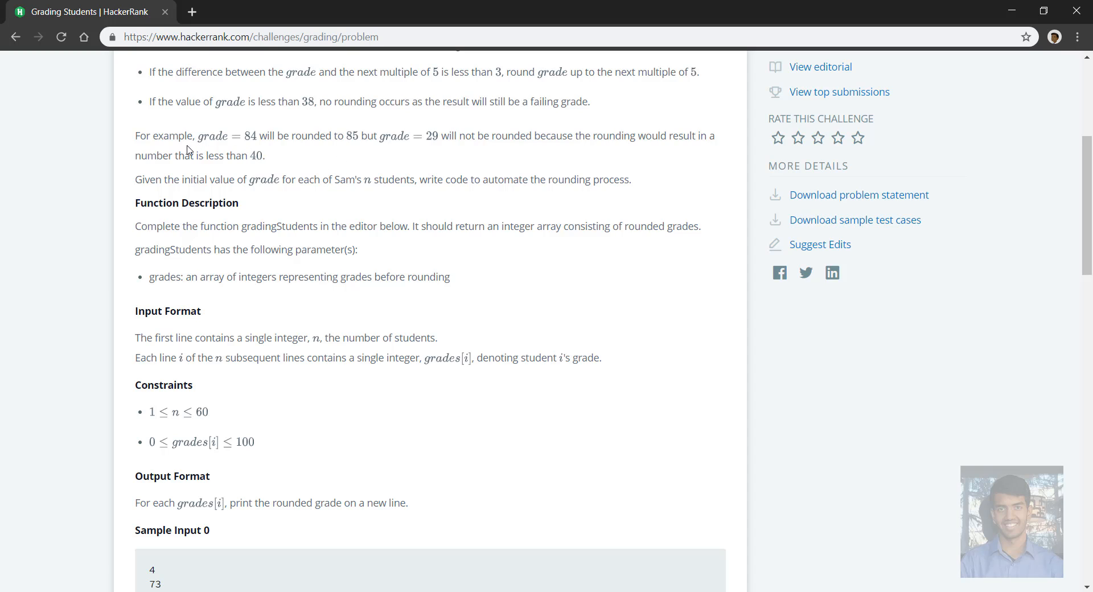
mouse_move(296, 142)
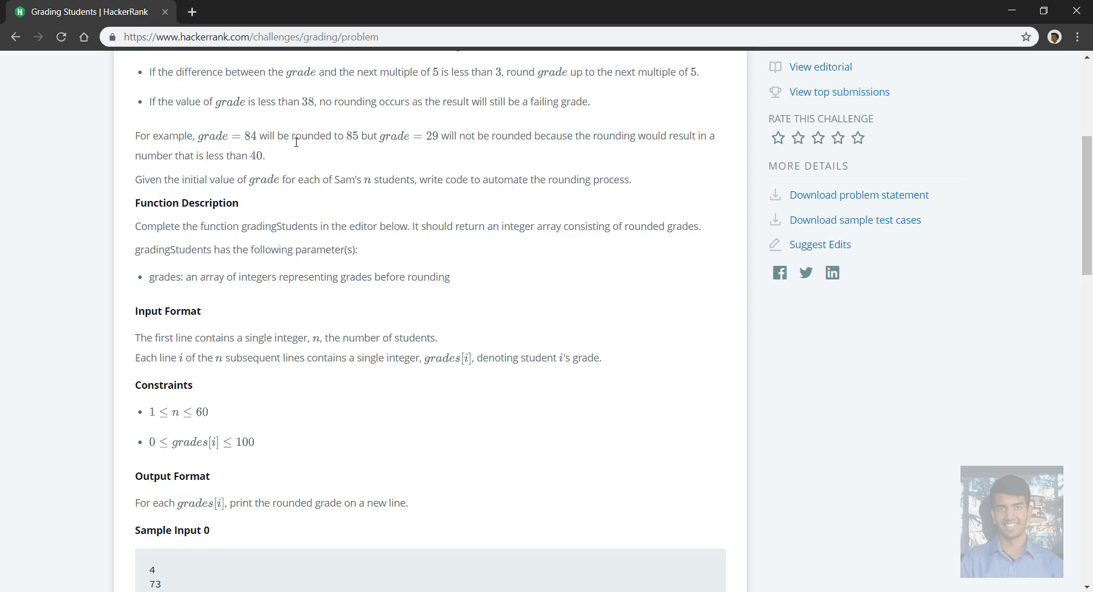
mouse_move(388, 149)
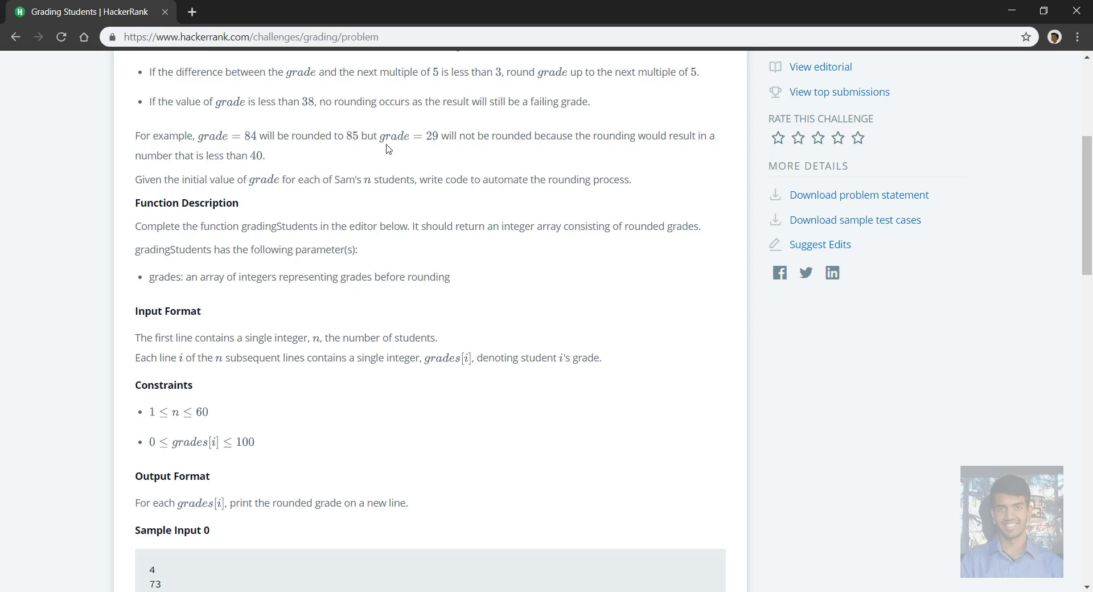
mouse_move(467, 141)
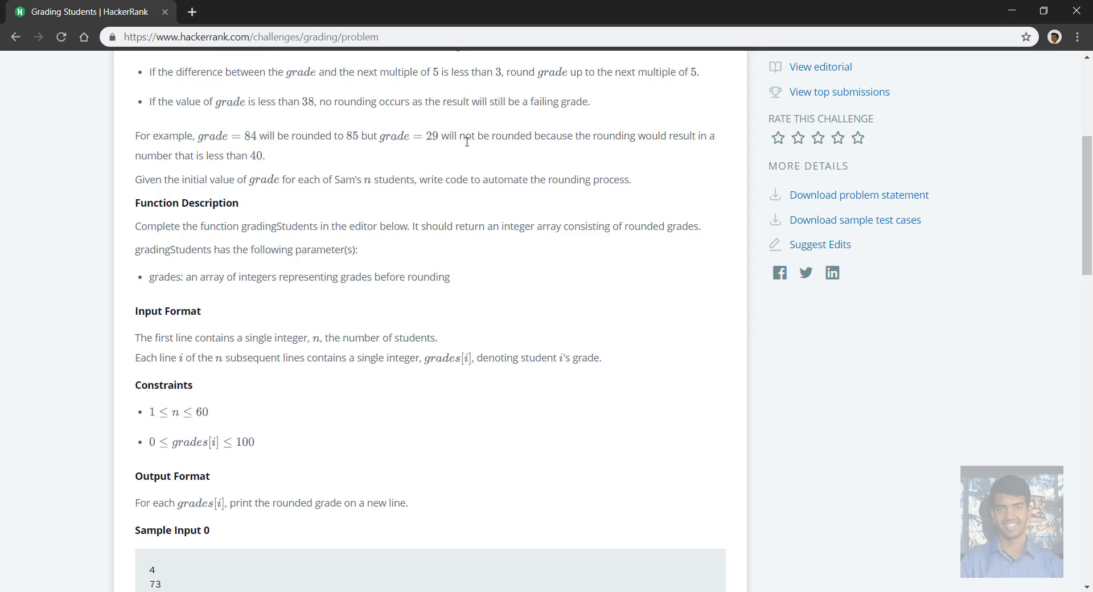
mouse_move(202, 194)
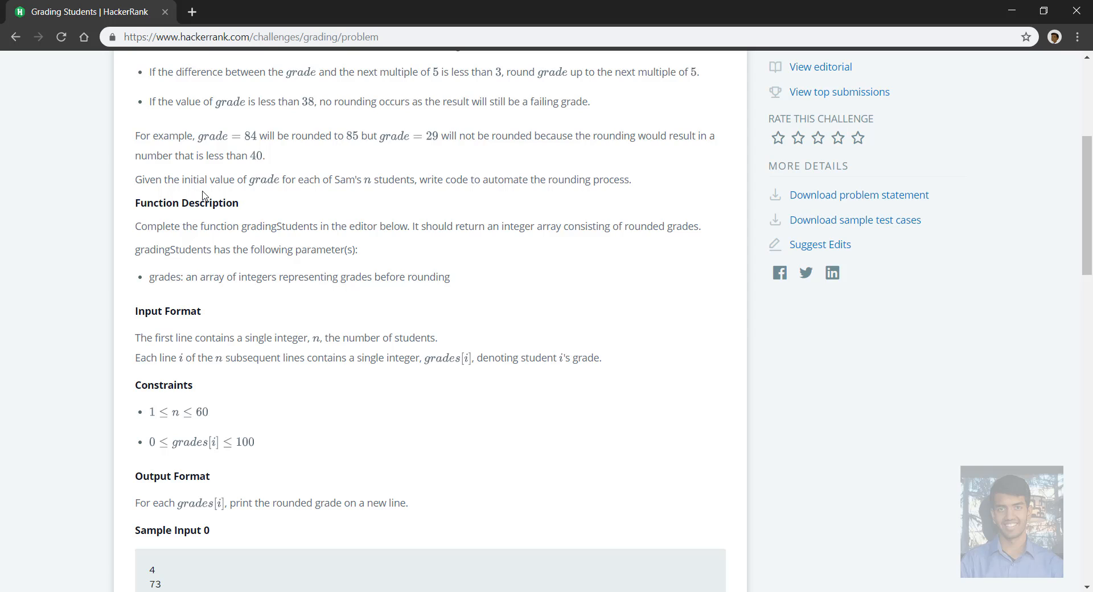
mouse_move(270, 210)
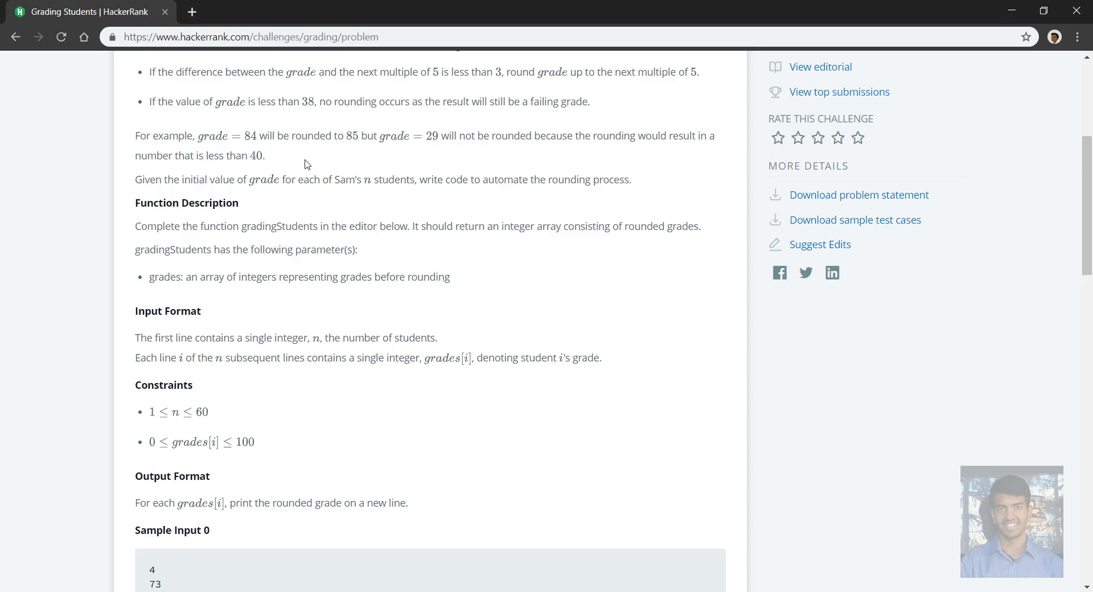
mouse_move(351, 159)
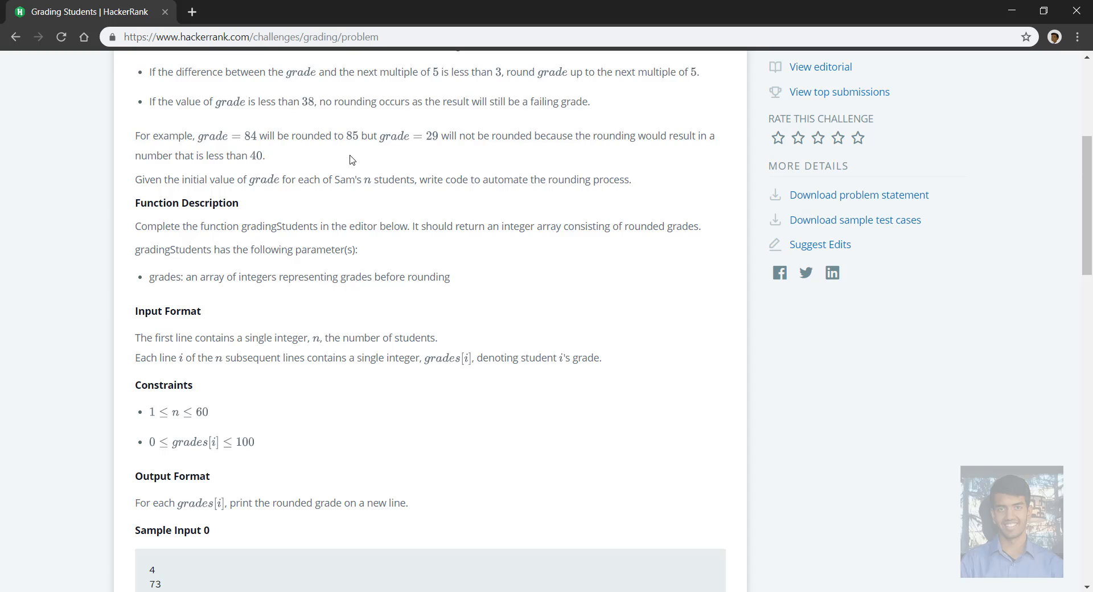
mouse_move(260, 192)
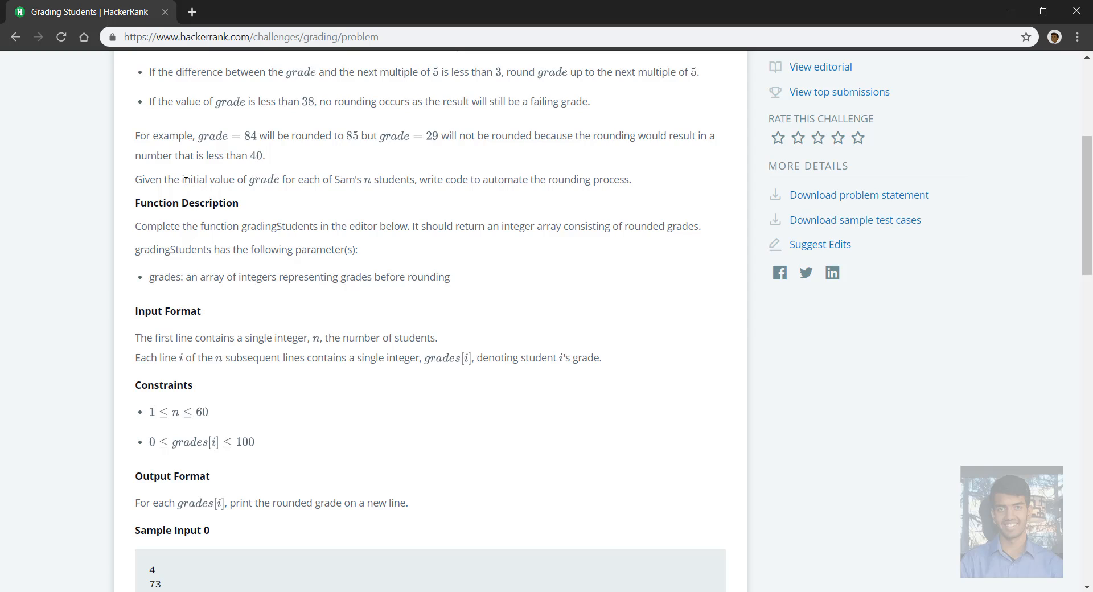
mouse_move(409, 195)
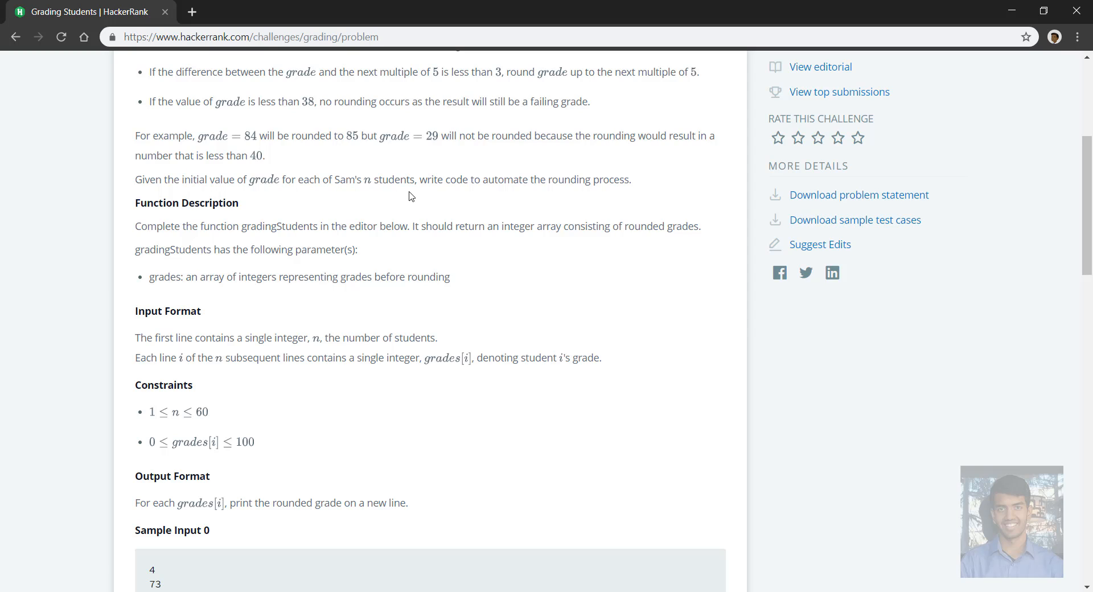
mouse_move(426, 172)
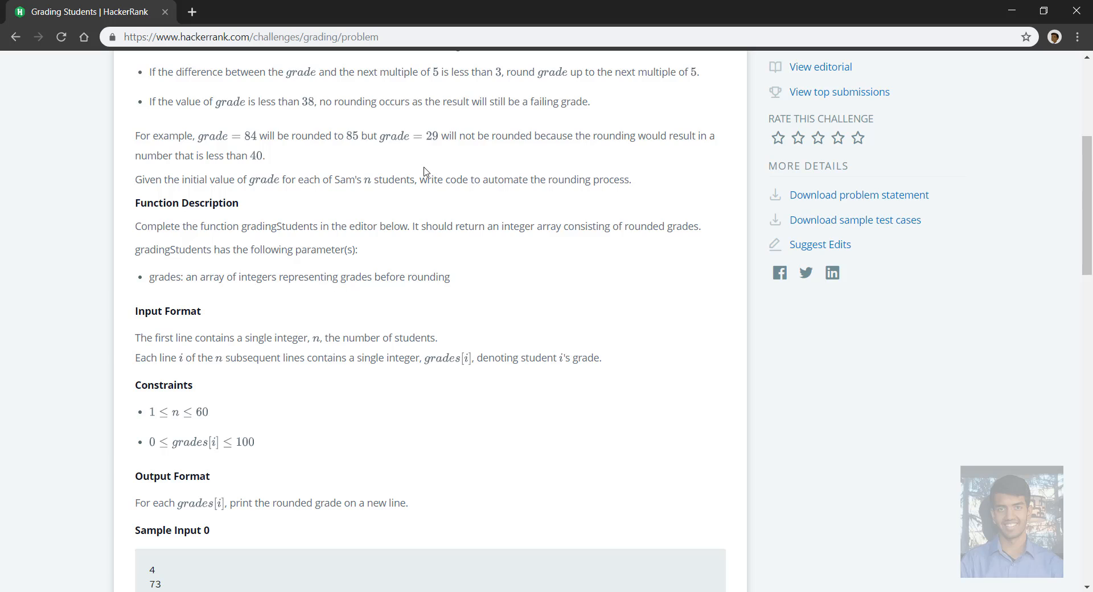
scroll(down, 3)
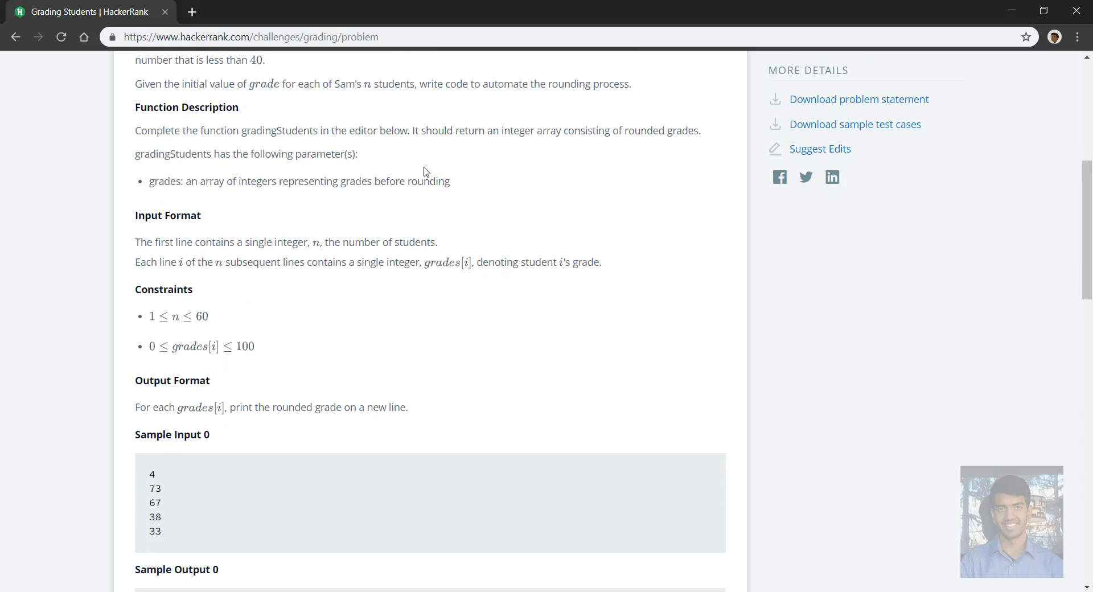
scroll(down, 3)
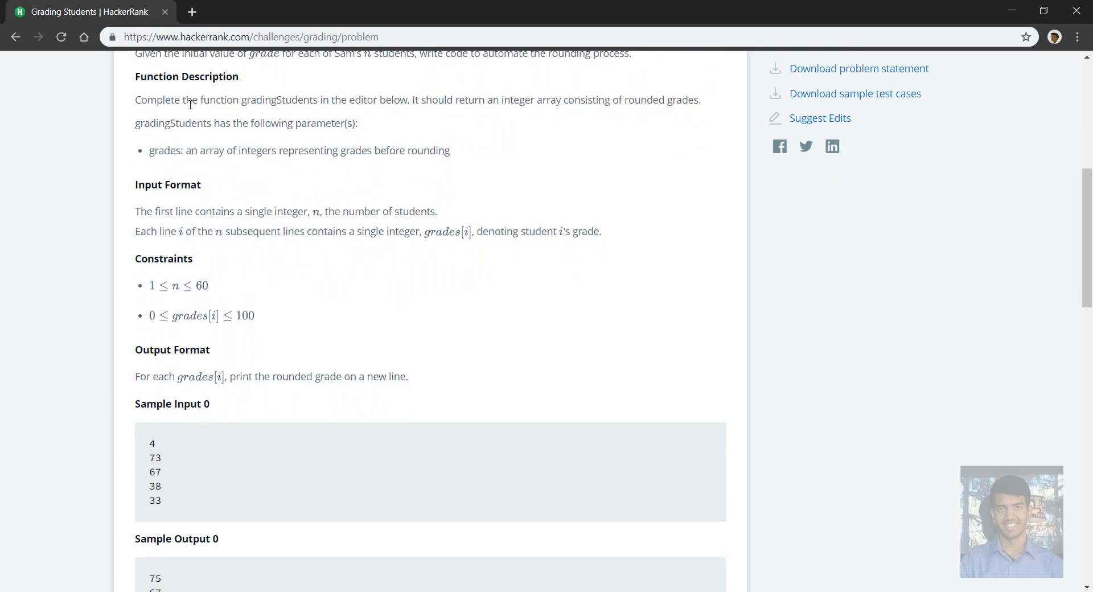
mouse_move(371, 114)
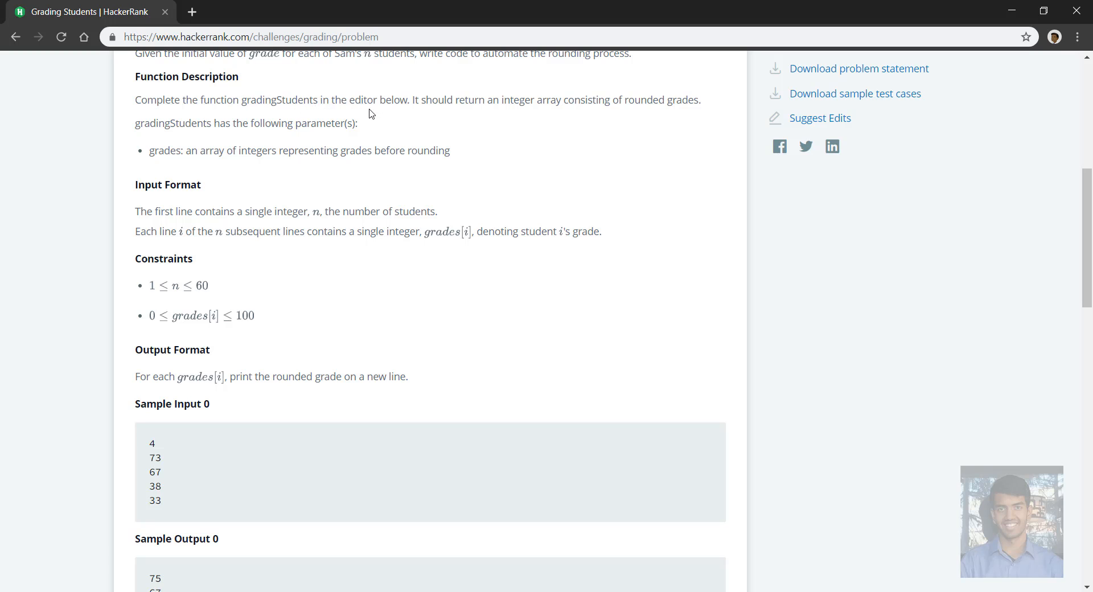
mouse_move(538, 145)
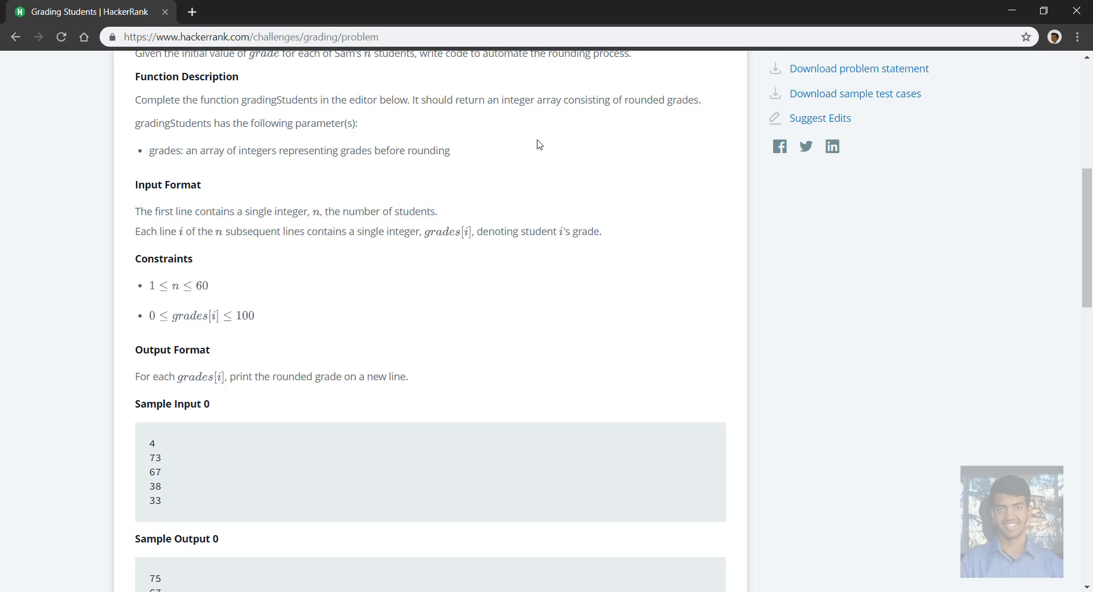
mouse_move(558, 115)
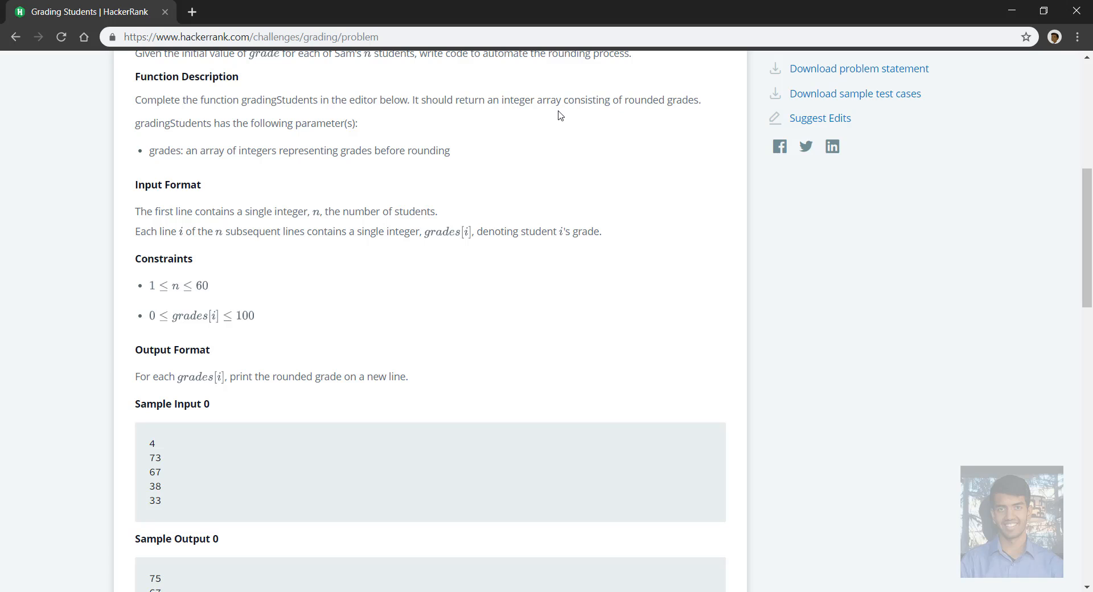
mouse_move(576, 115)
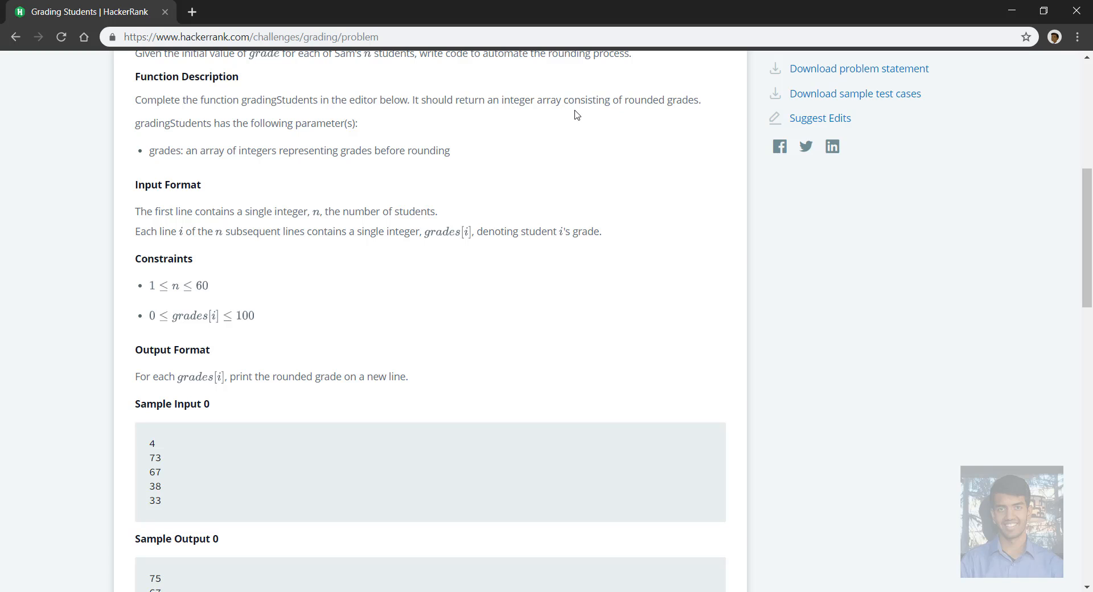
mouse_move(191, 171)
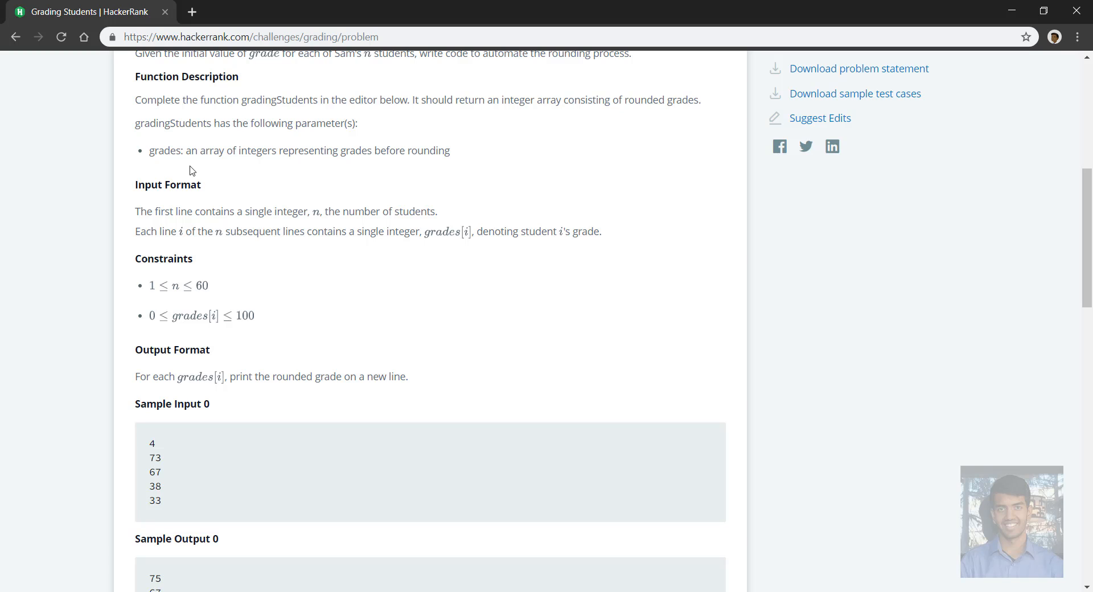
mouse_move(229, 150)
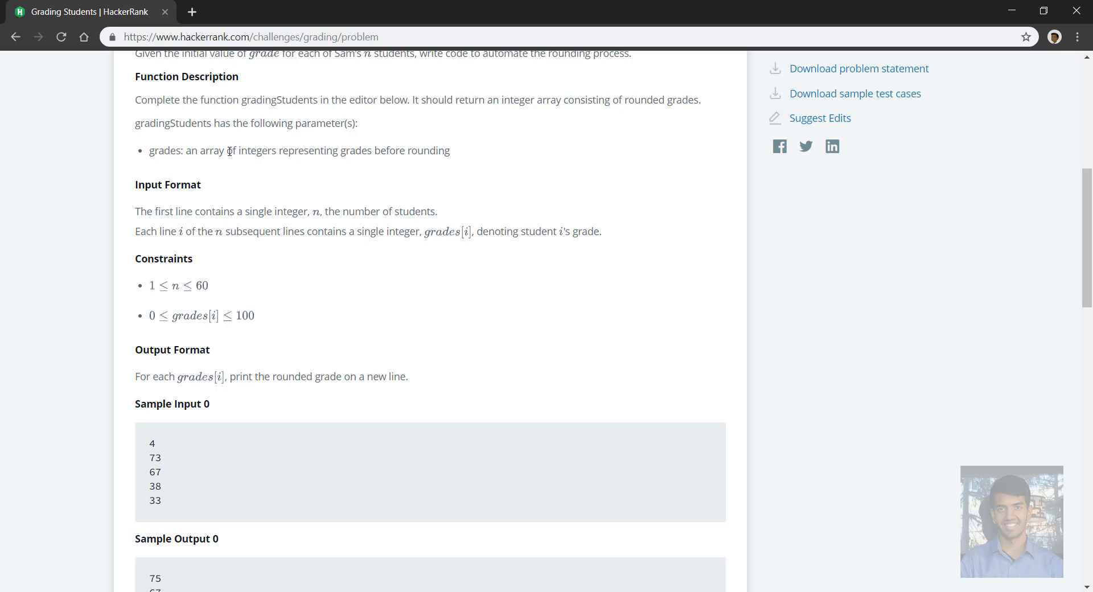
mouse_move(283, 154)
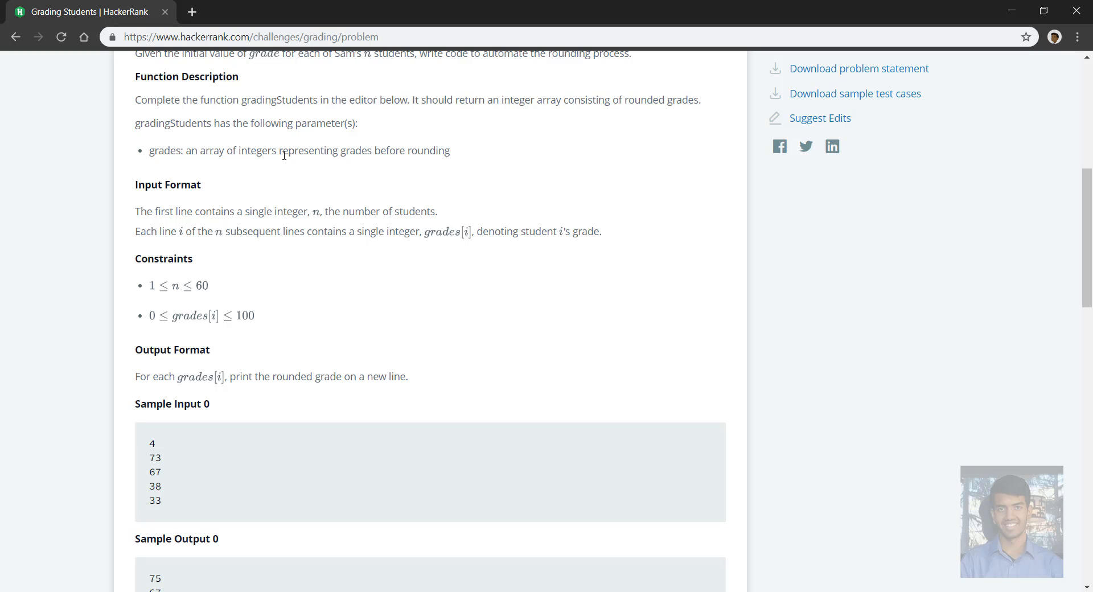
mouse_move(214, 193)
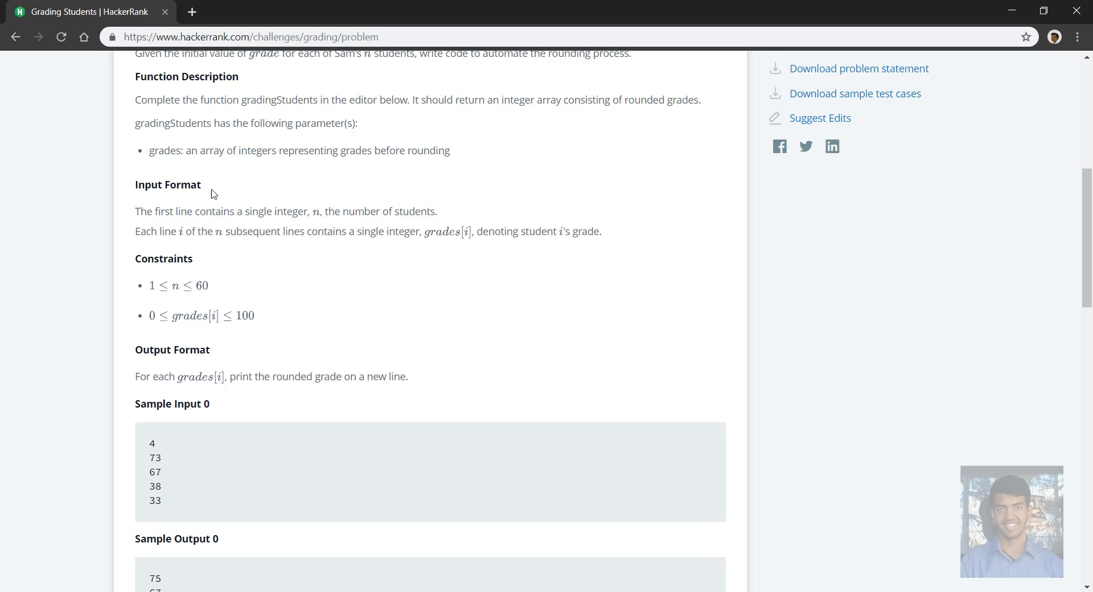
mouse_move(191, 215)
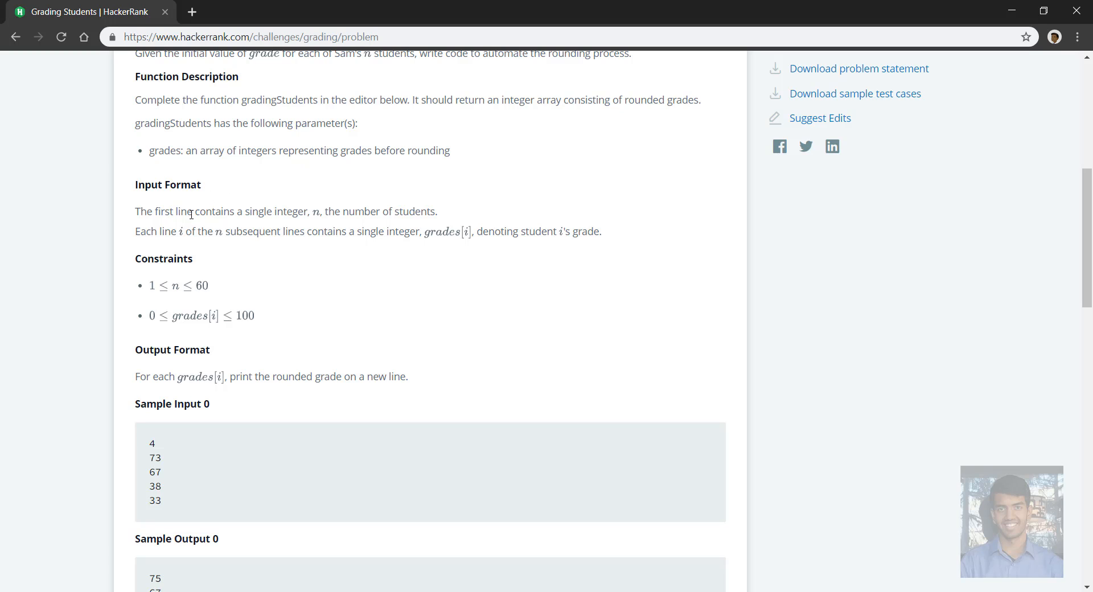
mouse_move(293, 213)
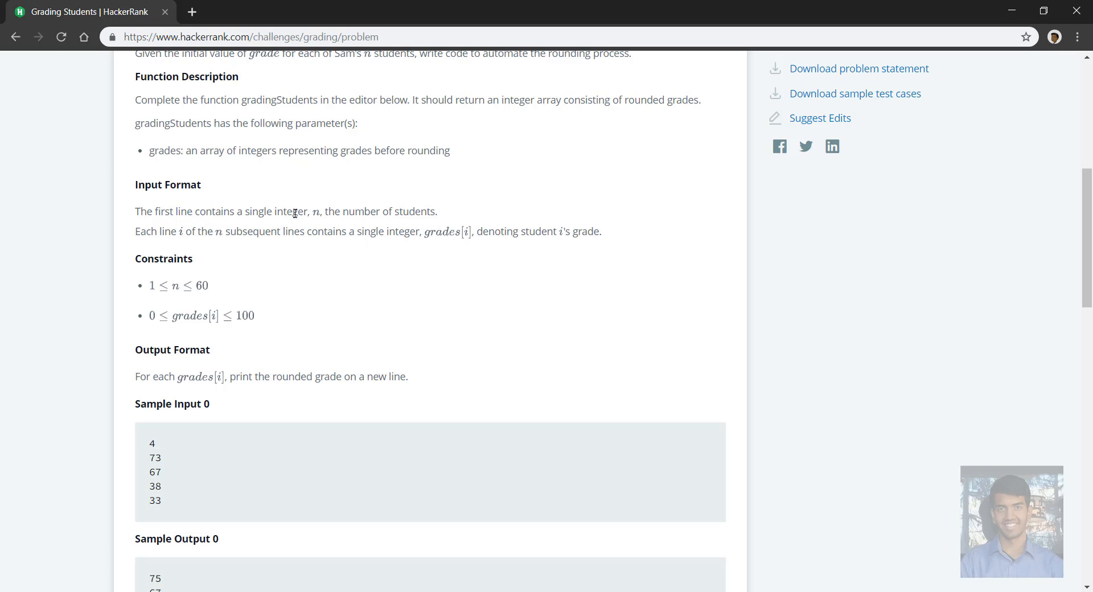
mouse_move(350, 211)
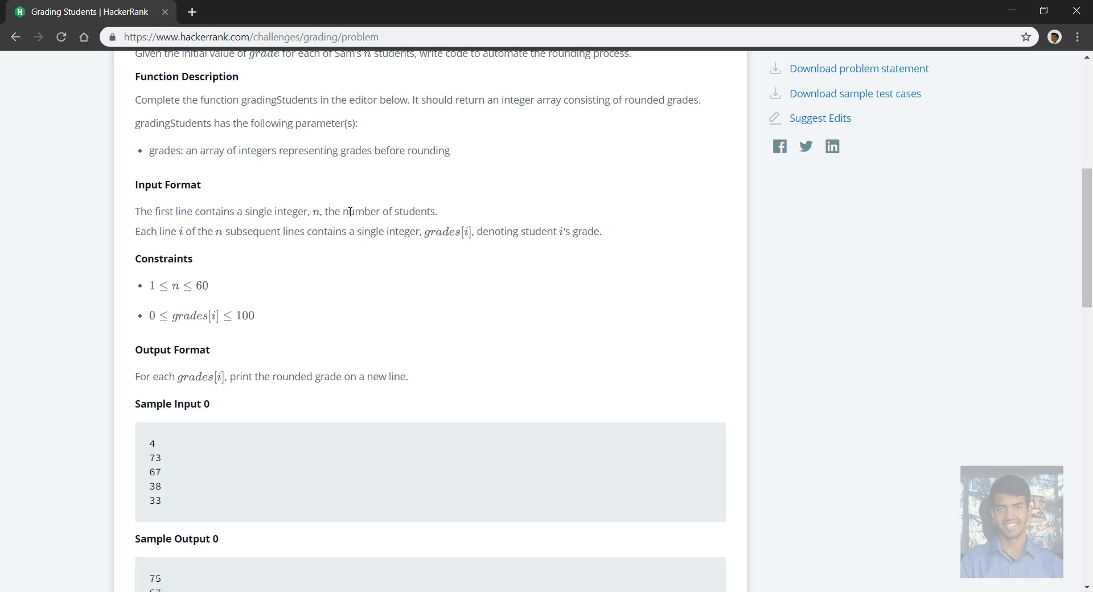
mouse_move(224, 256)
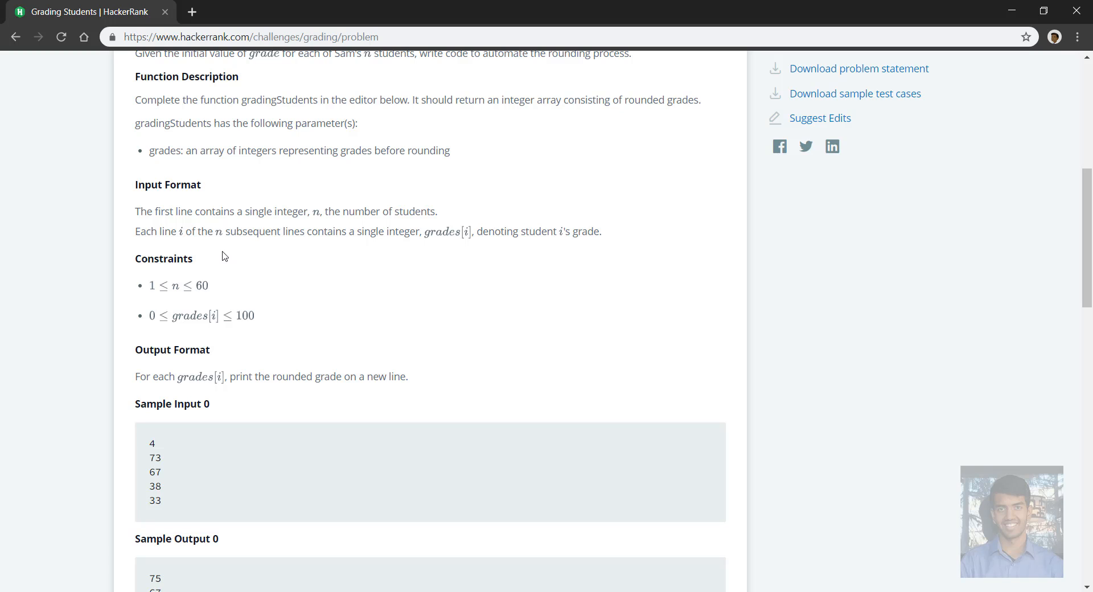
mouse_move(322, 230)
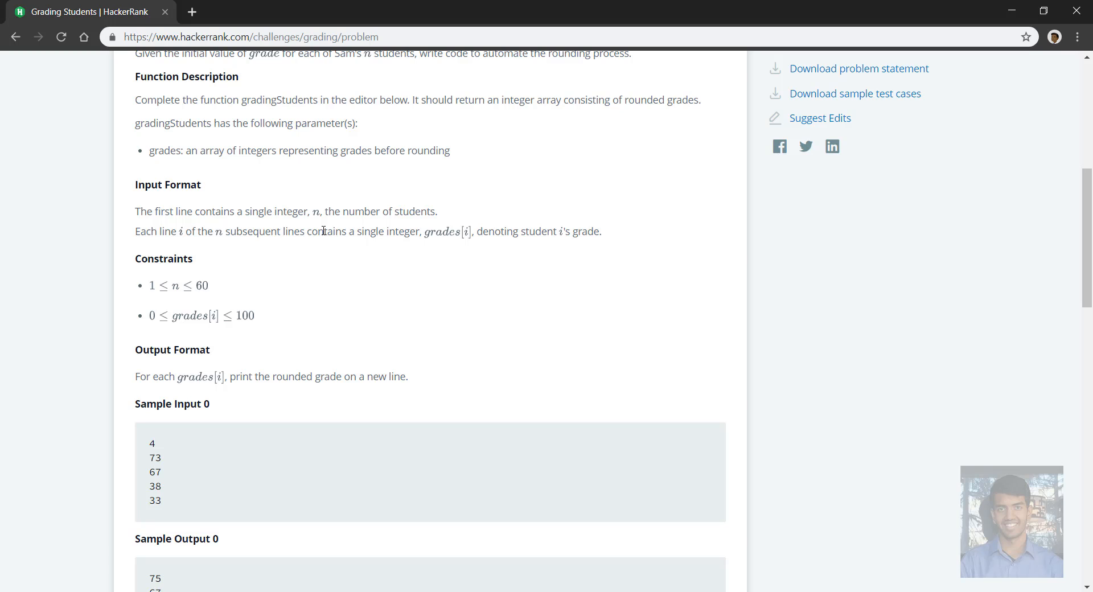
mouse_move(277, 231)
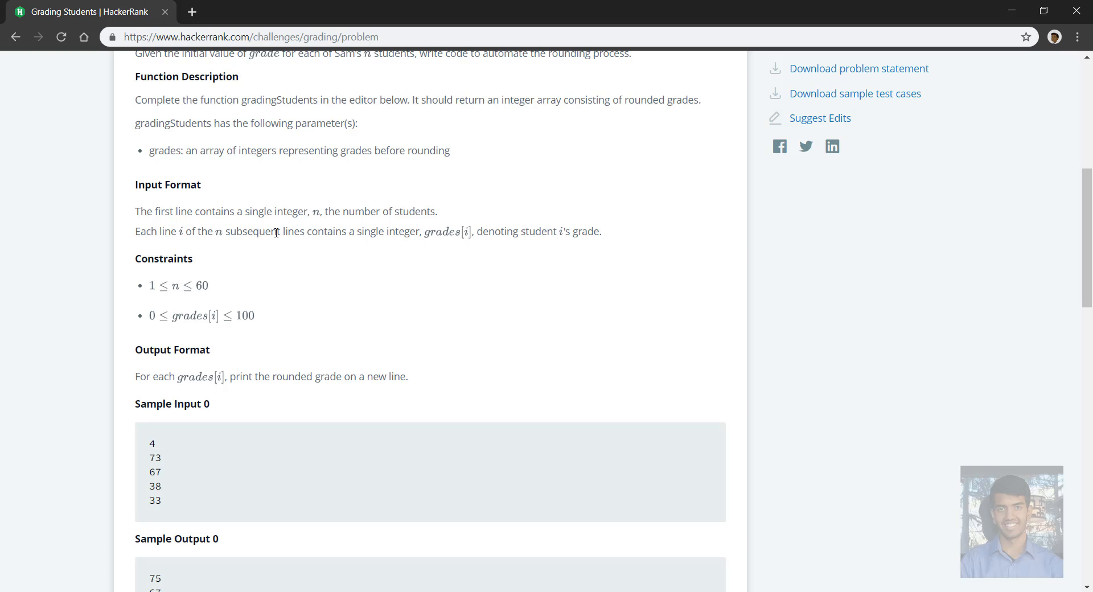
mouse_move(402, 238)
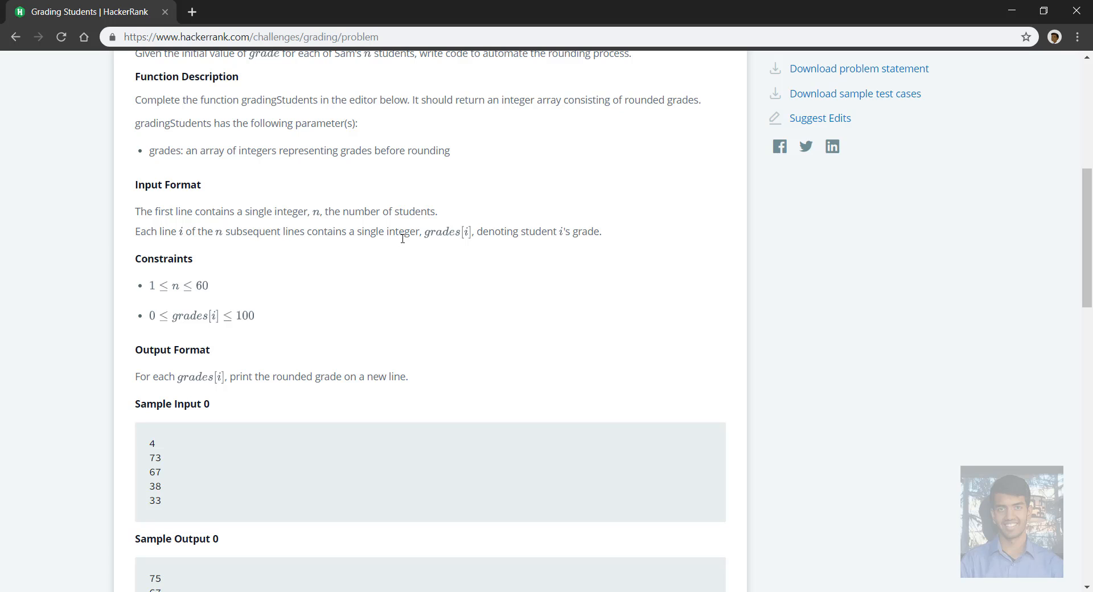
mouse_move(154, 284)
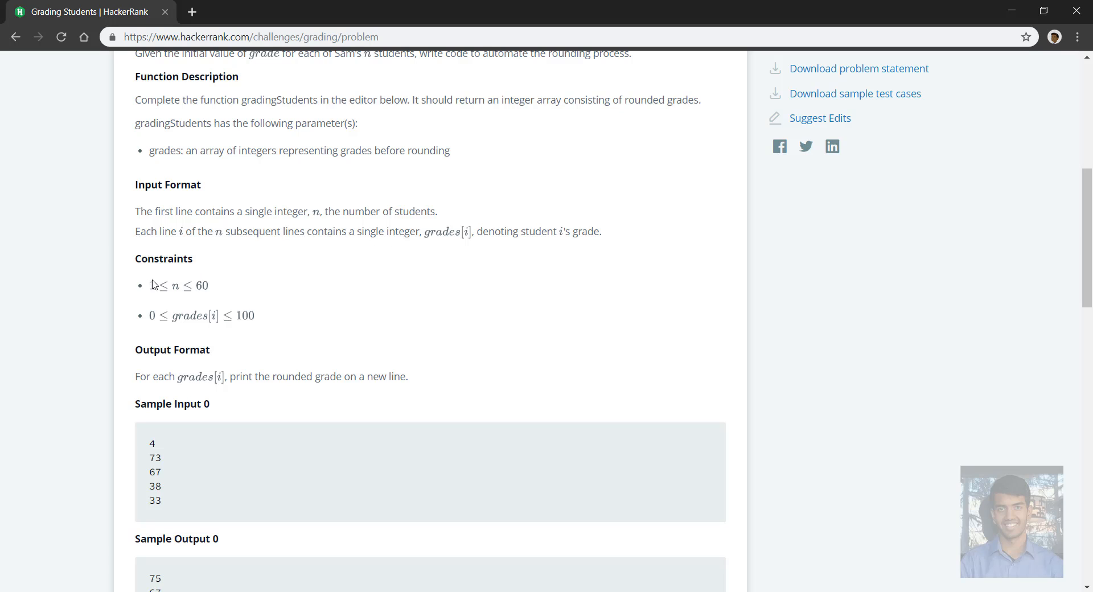
mouse_move(159, 291)
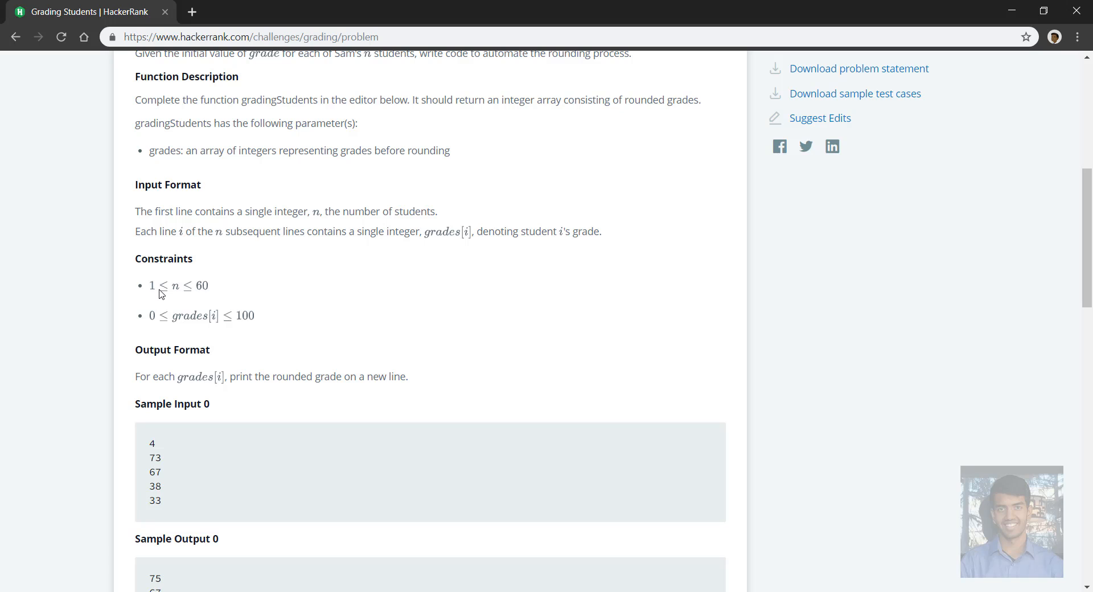
mouse_move(202, 291)
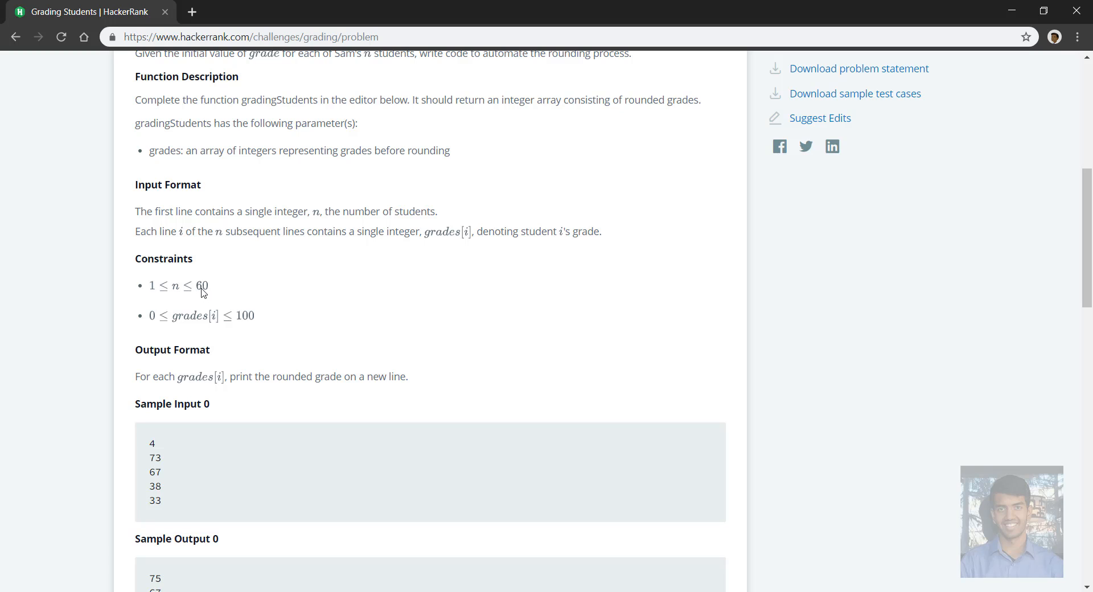
mouse_move(157, 325)
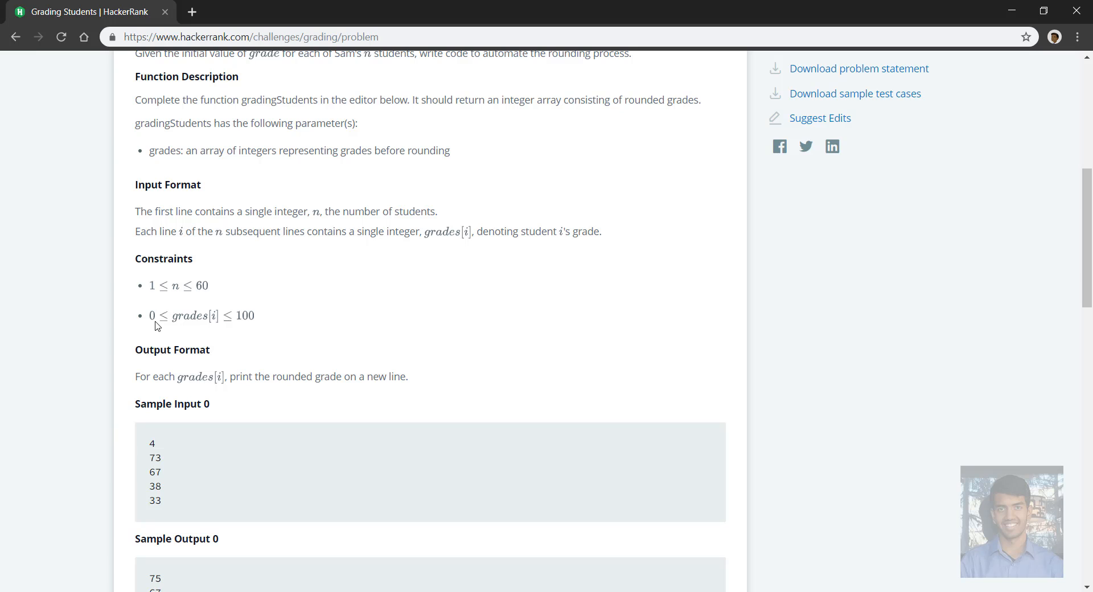
Trace Sample Input 0 against Sample Output 0: 73→75, 38→40, 33→33.
scroll(down, 3)
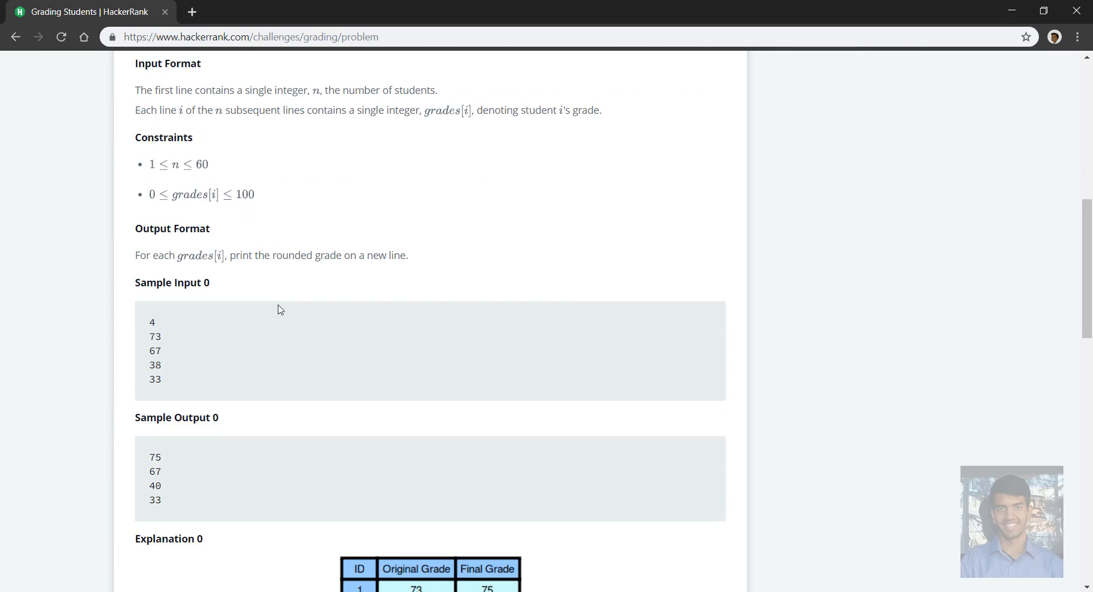
scroll(down, 3)
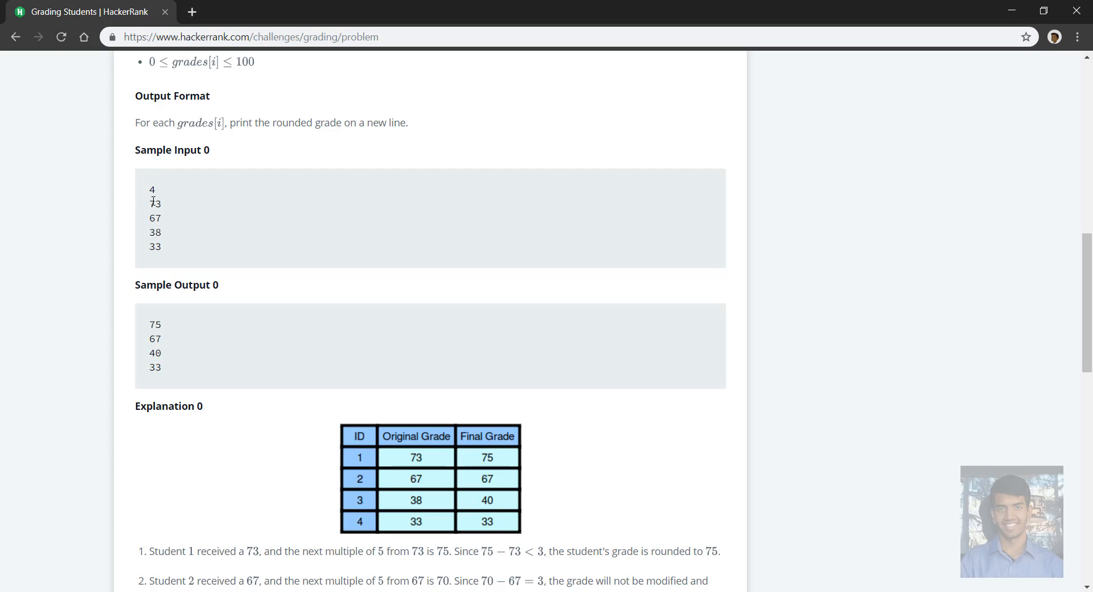
double_click(155, 202)
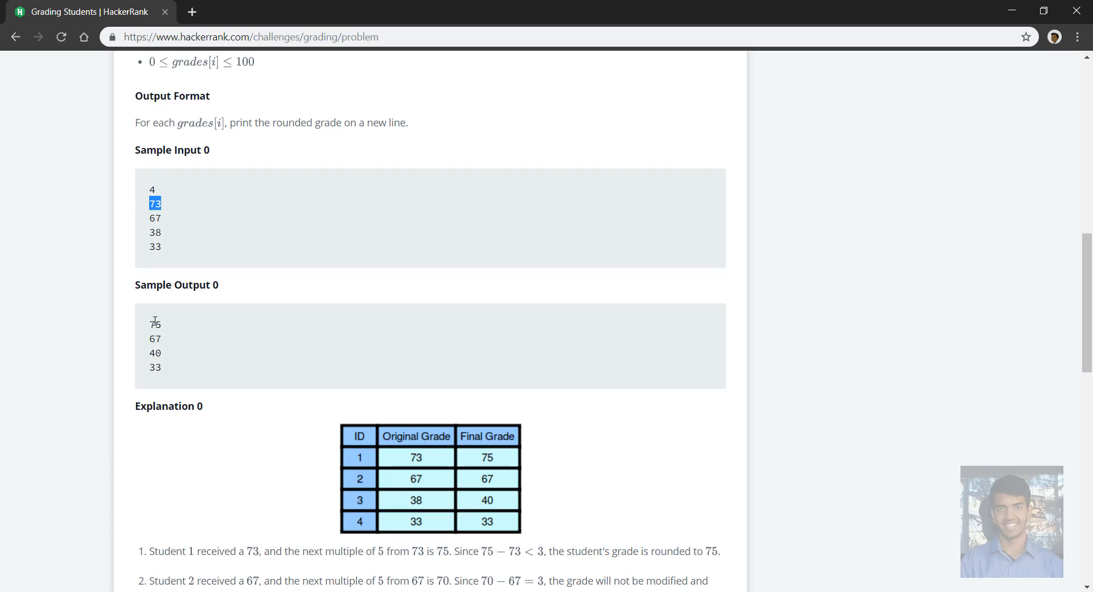
double_click(154, 324)
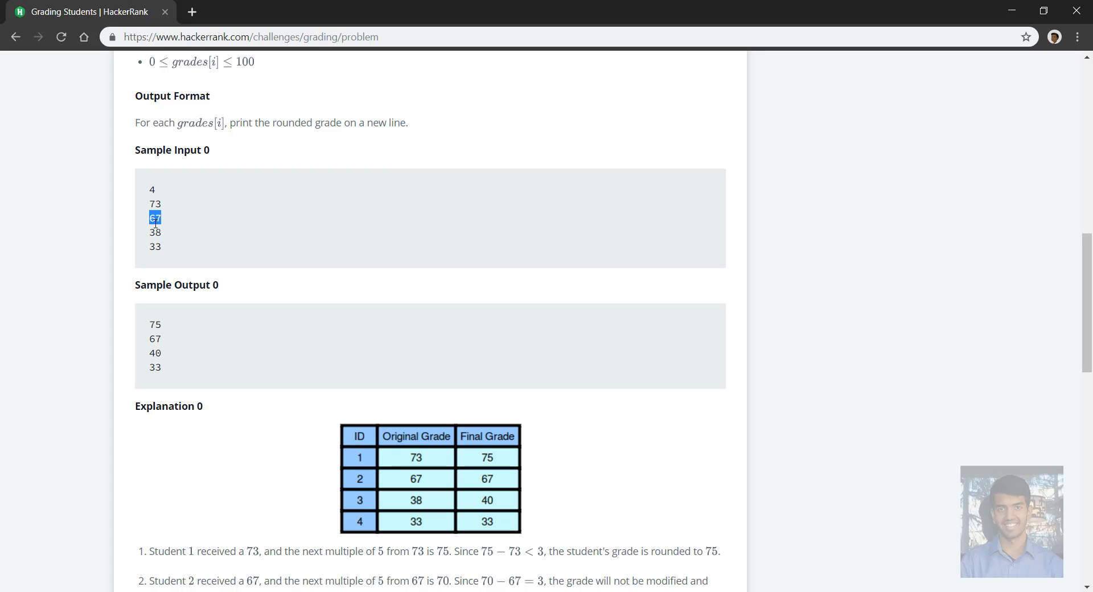
mouse_move(186, 244)
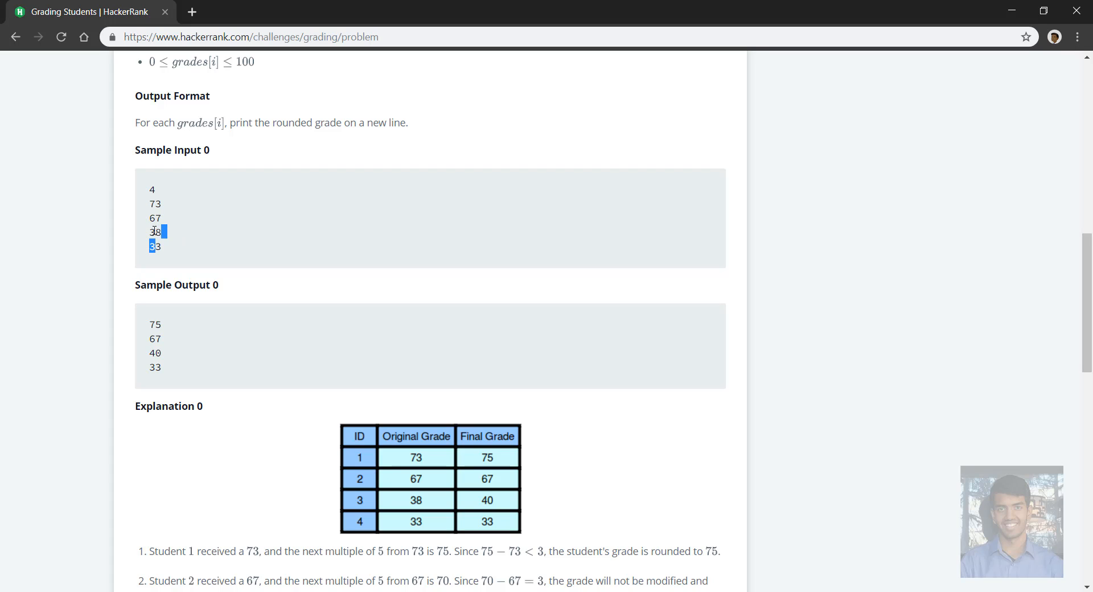
double_click(155, 231)
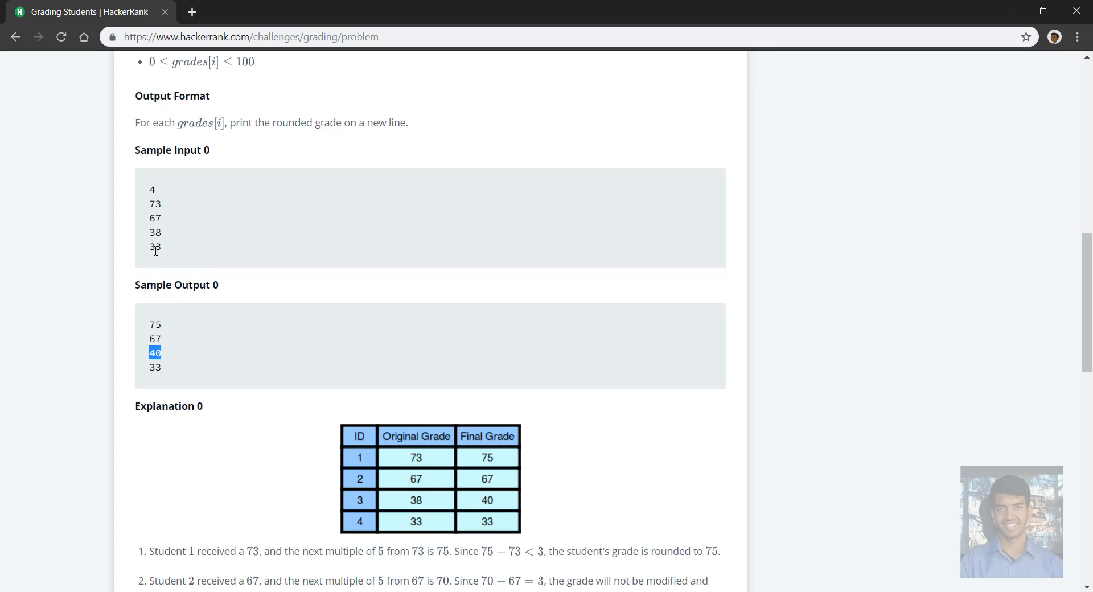
double_click(153, 246)
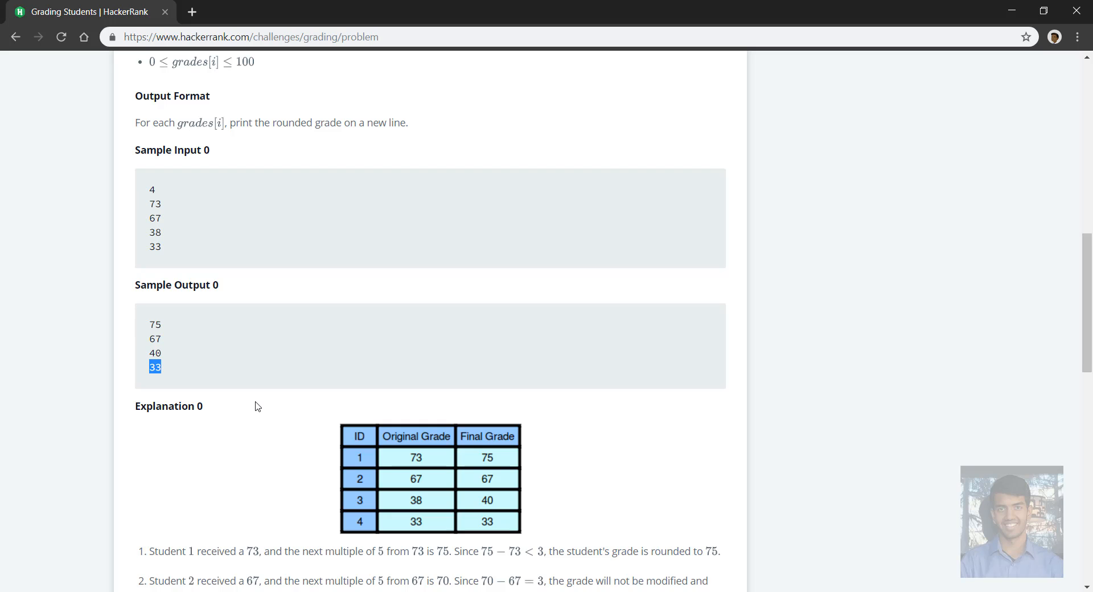
Scroll past Explanation 0 to the Java 8 stub with the empty gradingStudents function.
scroll(down, 3)
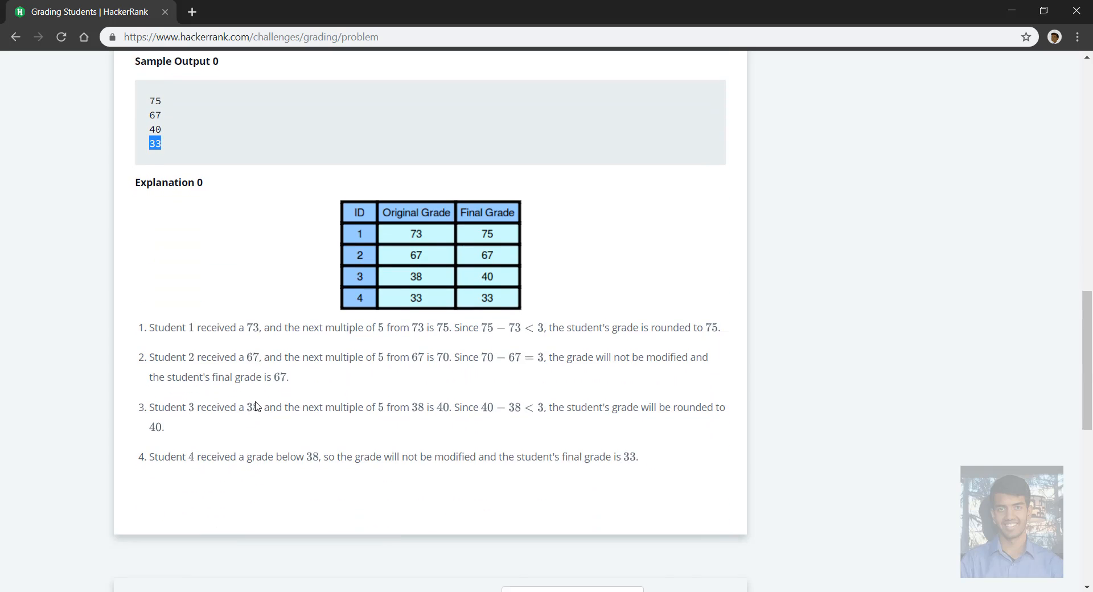
scroll(down, 3)
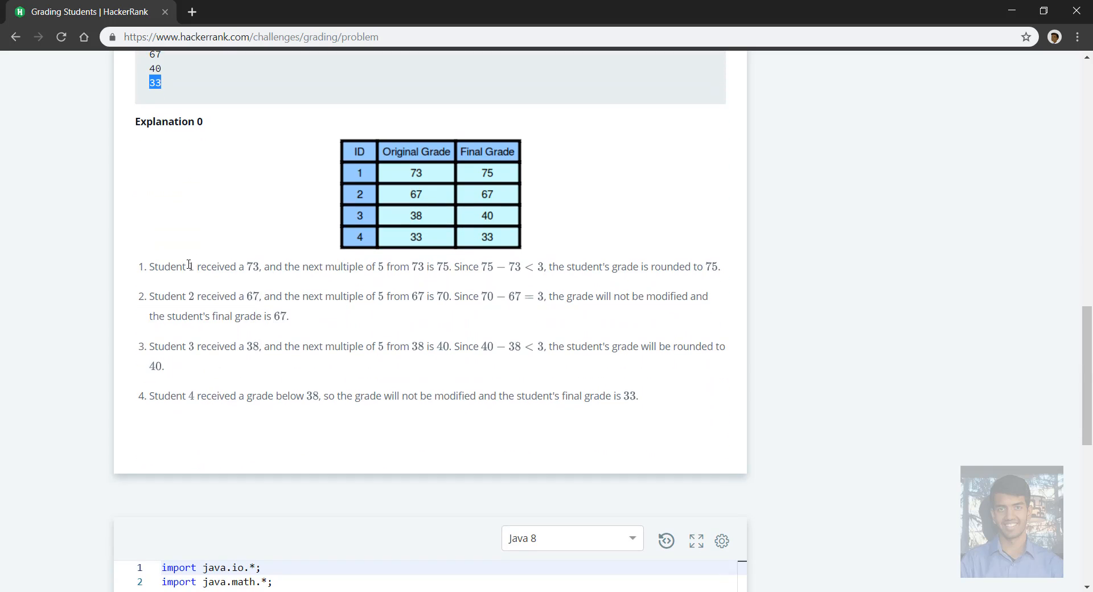
scroll(down, 3)
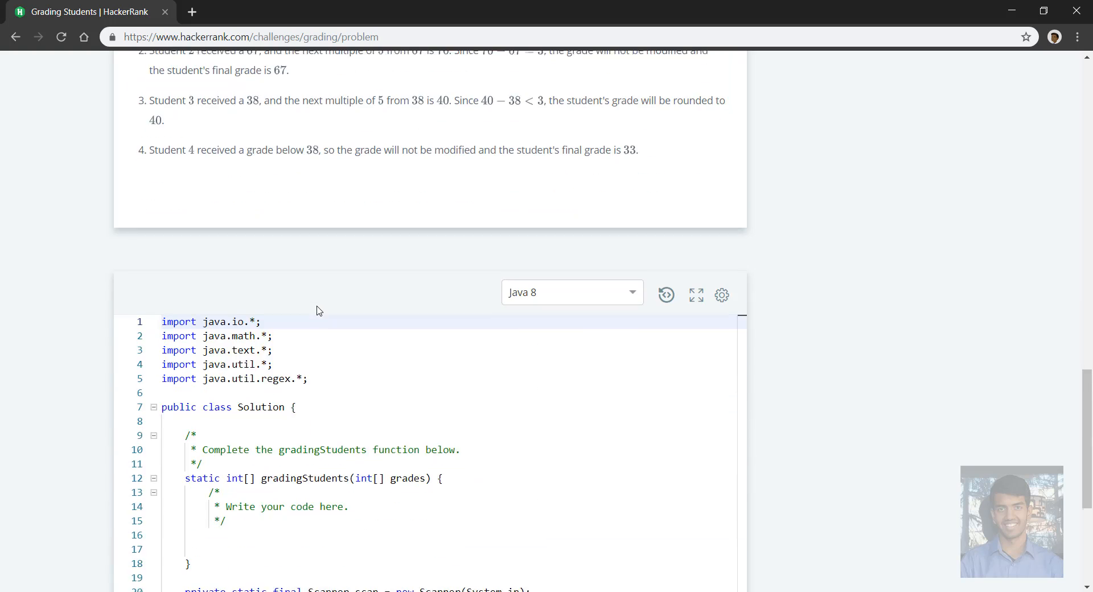
scroll(down, 3)
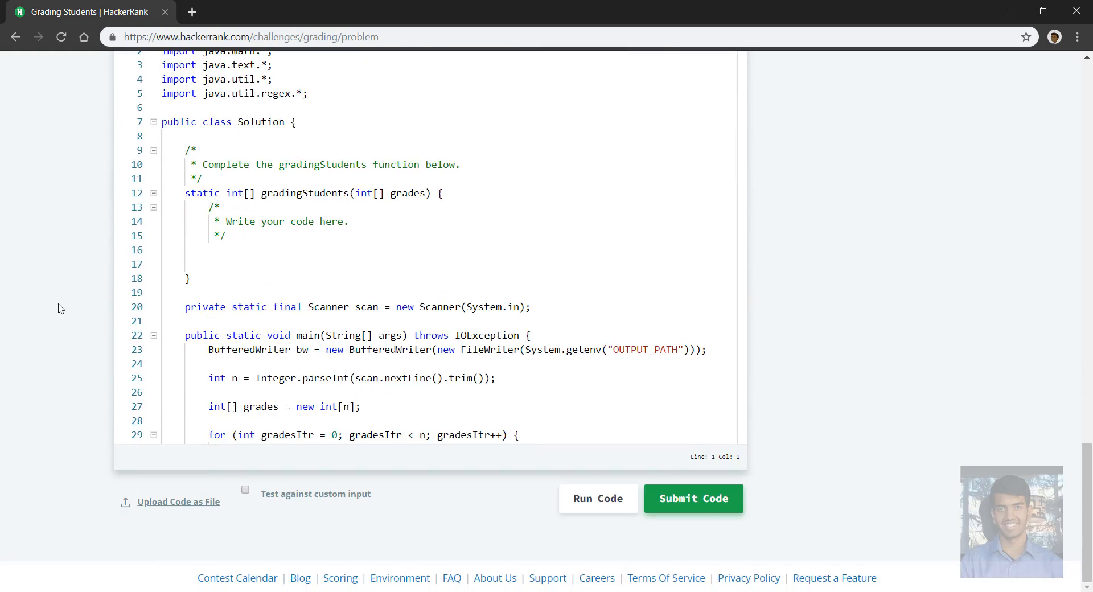
Make gradingStudents end with return grades;.
click(312, 249)
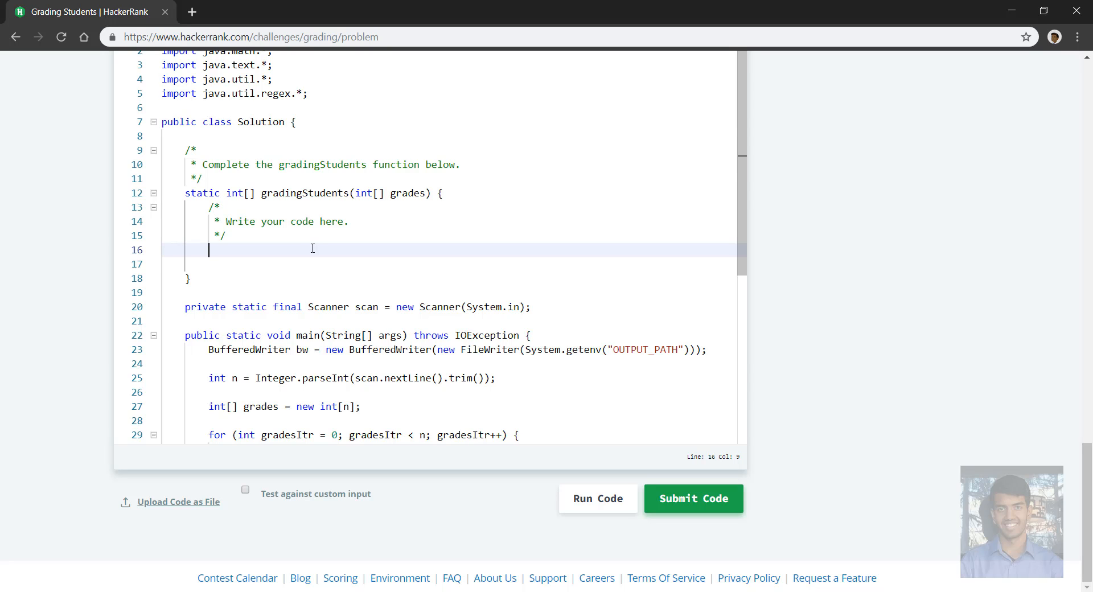
mouse_move(530, 265)
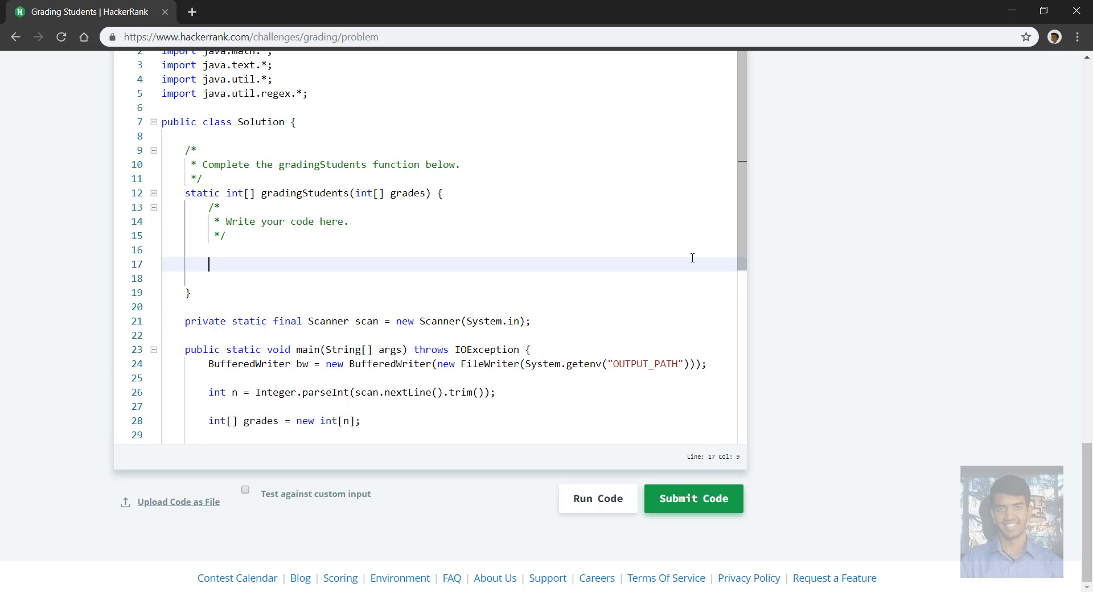
text(return)
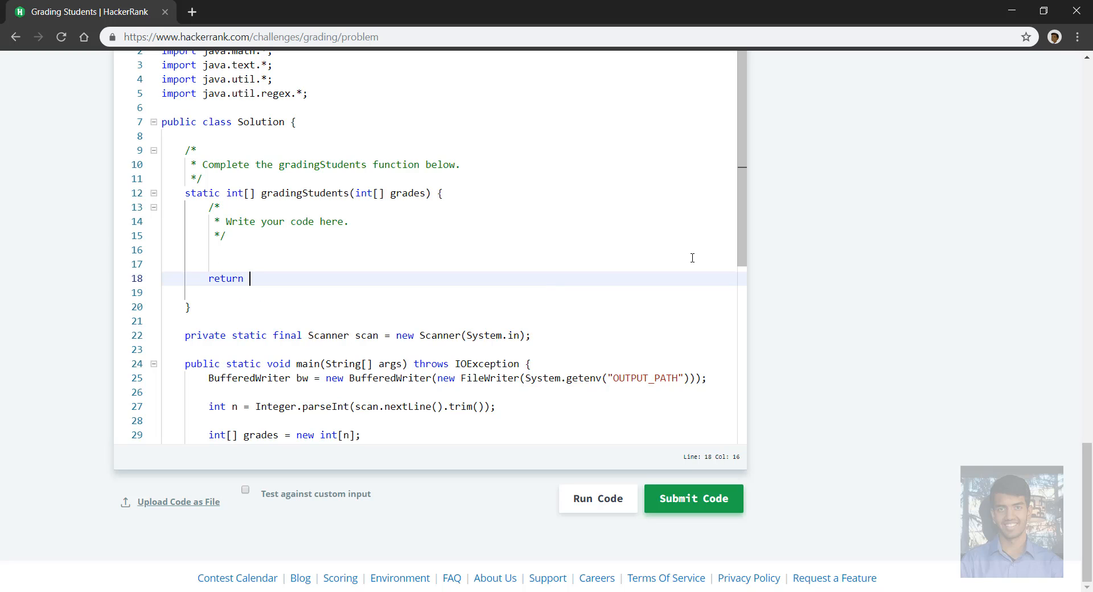
text(grades)
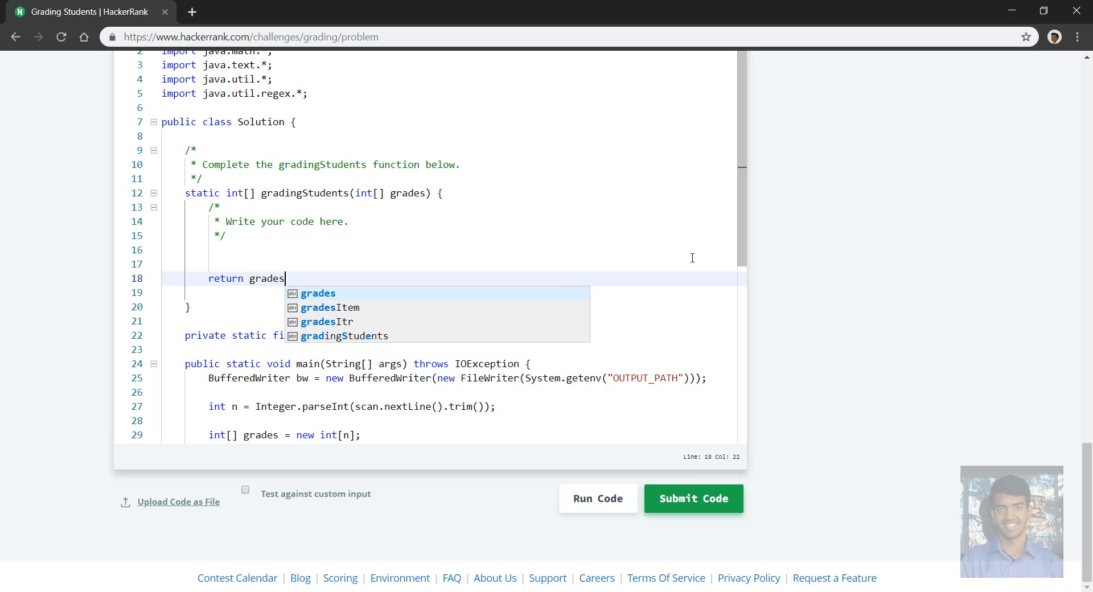
key(Escape)
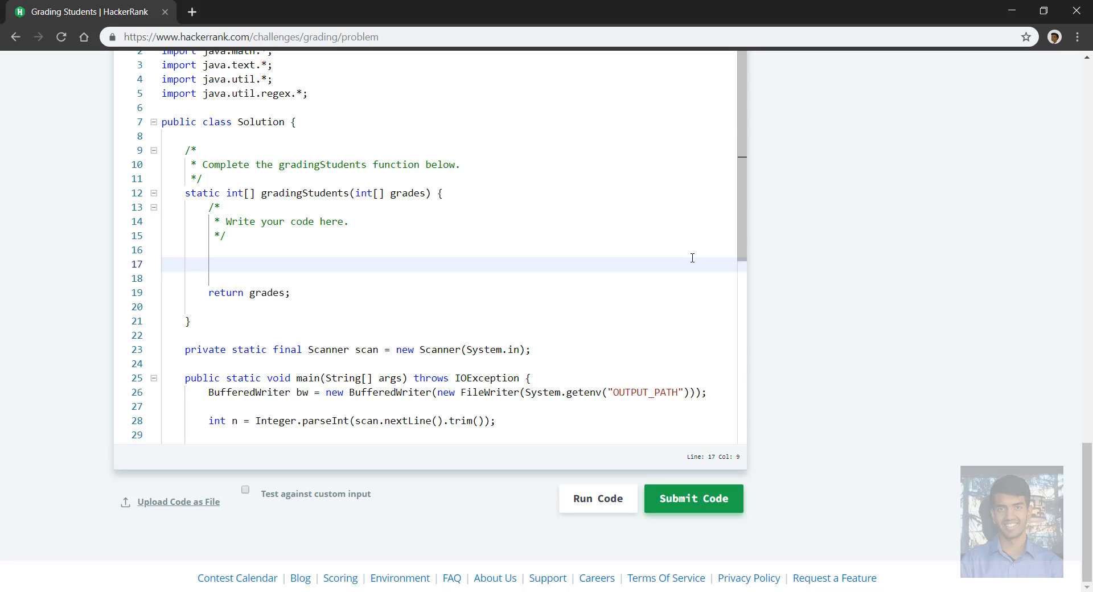
Add for (int i = 0; i < grades.length; i++) { } above the return.
text(f)
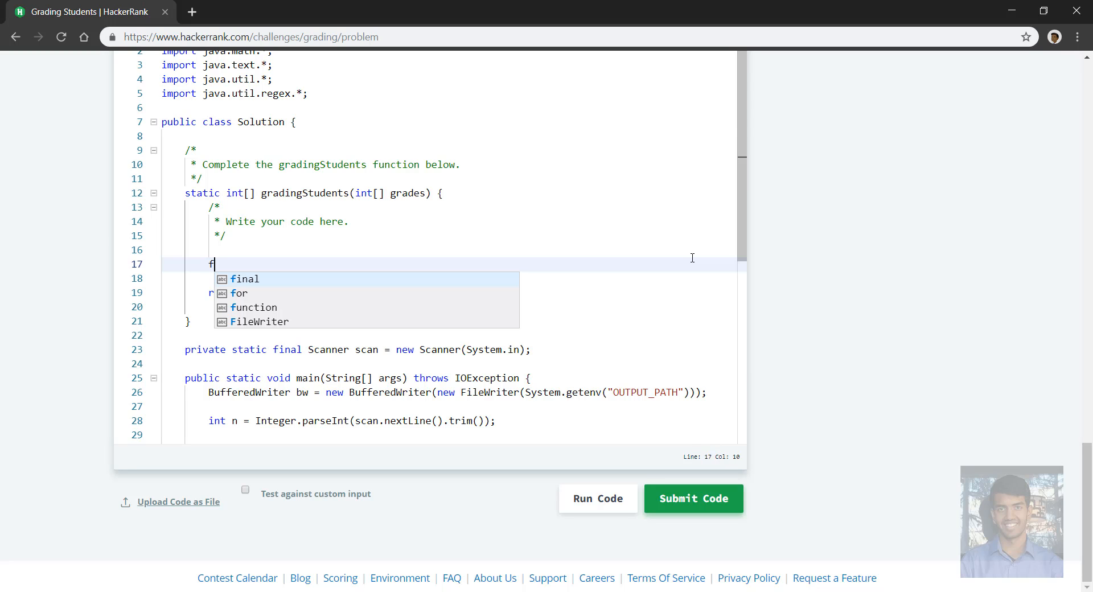
text(or ()
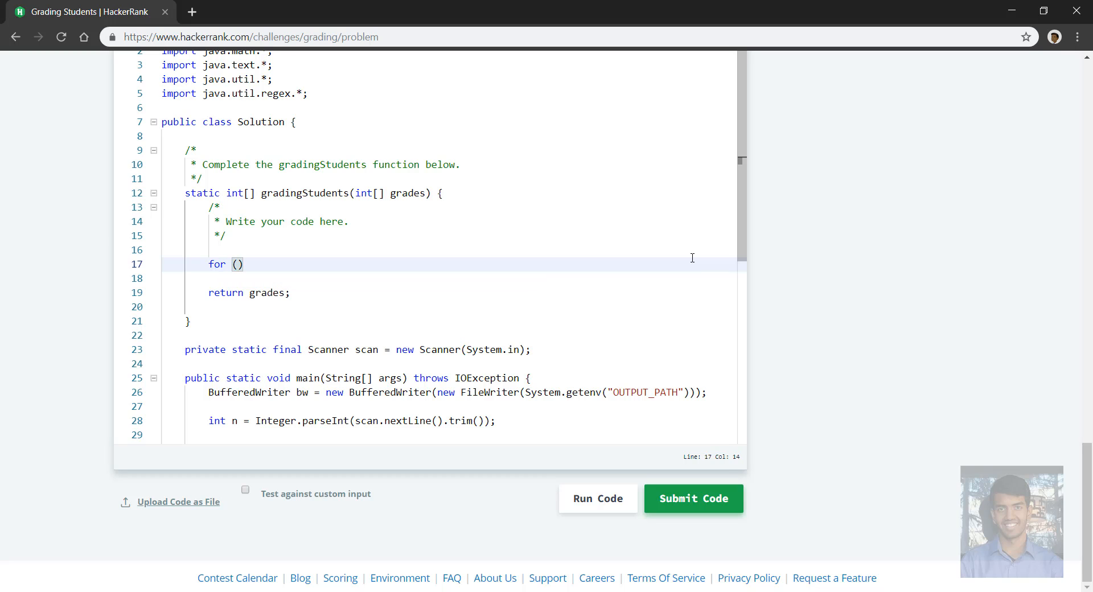
text(int i = 0; i < grades)
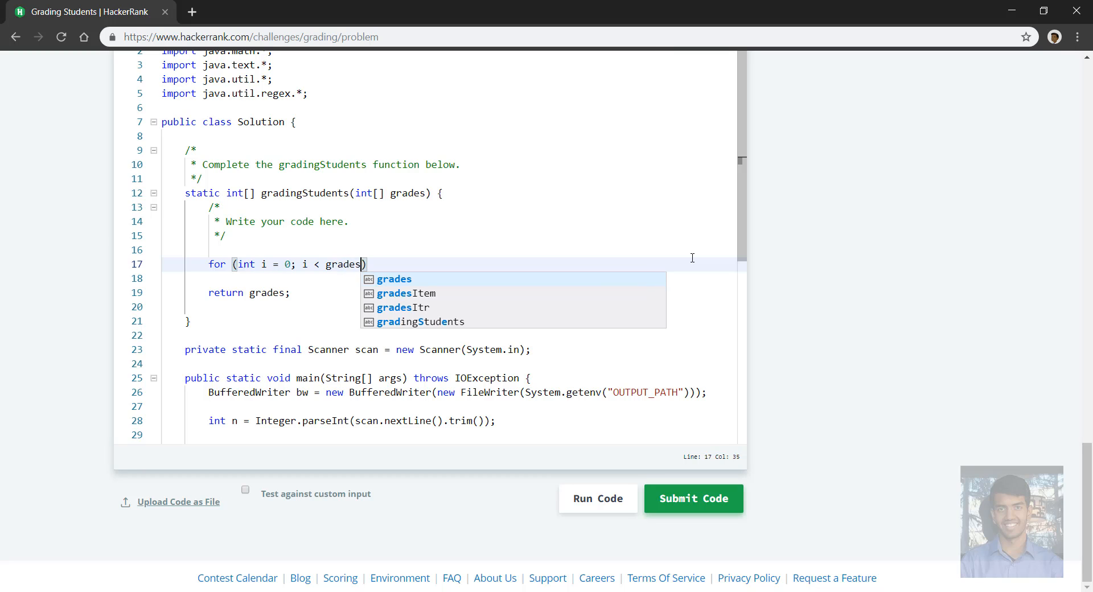
text(.length;)
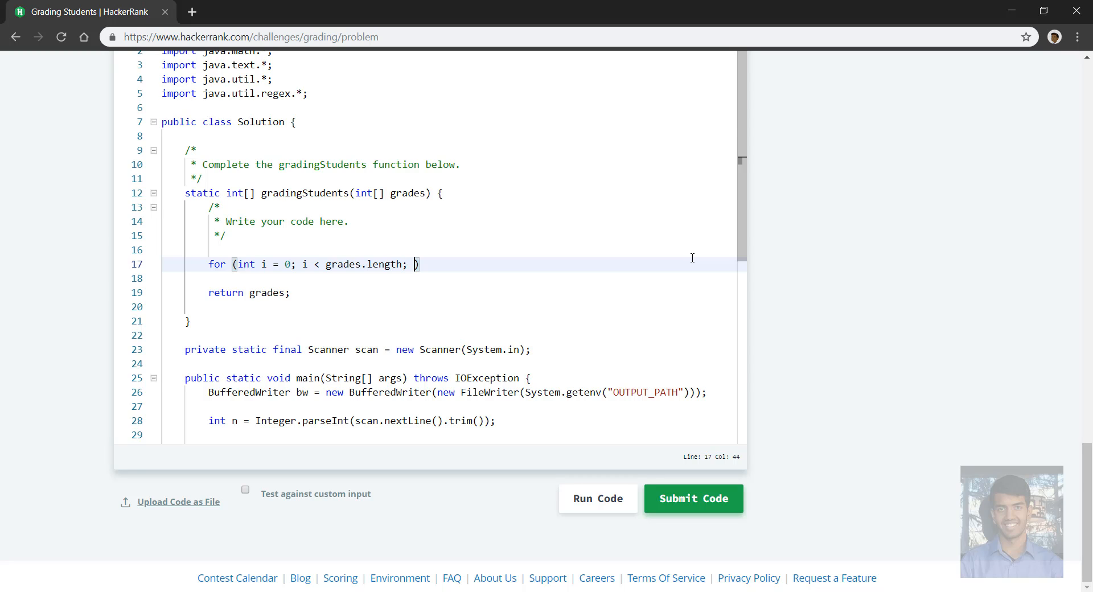
text(i++)
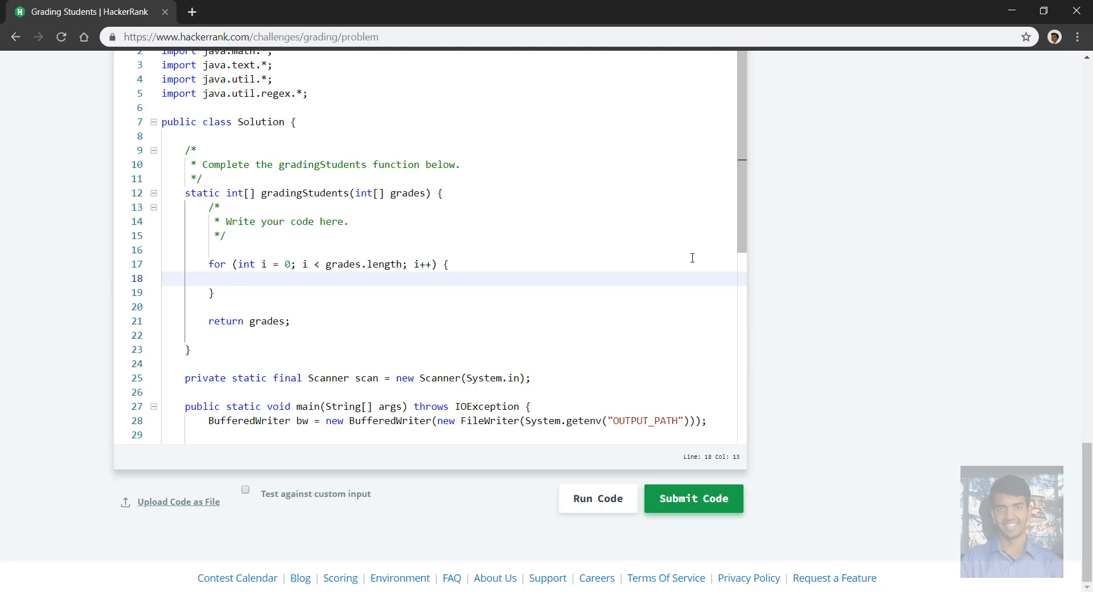
Inside the loop, add if (grades[i] >= 38) { }.
text(if ()
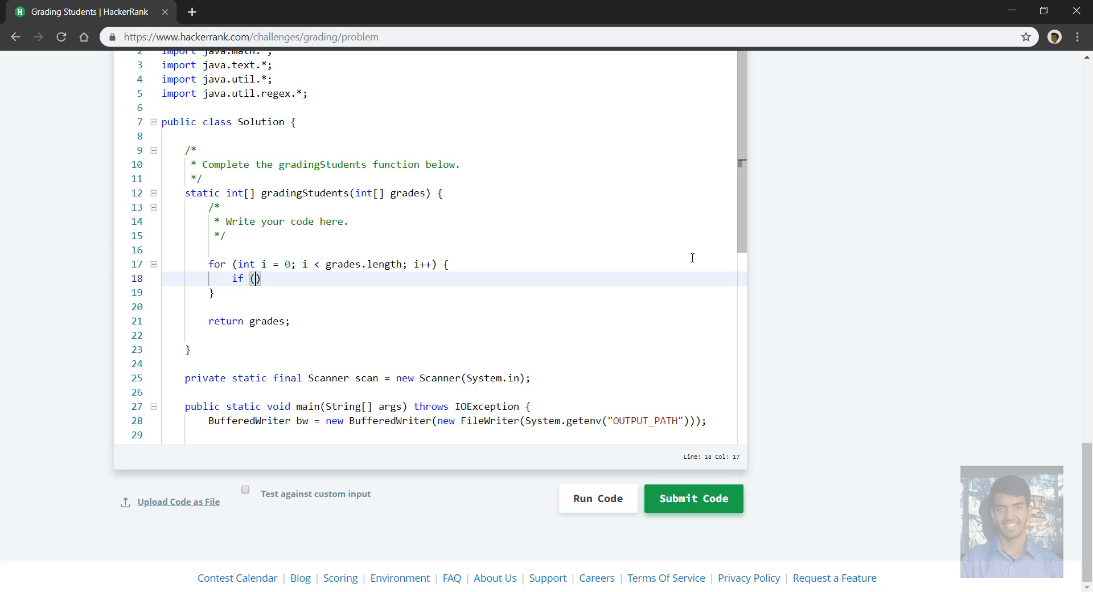
text(grades[i)
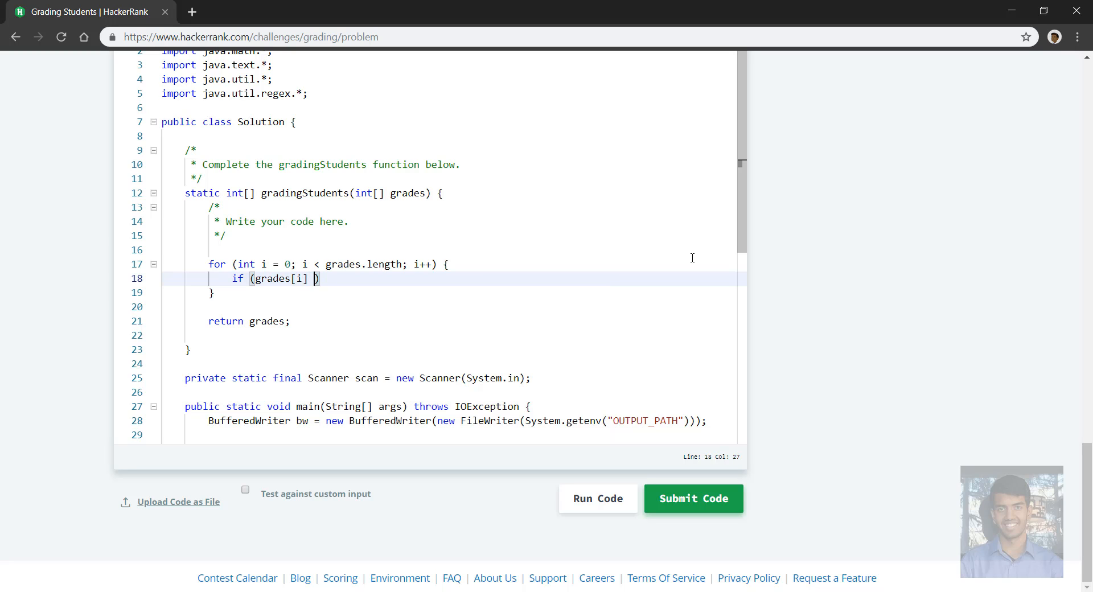
text(>)
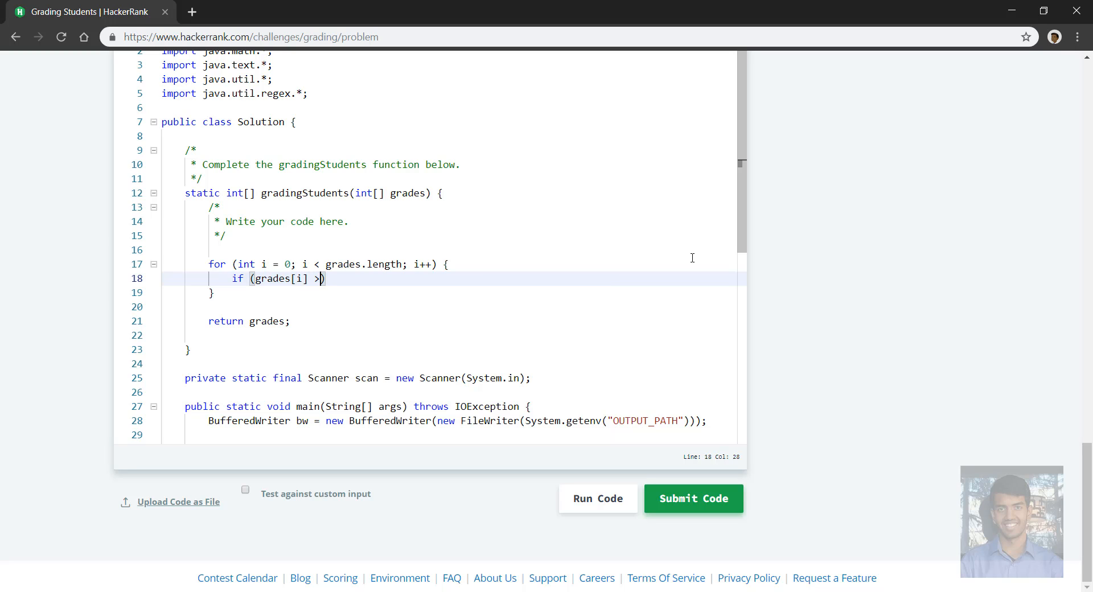
text(= 3)
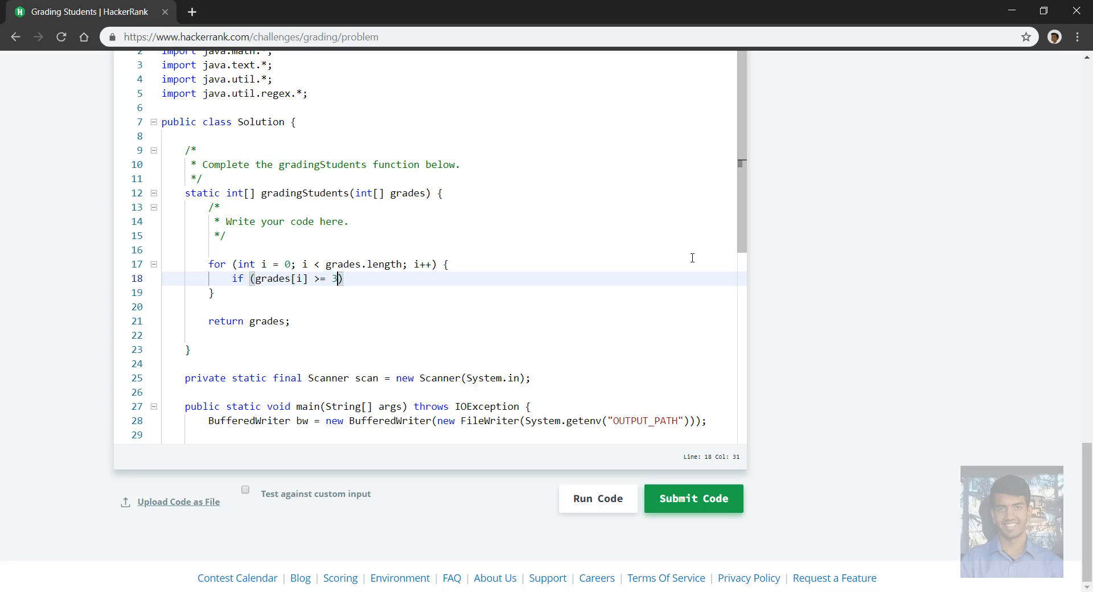
text(8)
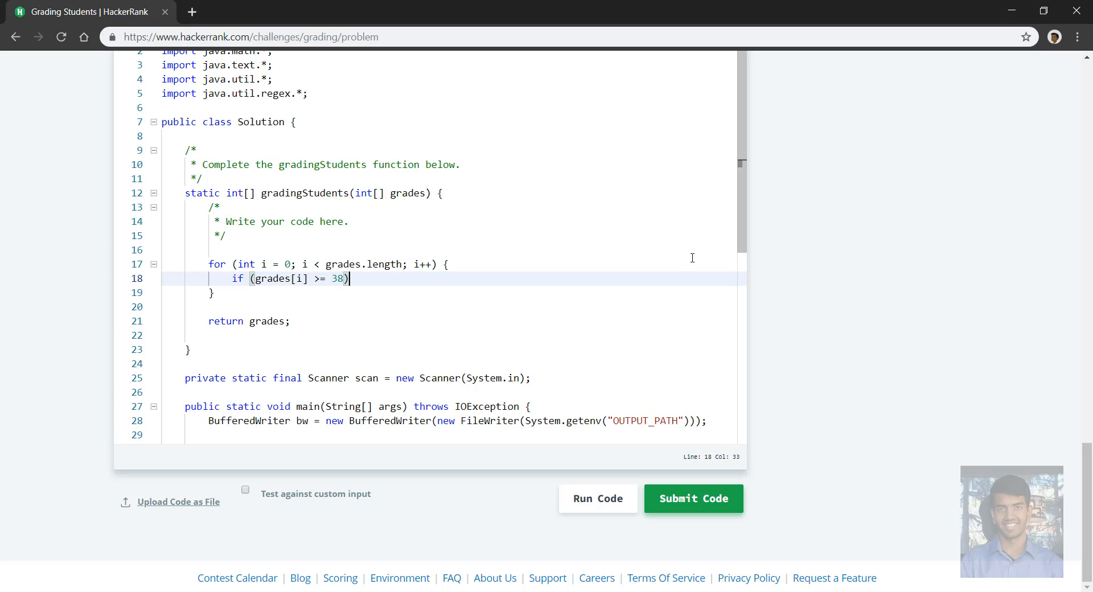
text({)
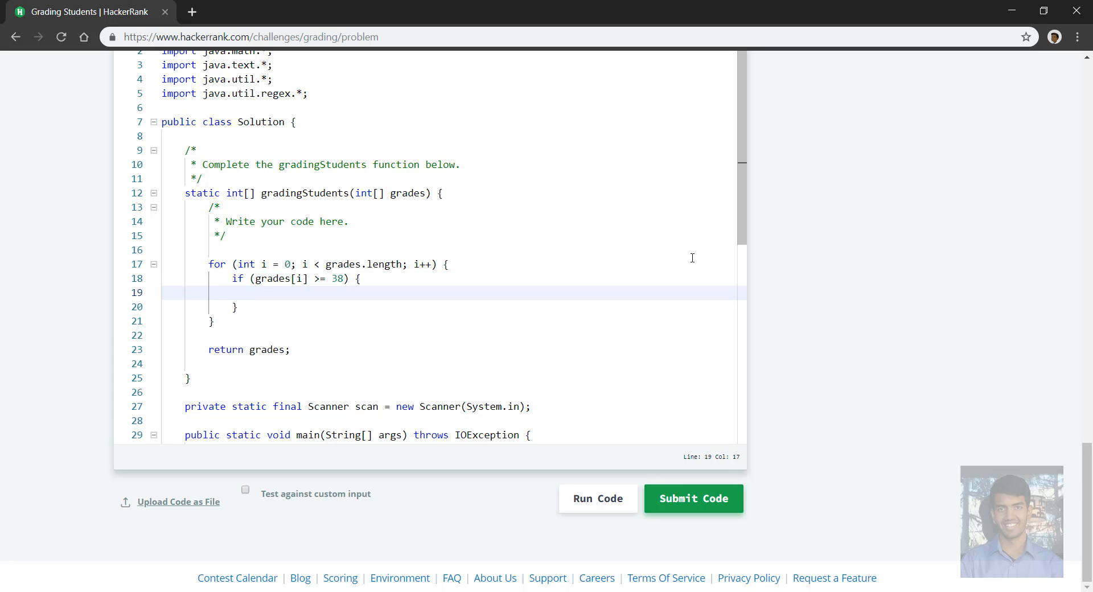
Comment the branches '// modify if necessary' and '// don't modify' and settle on the blank line inside.
text(// mod)
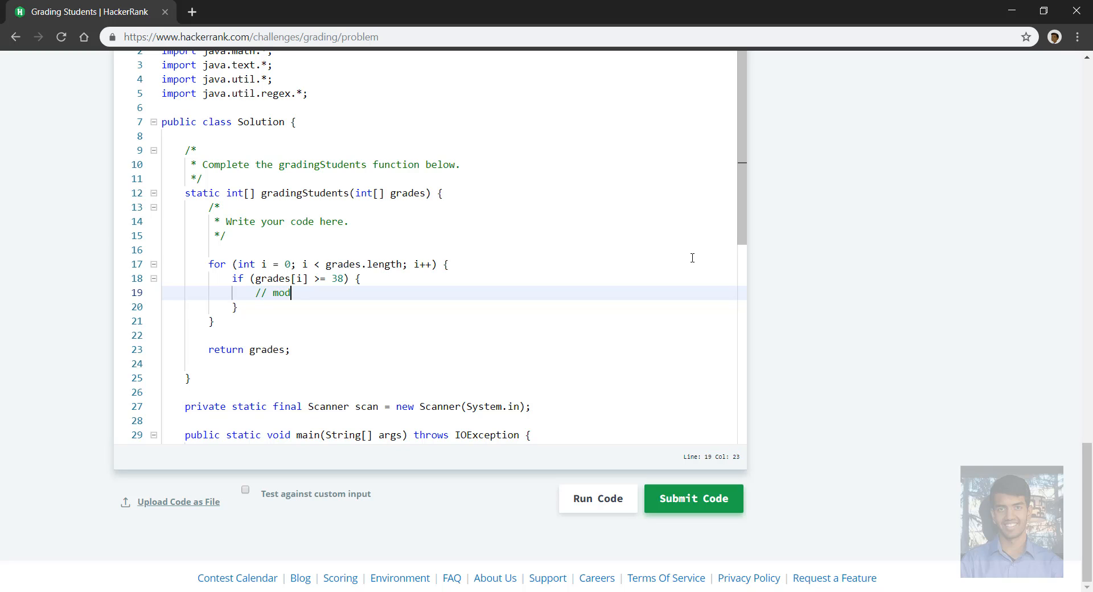
text(ify if nec)
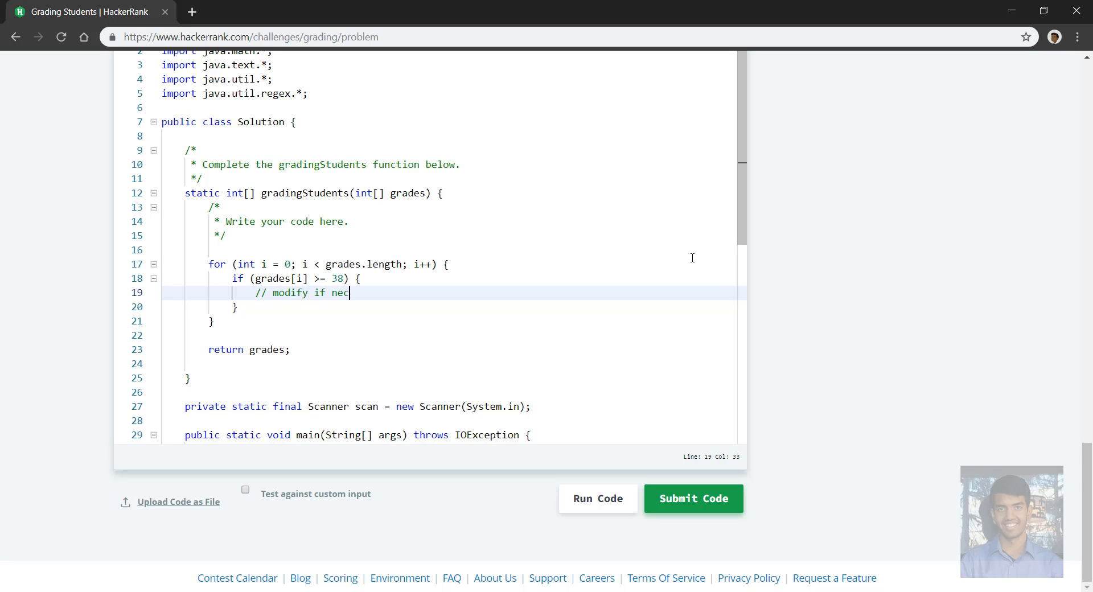
text(essary)
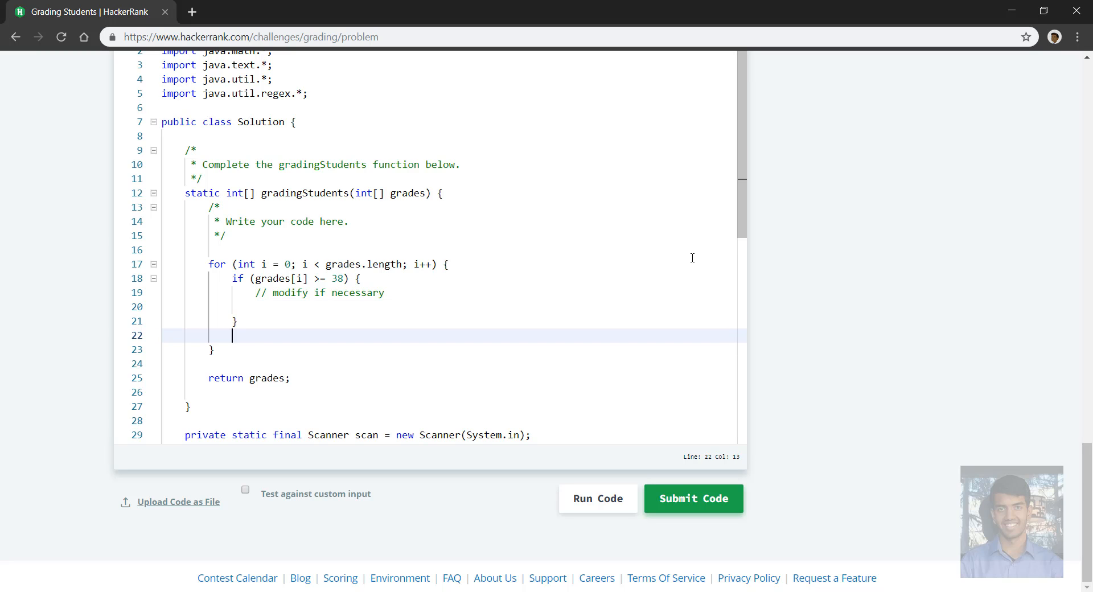
text(// d)
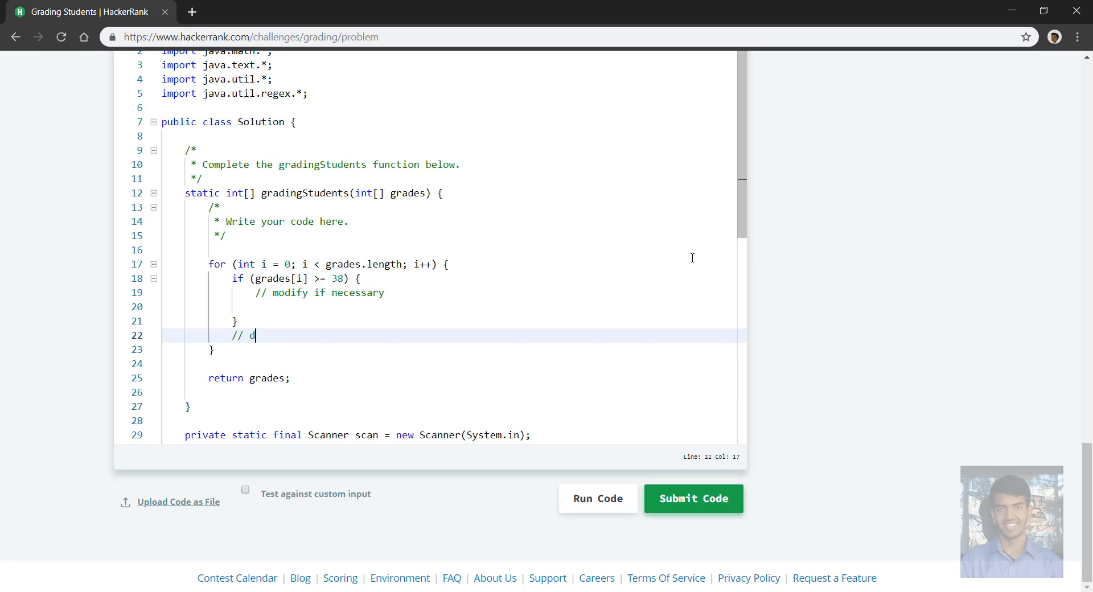
text(on't modify otherwise)
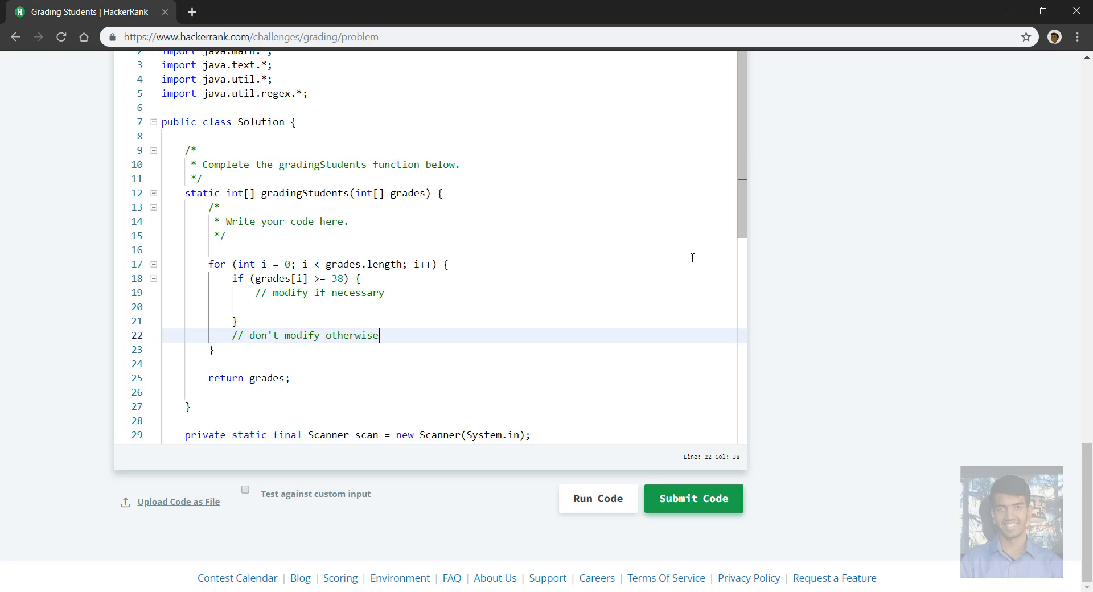
click(209, 306)
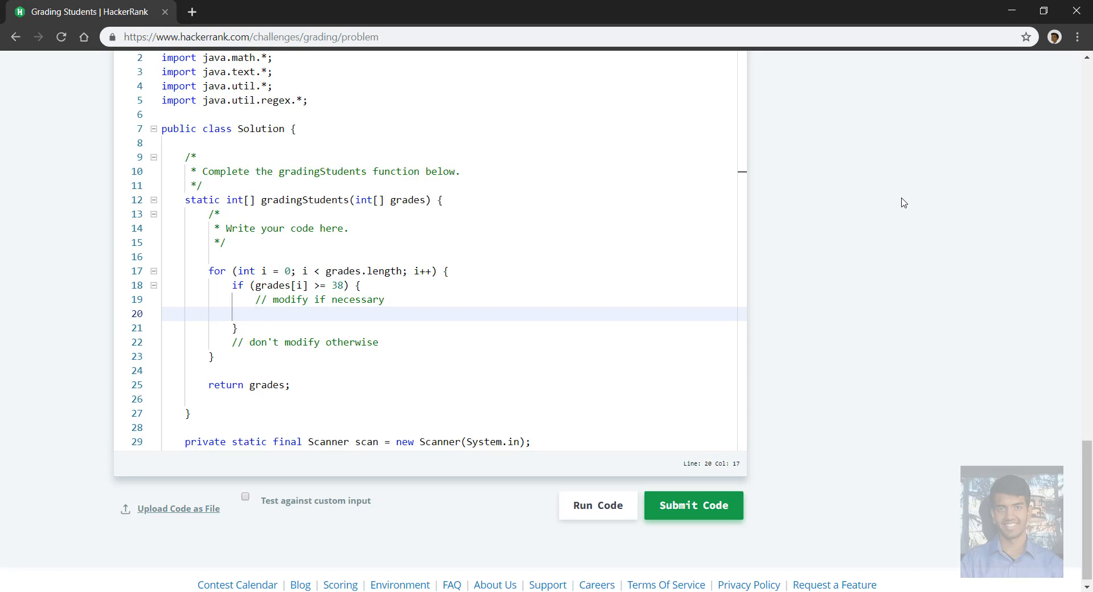
Revisit the constraints and Explanation 0, then scroll back to the blank line in the grade check.
scroll(up, 3)
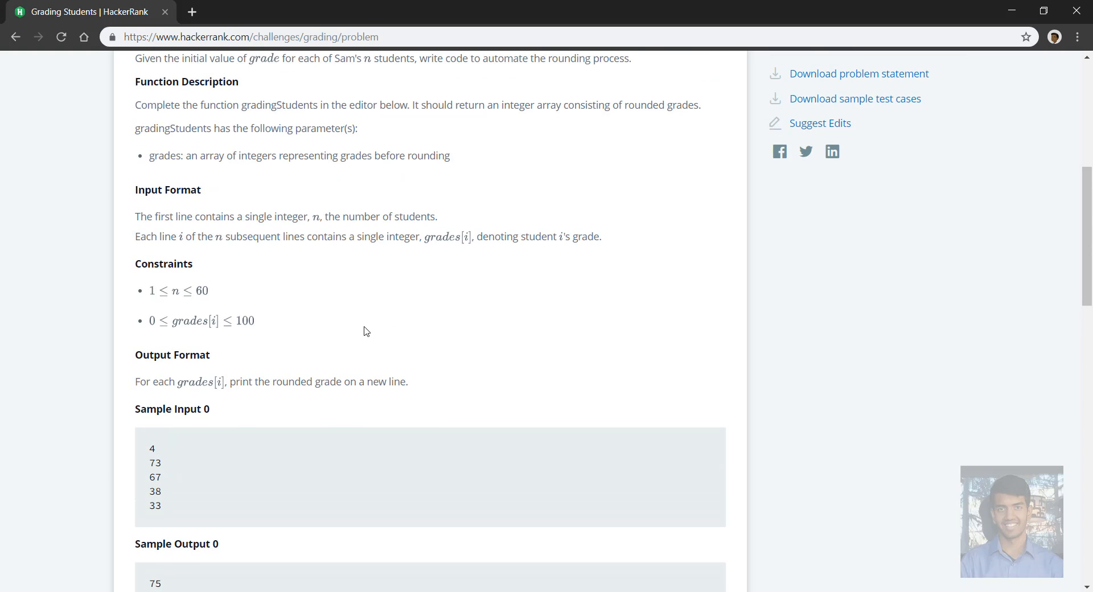
mouse_move(231, 329)
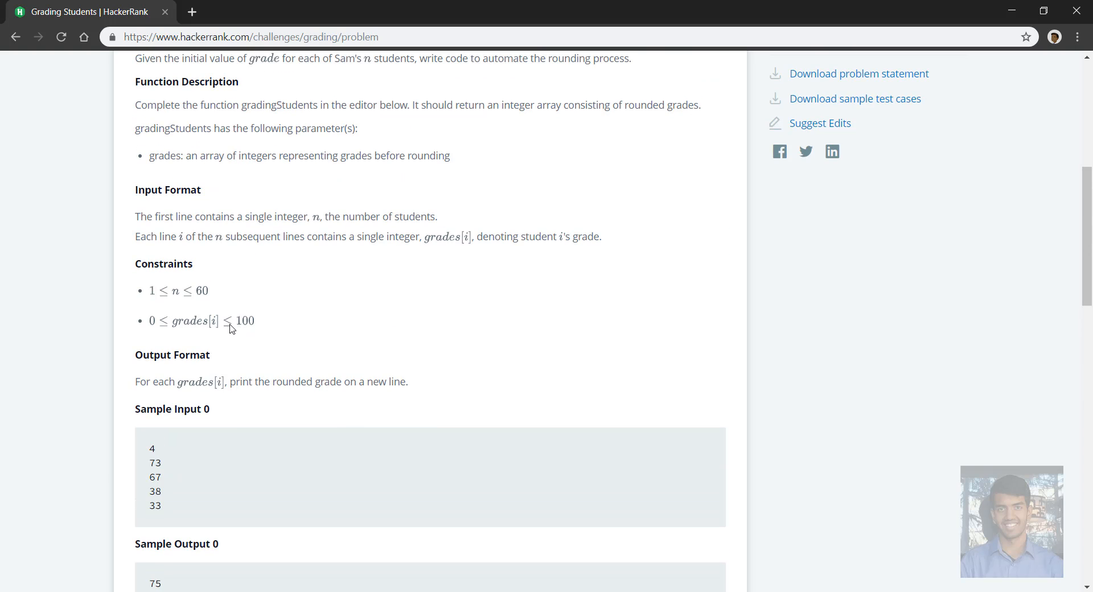
mouse_move(303, 334)
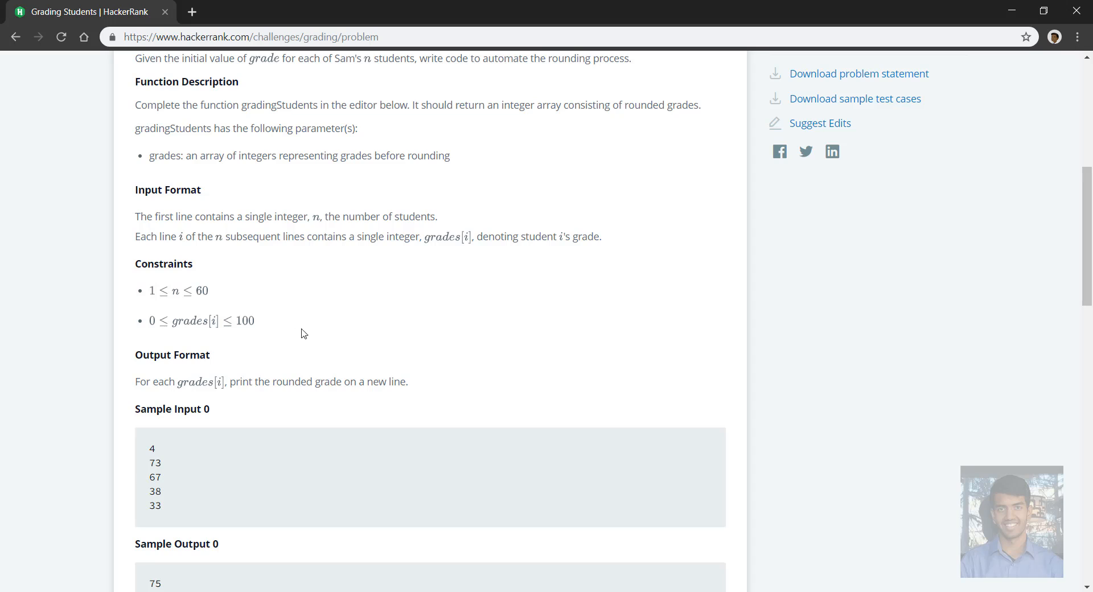
mouse_move(293, 339)
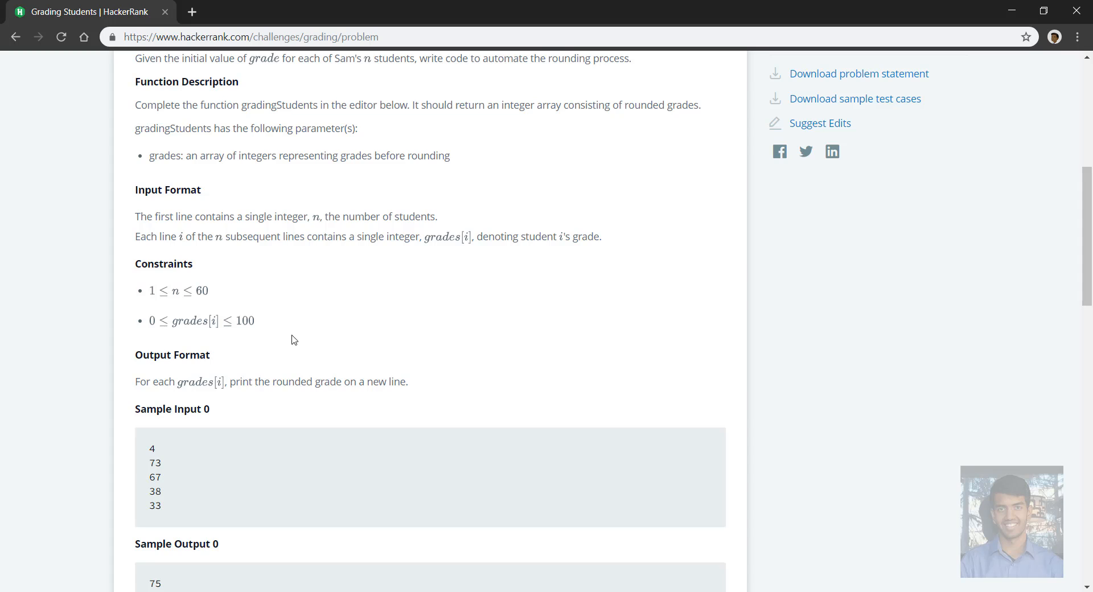
mouse_move(342, 355)
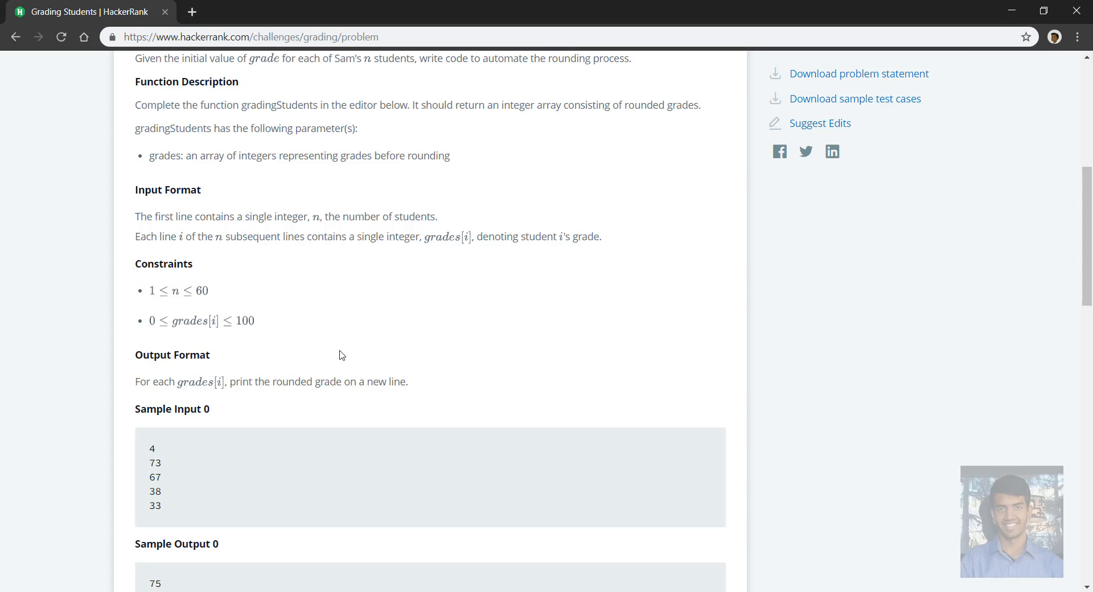
scroll(down, 3)
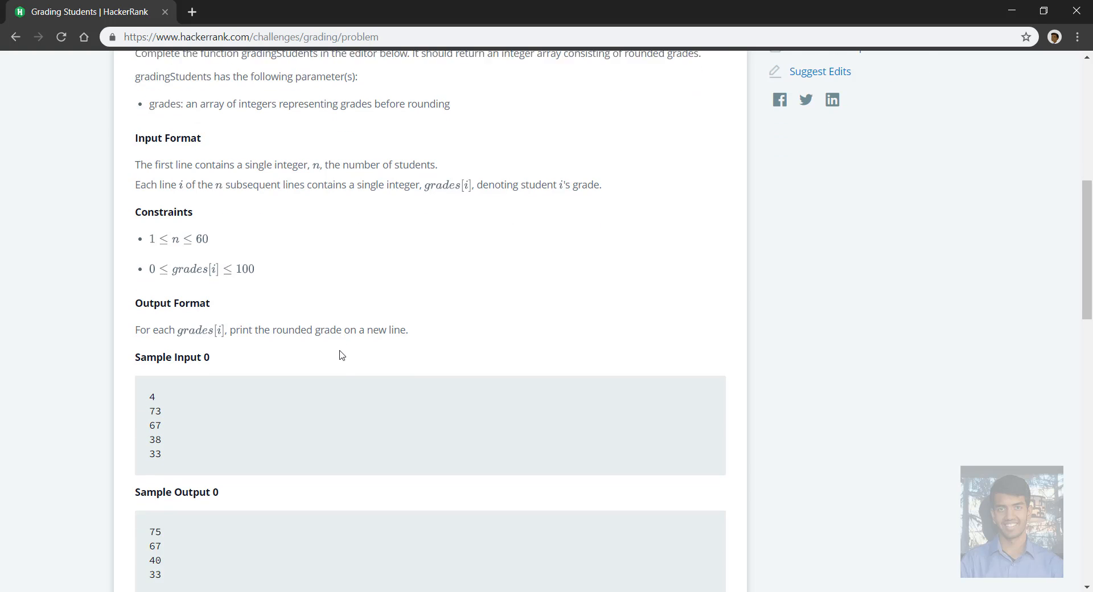
scroll(down, 3)
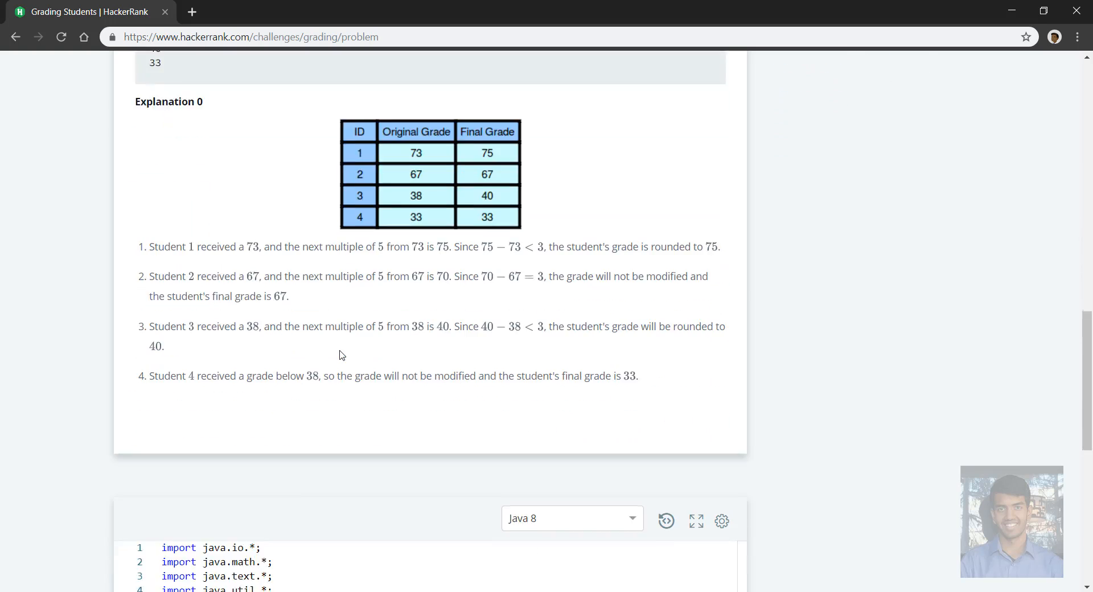
scroll(down, 3)
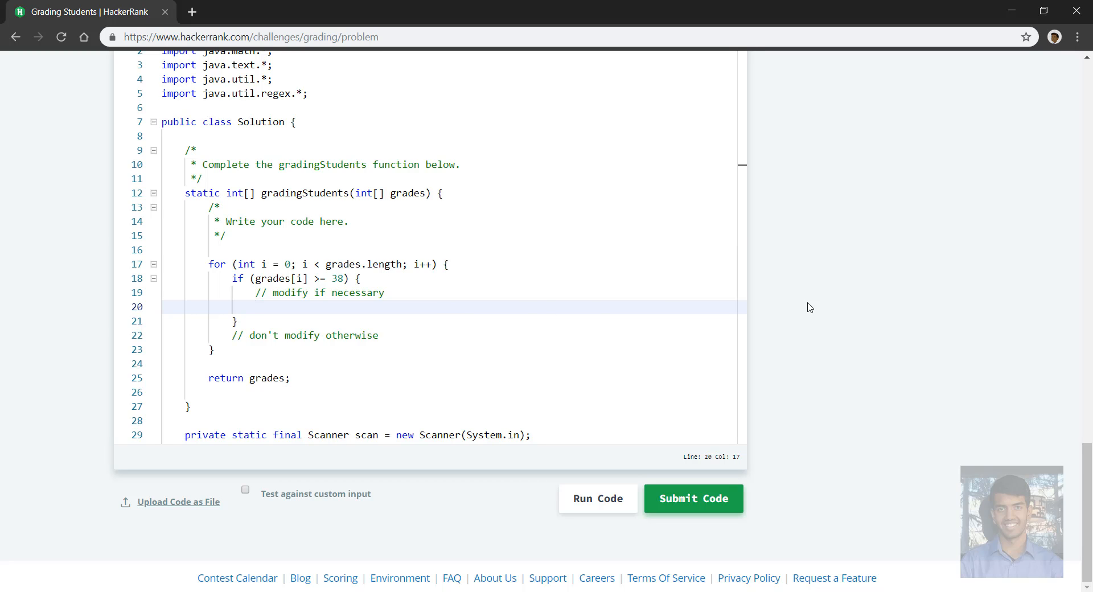
mouse_move(871, 322)
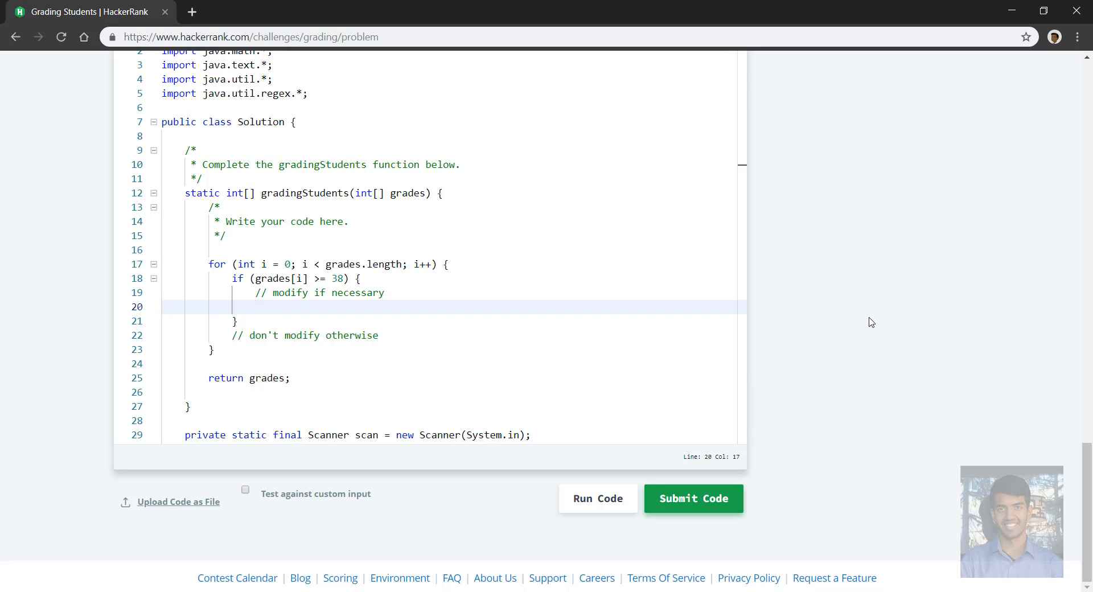
Nest if (grades[i] % 5 >= 3) inside the grade check, removing stray comment characters.
click(256, 306)
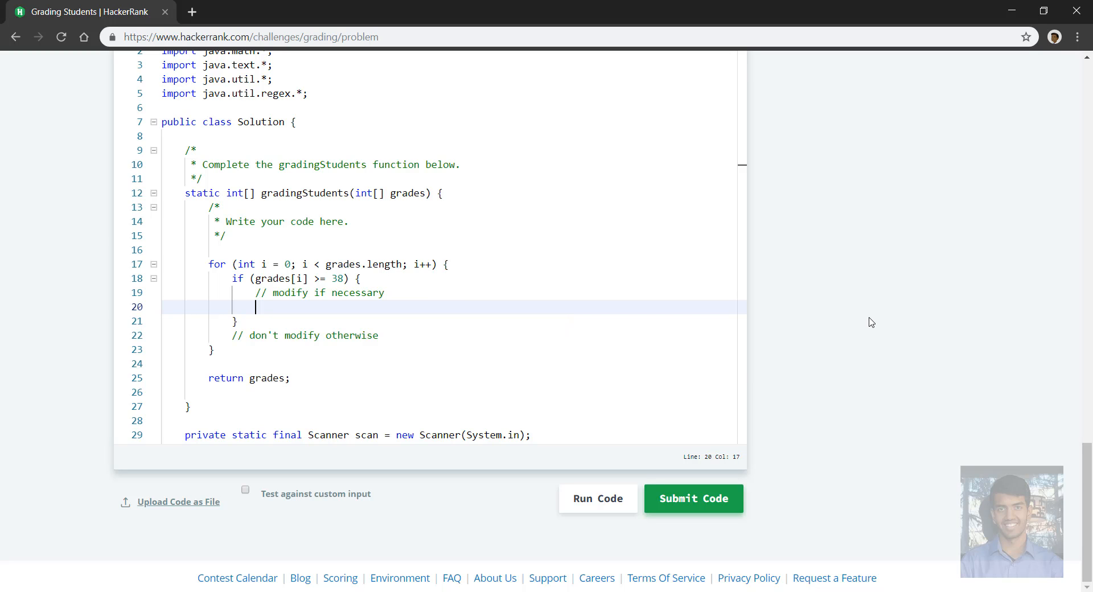
text(if ()
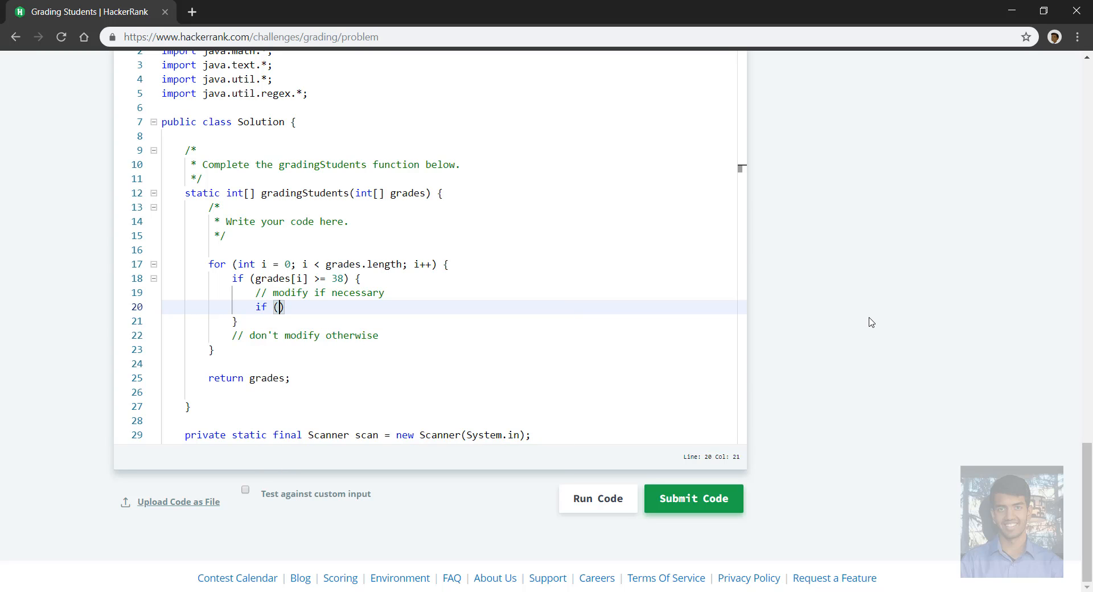
text(grades[i)
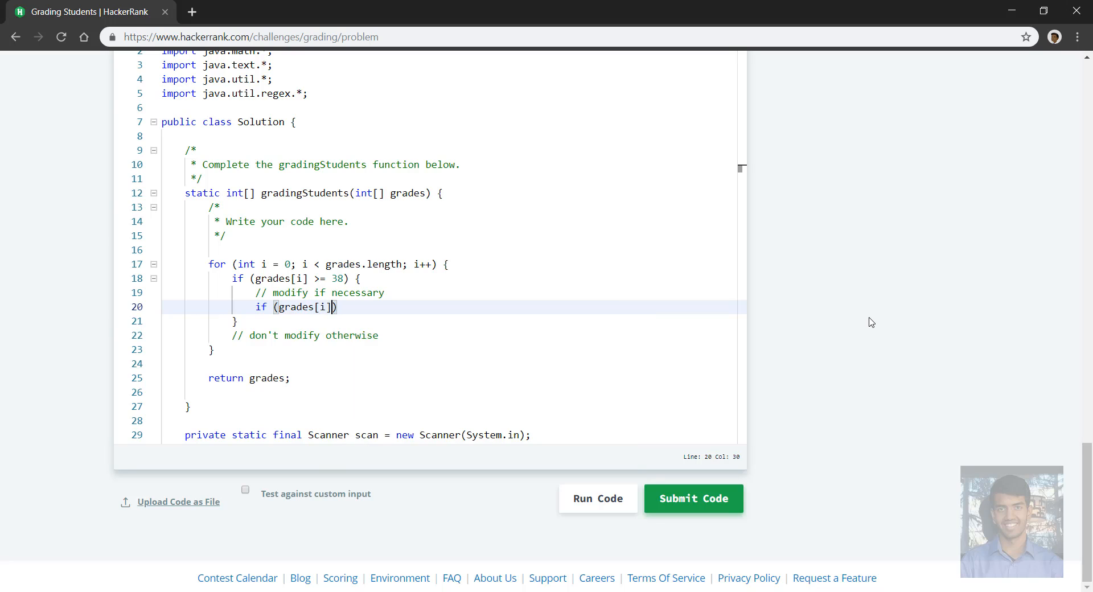
text(%)
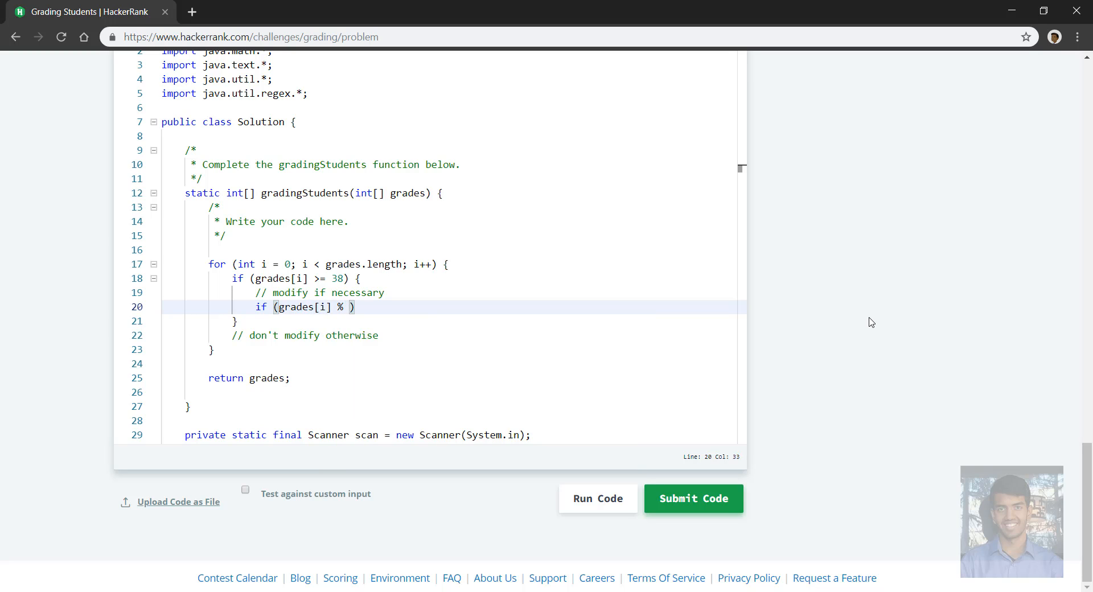
text(5)
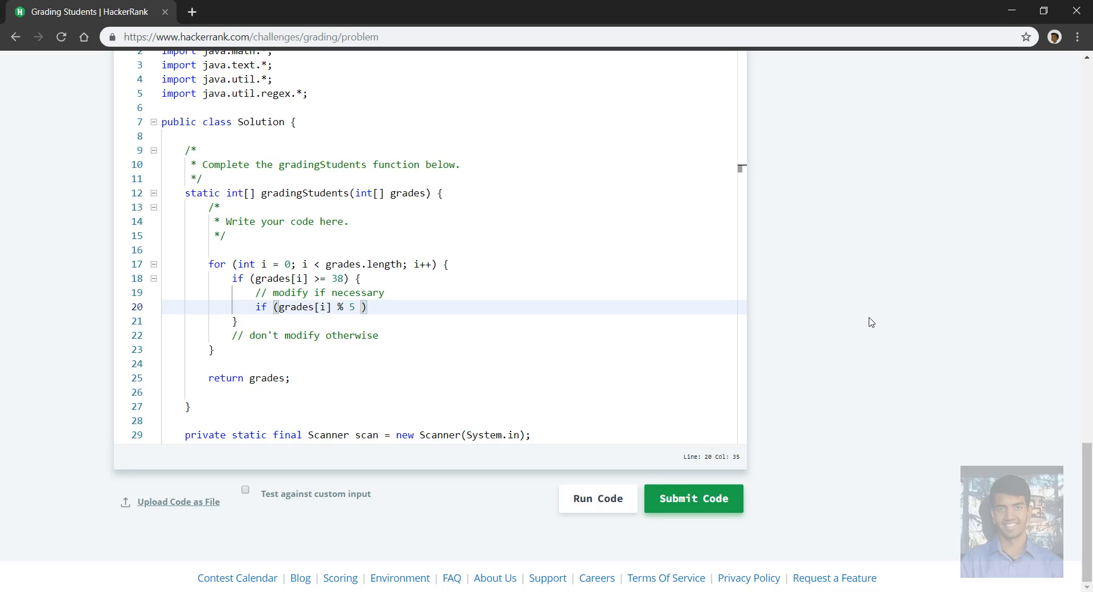
text(>= 3)
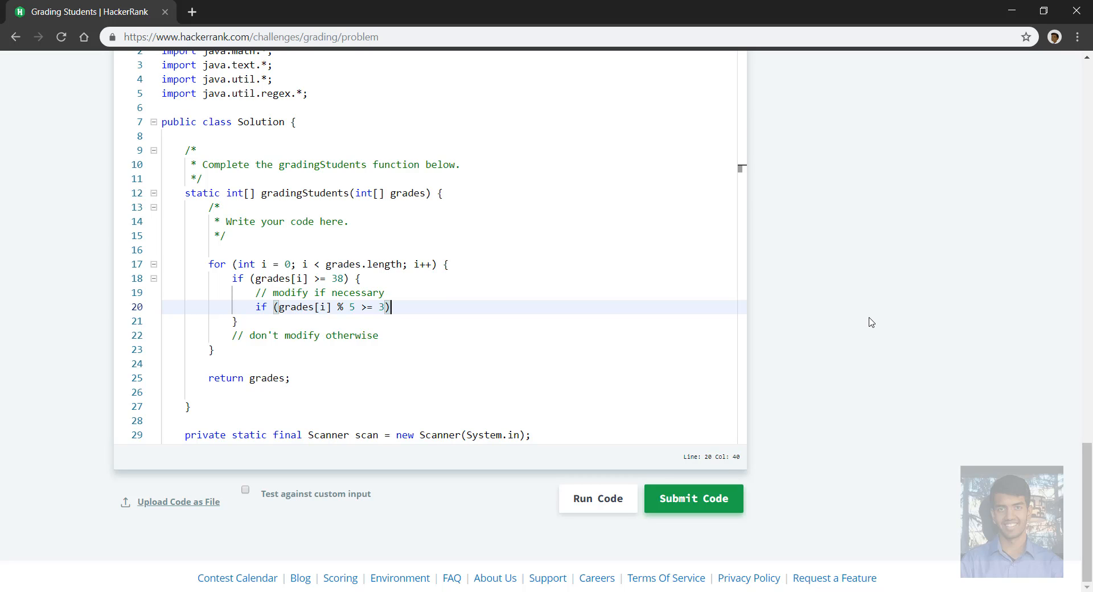
text(//)
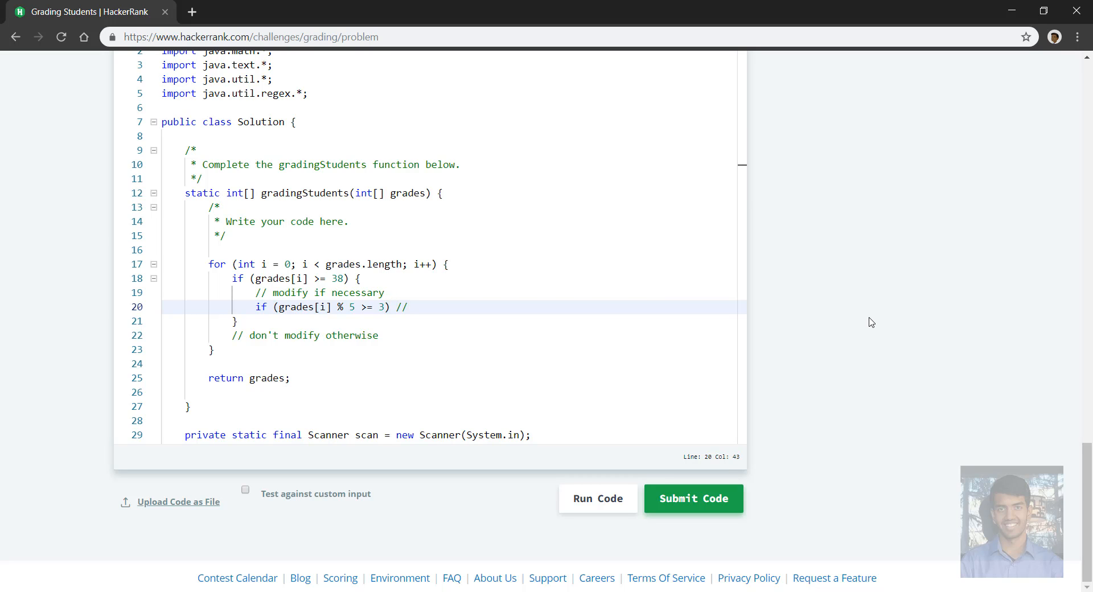
text(==)
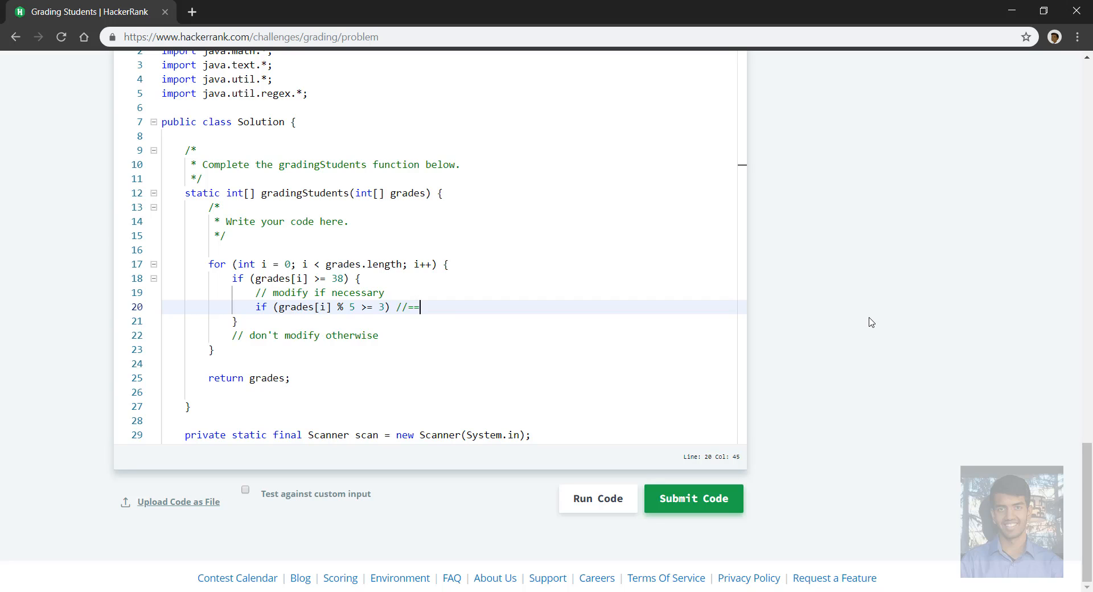
key(BackSpace)
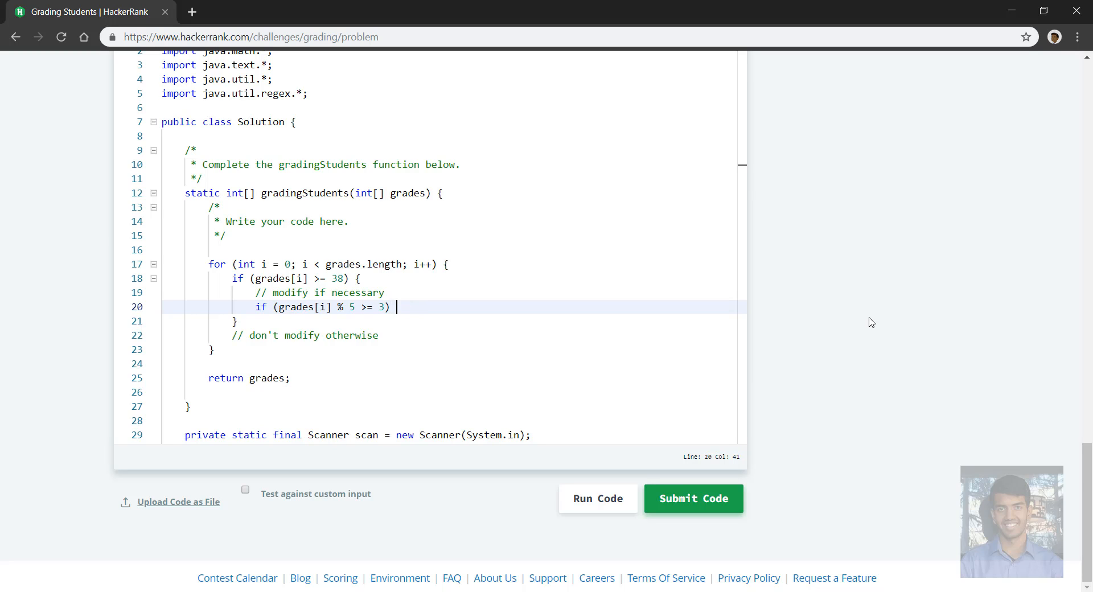
Open the condition's body with the comment '// ex. 67 % 5 = 2'.
text({)
text(// ex.)
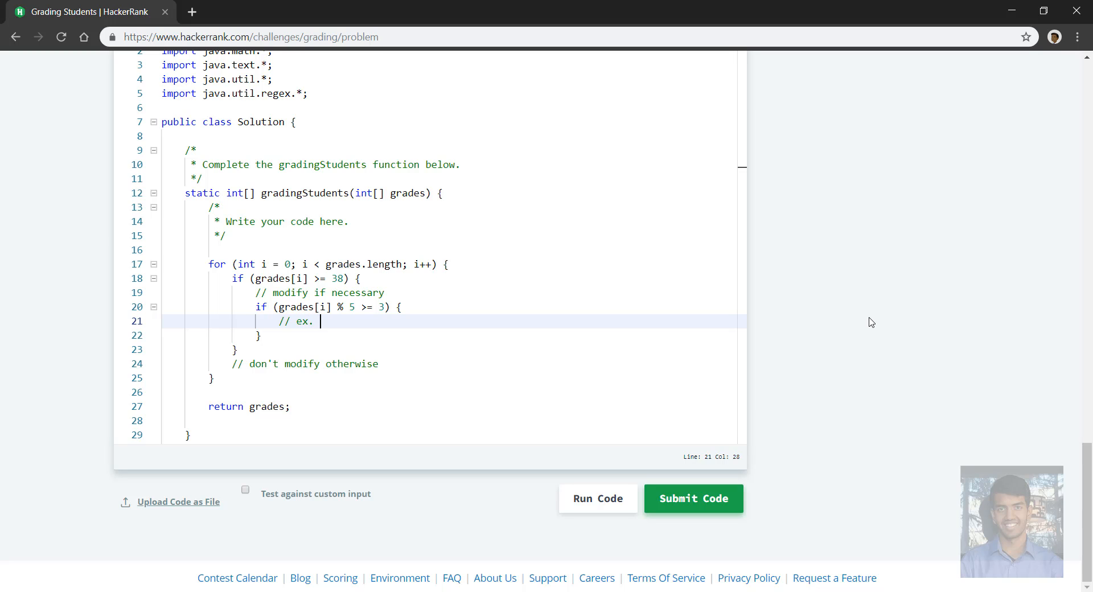
text(67 % 5)
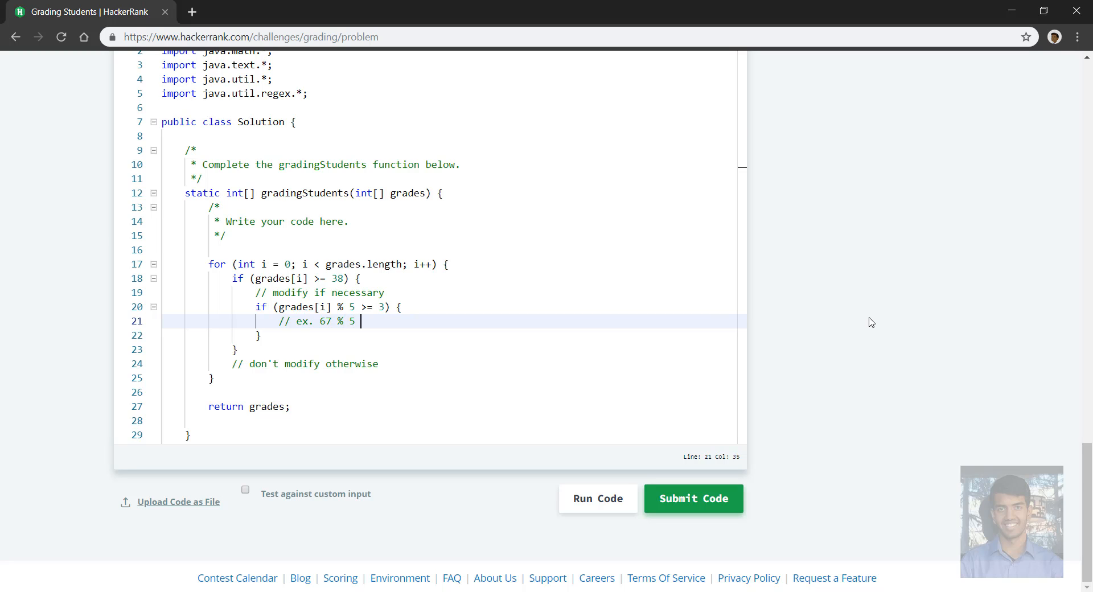
text(=)
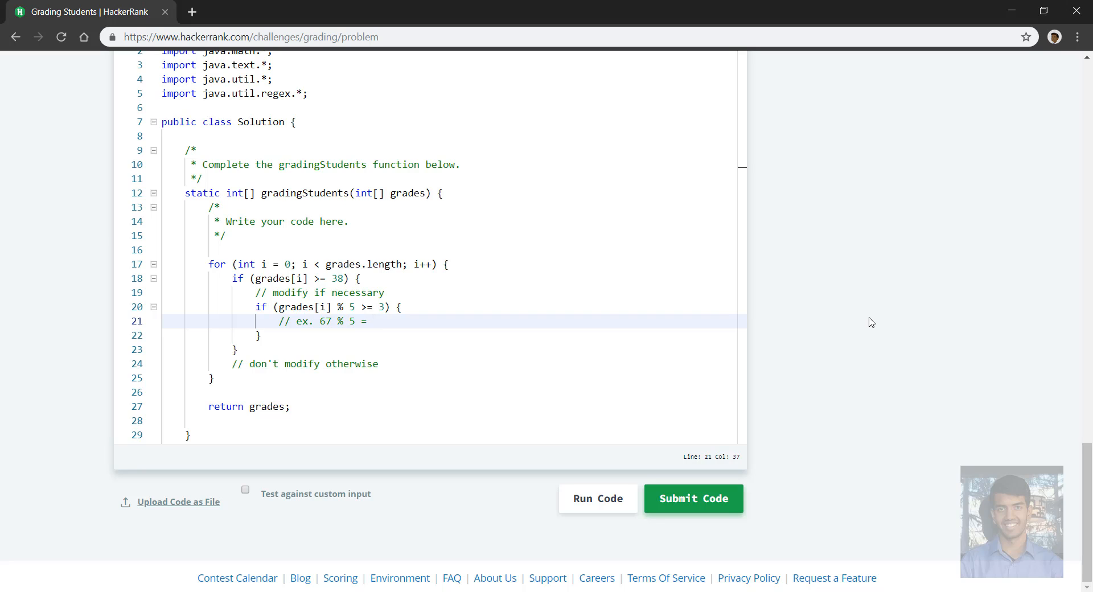
text(2)
text(//)
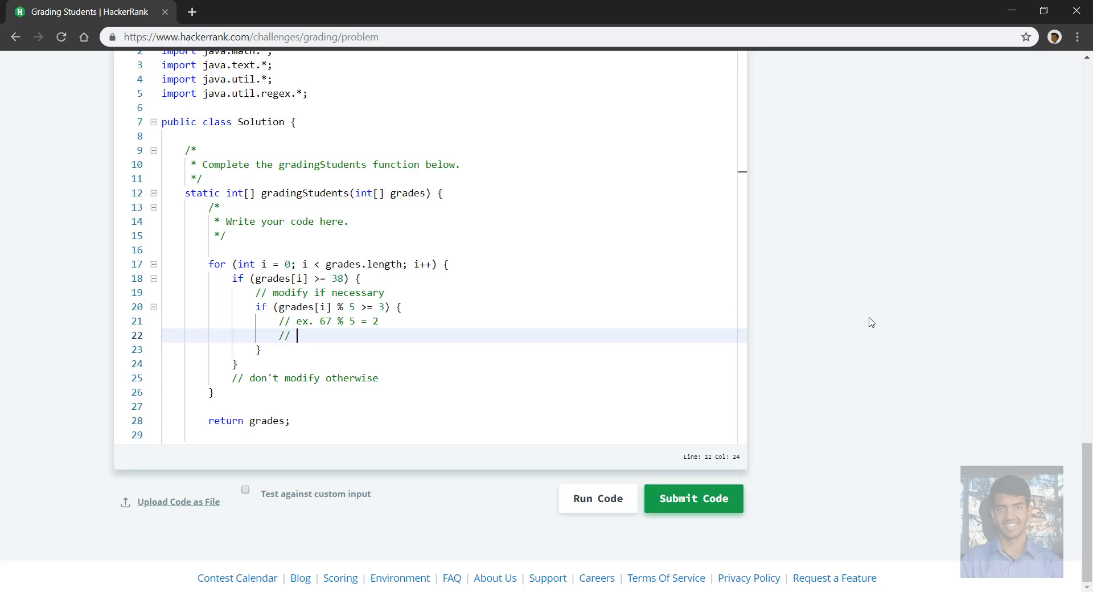
Add '// ex. 68 % 5 = 3' below it and start a new empty line in the block.
text(ex. 68)
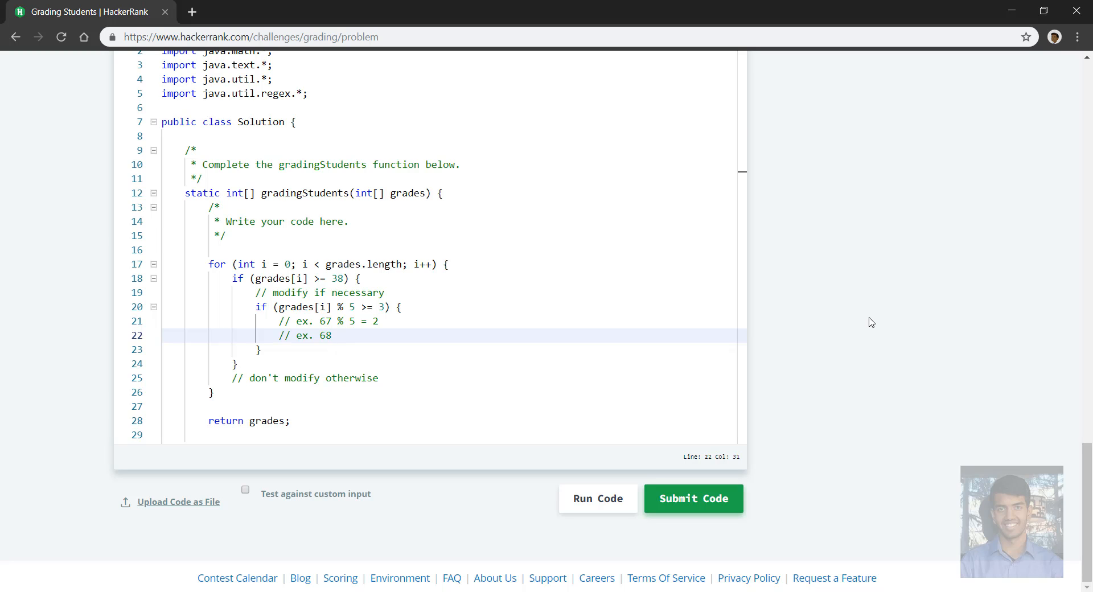
text(%)
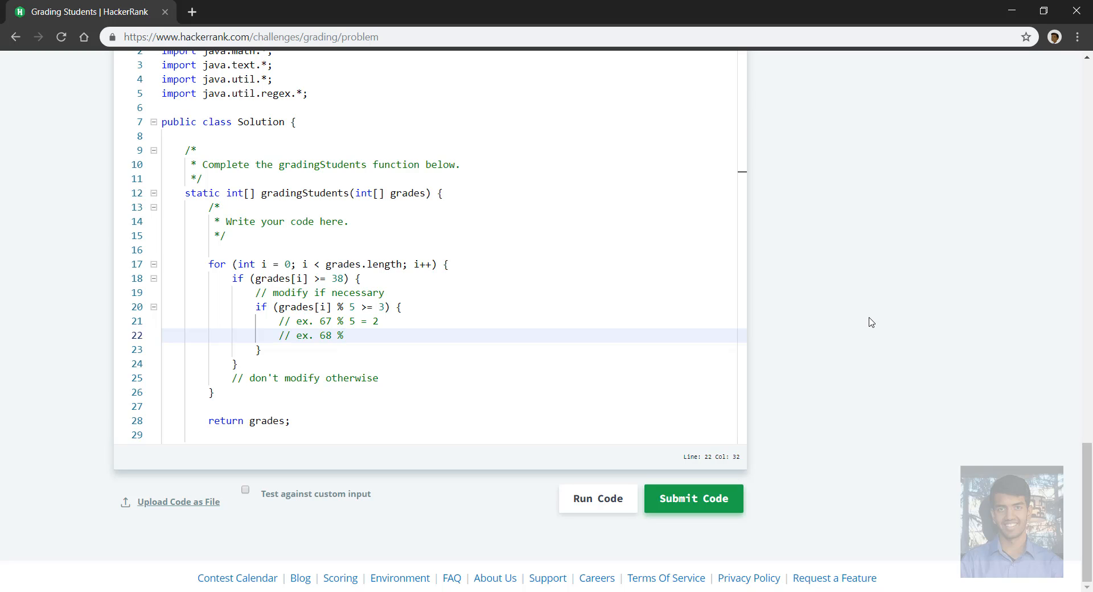
text(5)
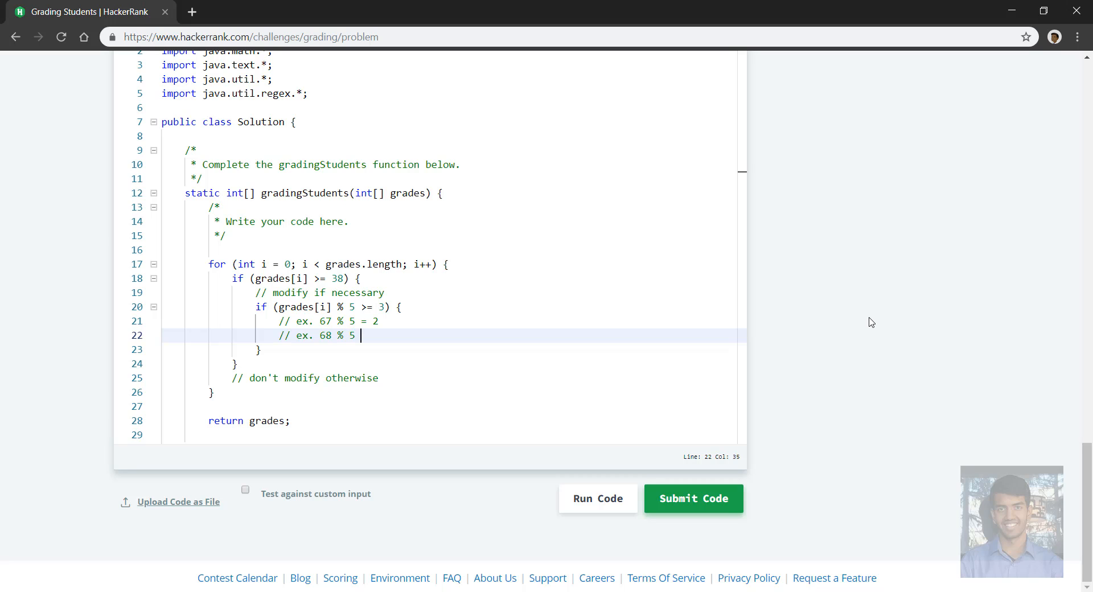
text(=)
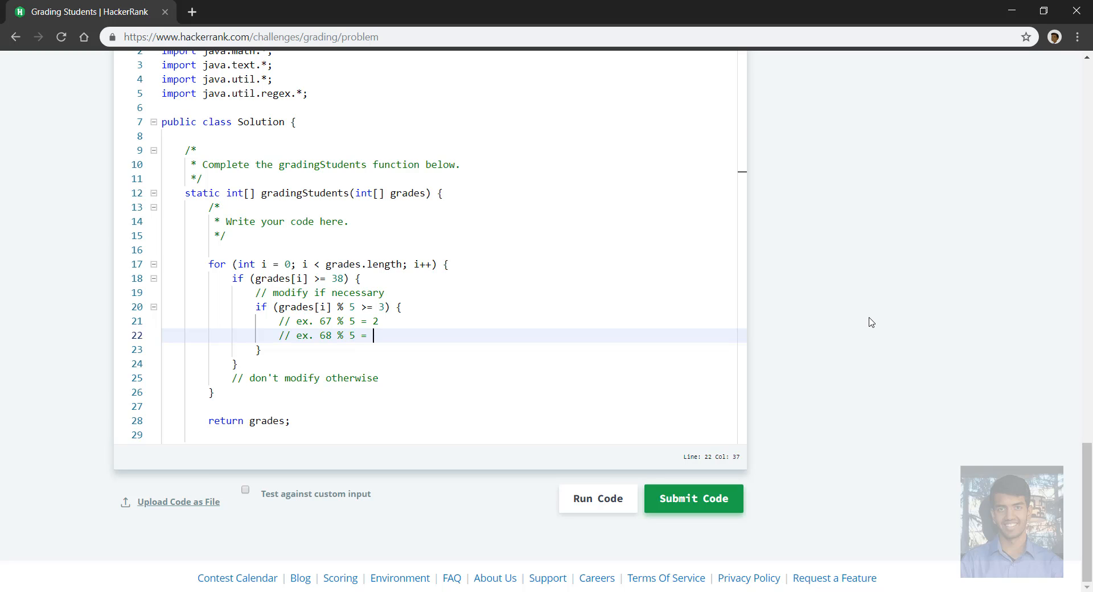
text(3)
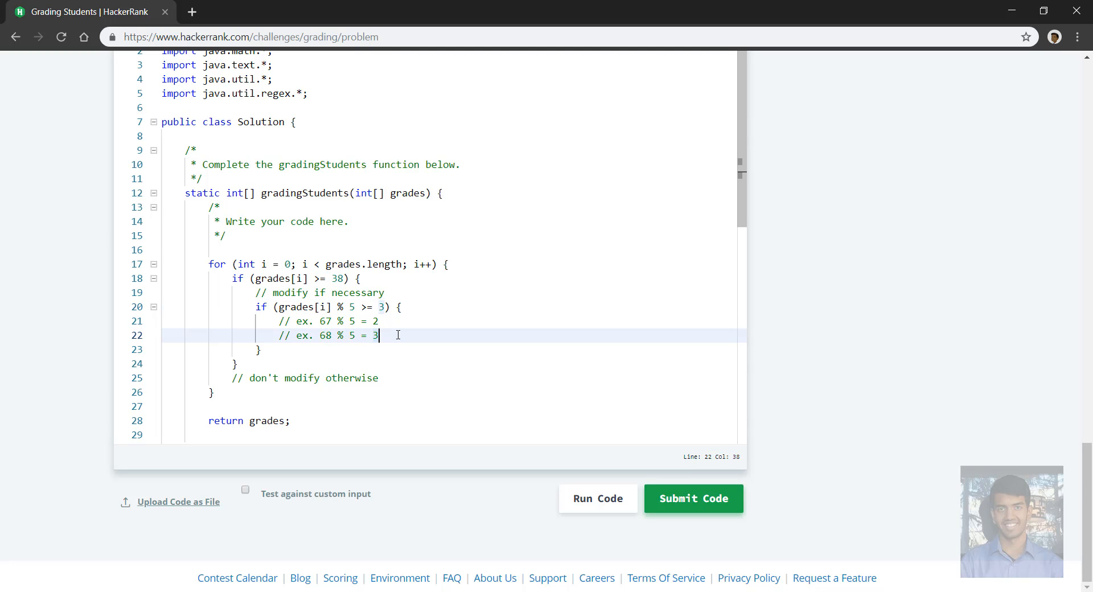
click(383, 307)
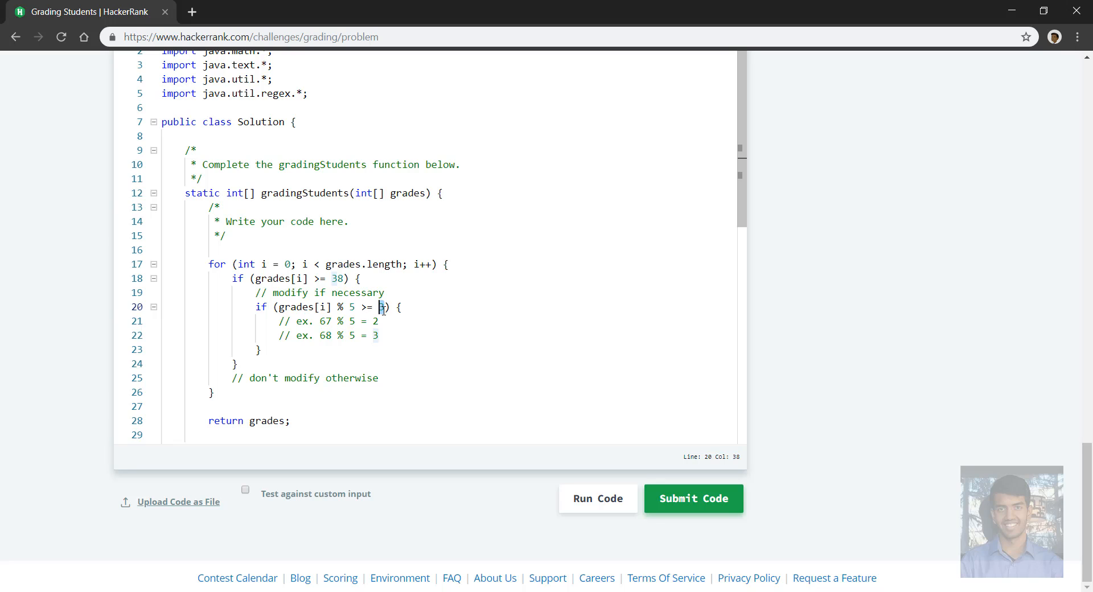
text(3)
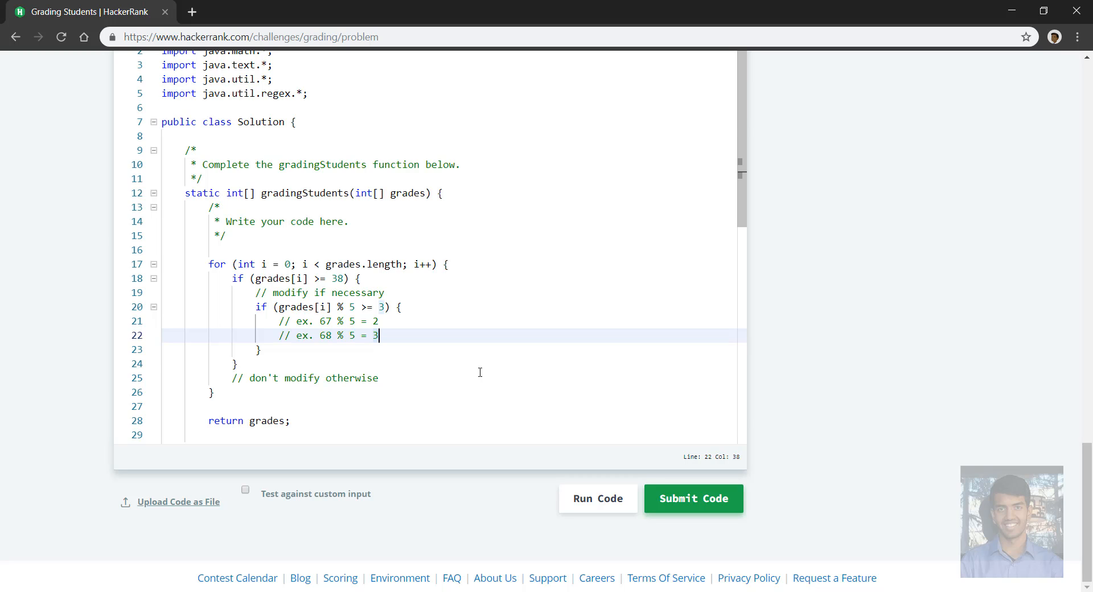
mouse_move(419, 350)
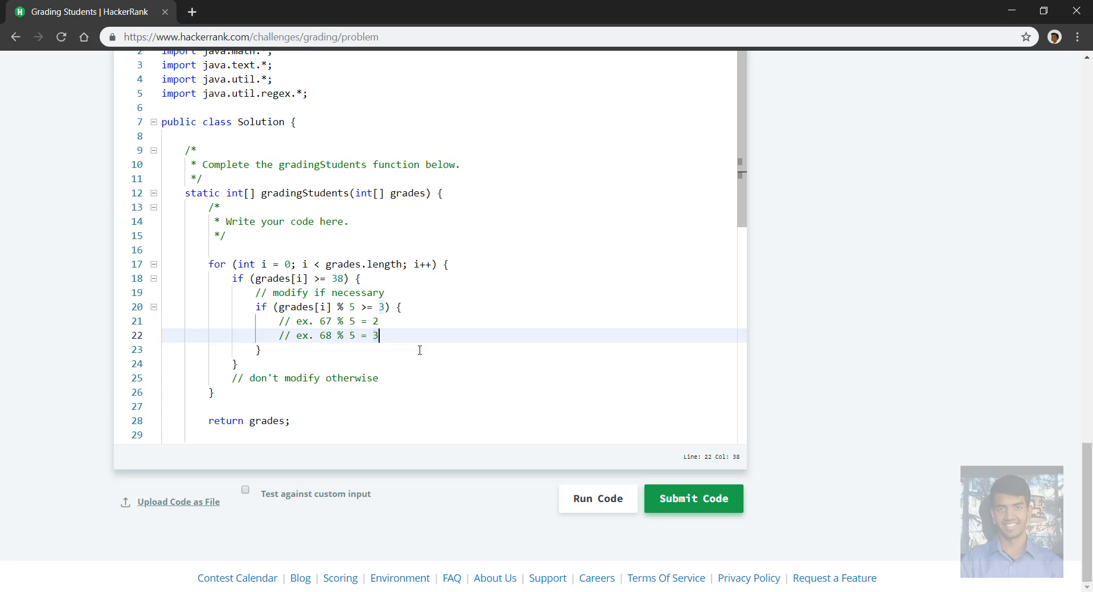
mouse_move(394, 337)
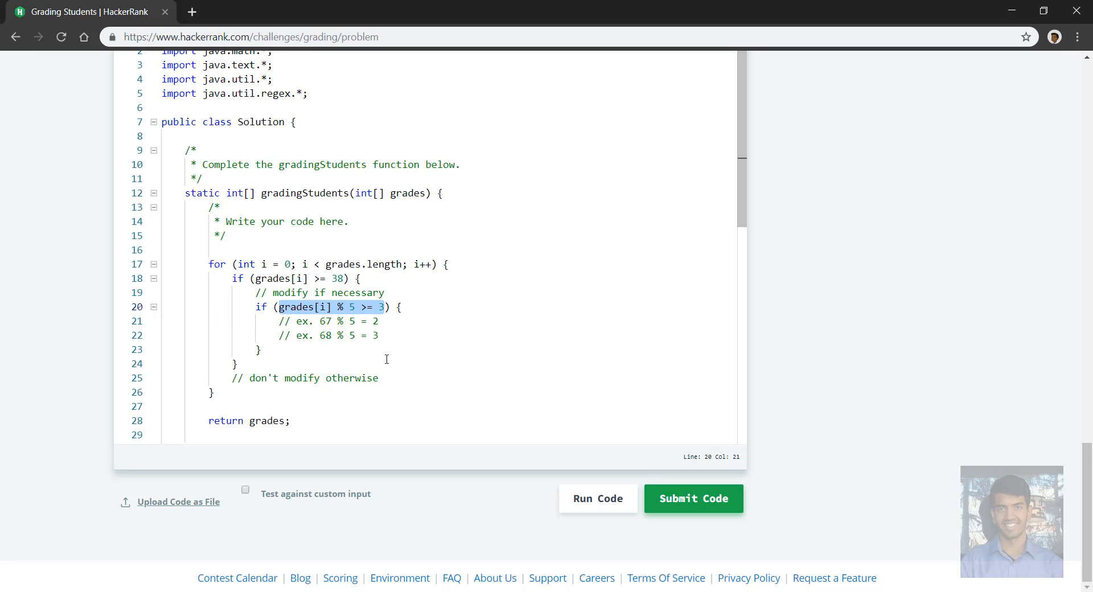
click(378, 336)
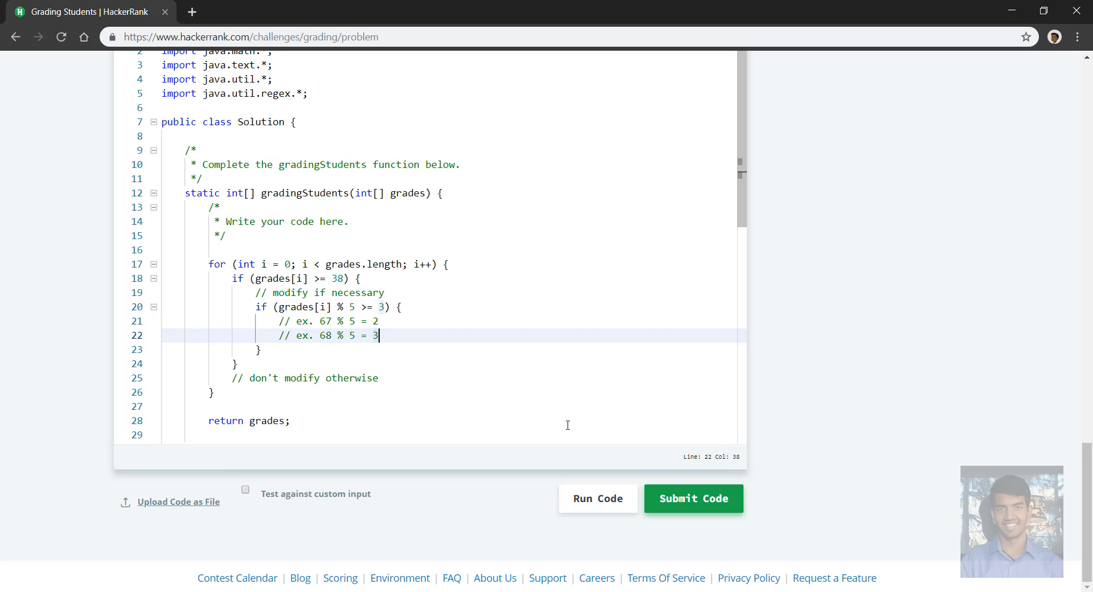
key(enter)
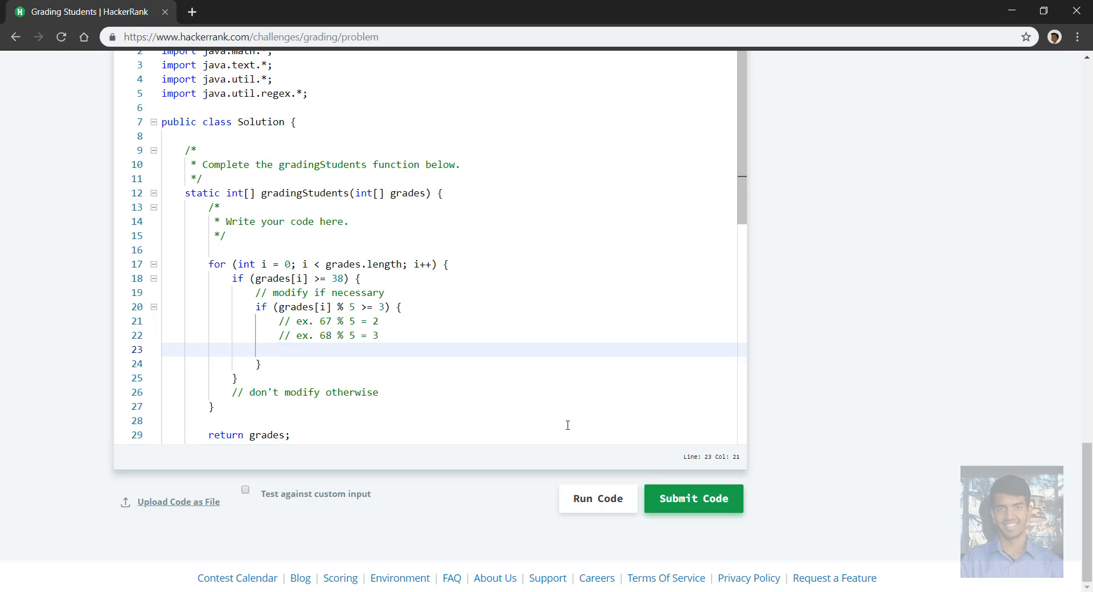
click(279, 350)
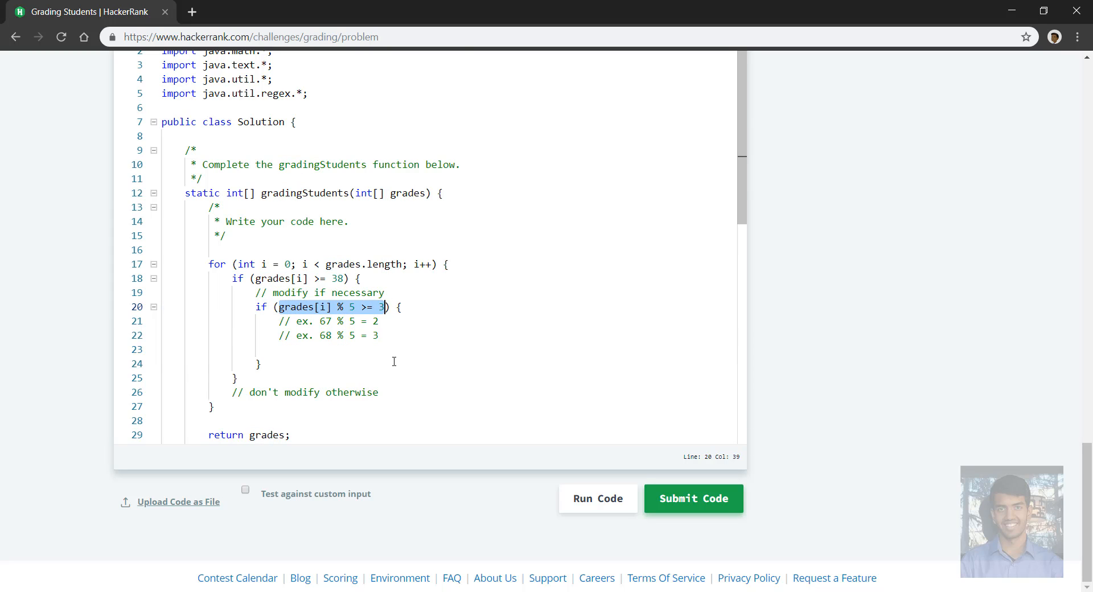
click(383, 349)
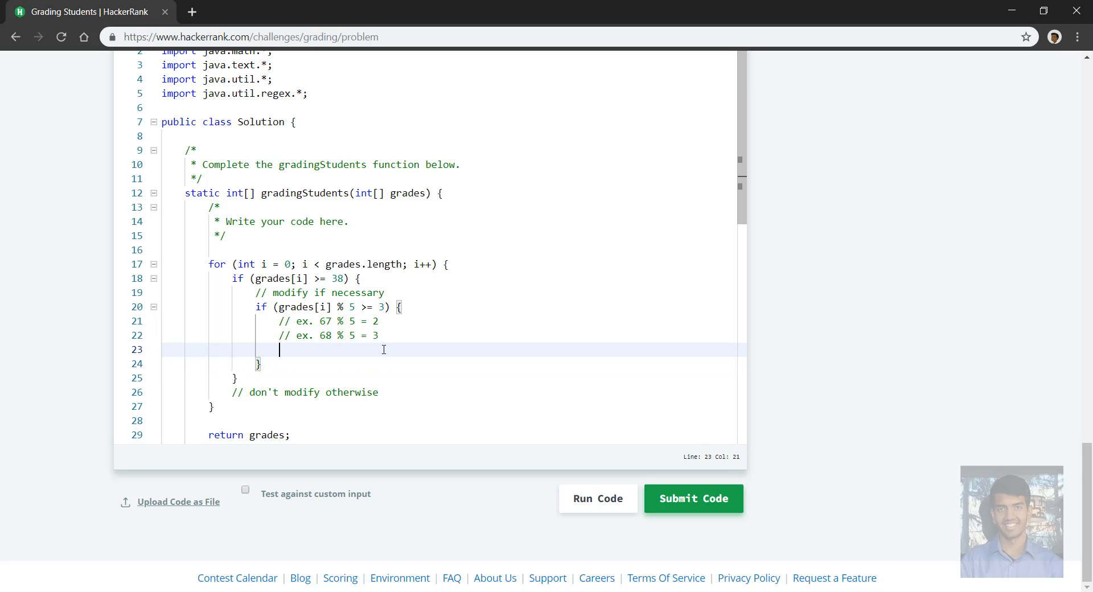
text(grades[)
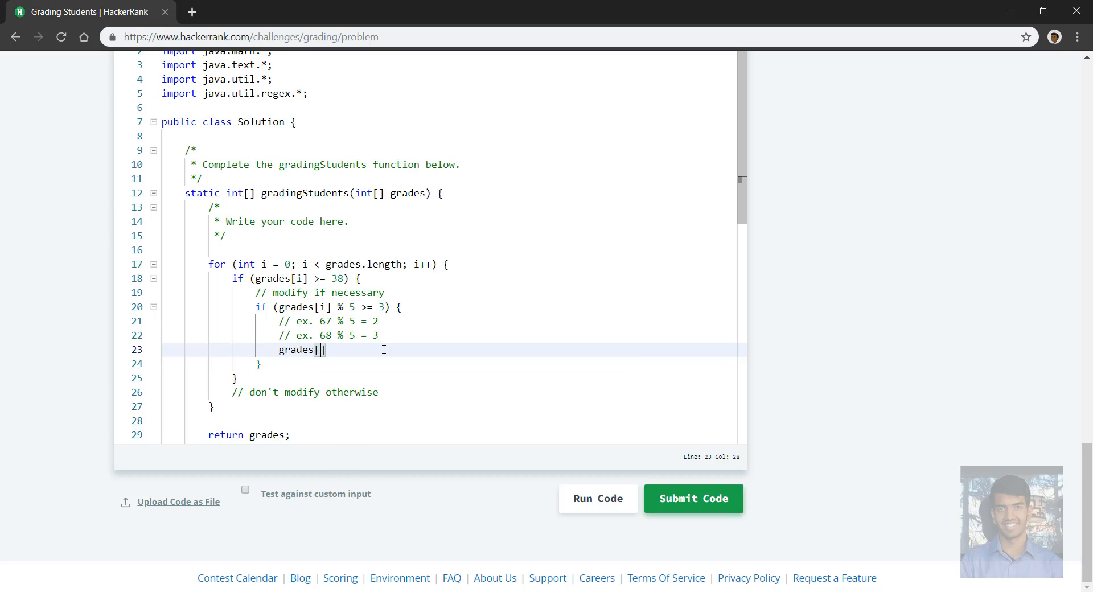
text(i)
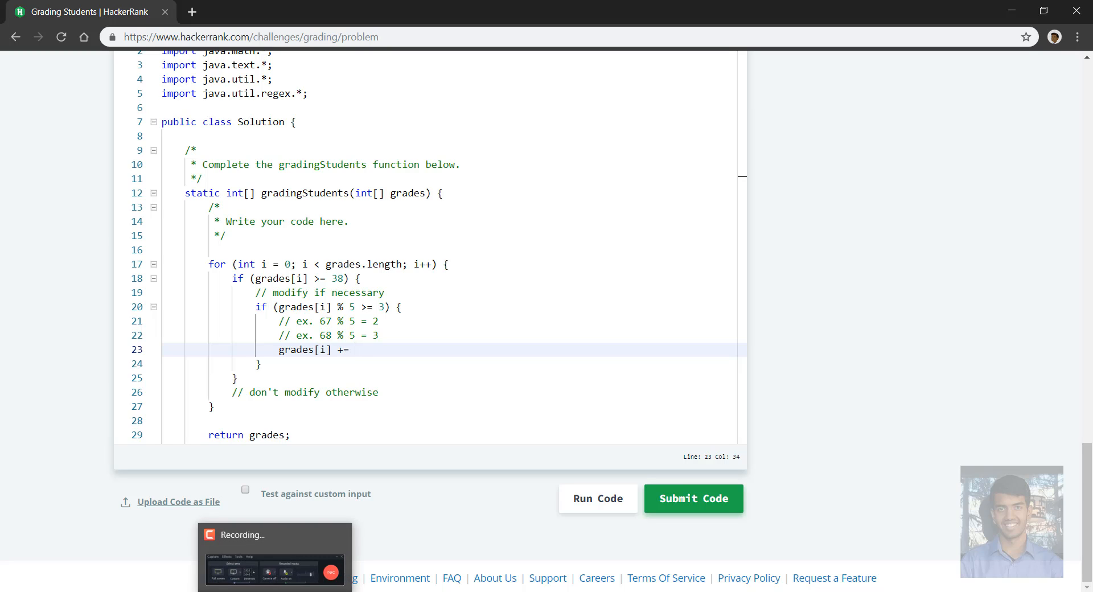
mouse_move(326, 555)
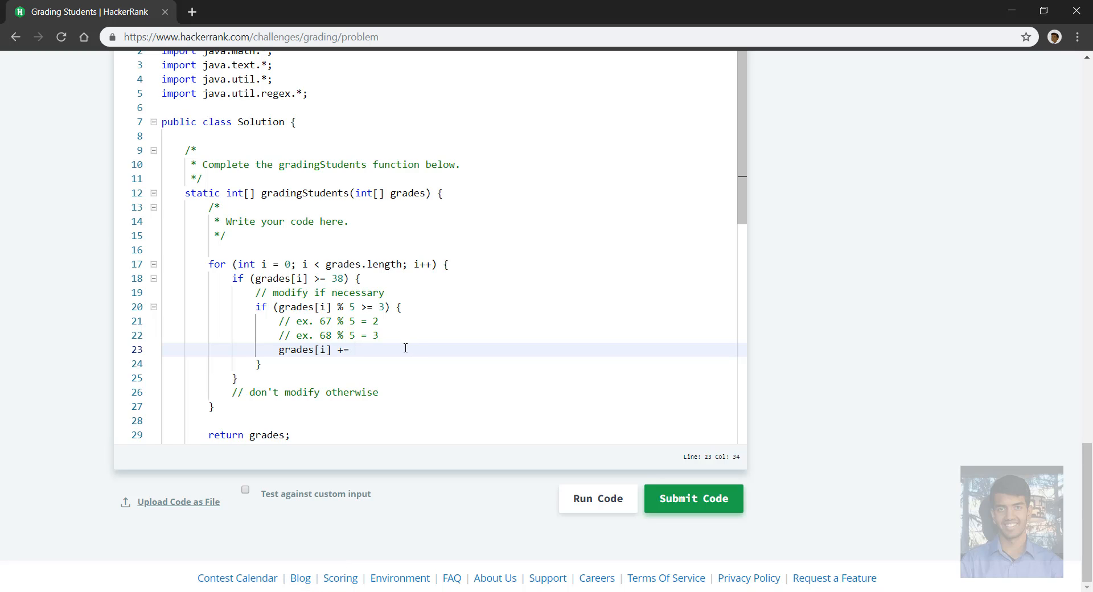
mouse_move(377, 310)
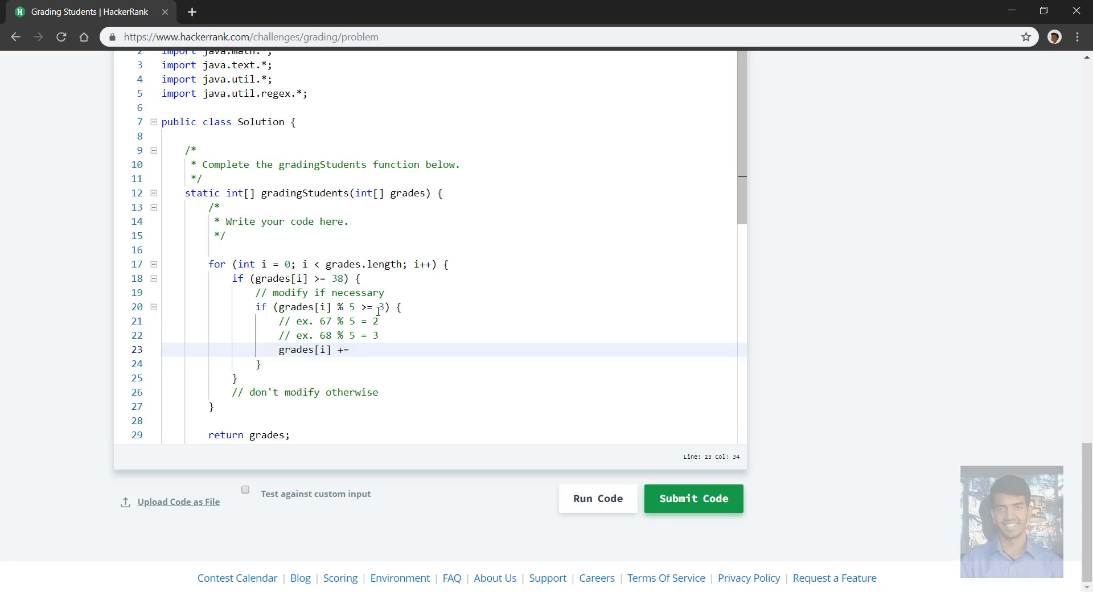
mouse_move(416, 334)
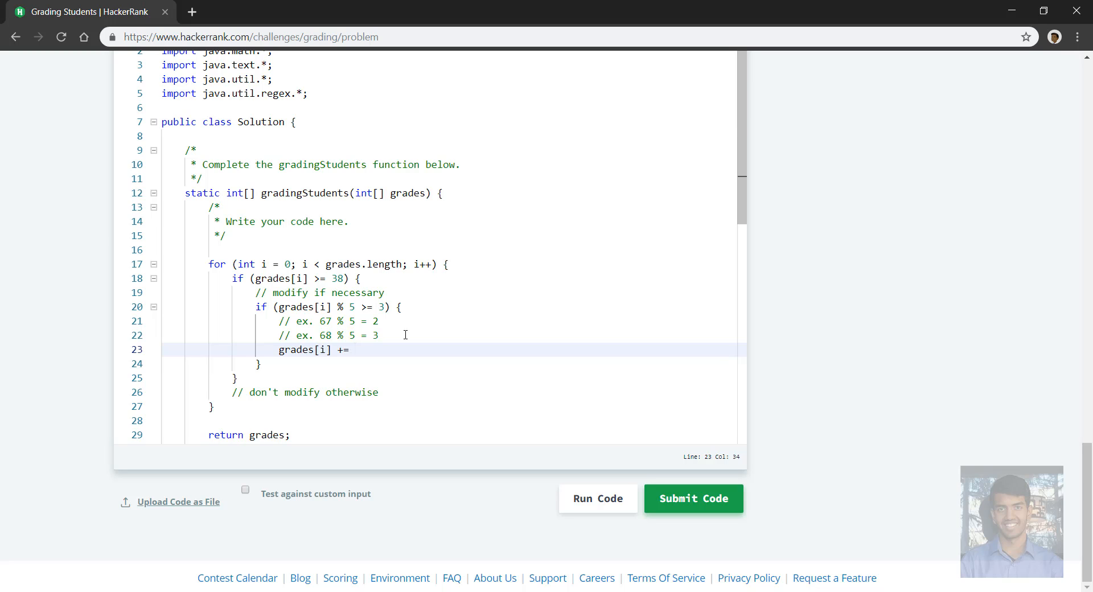
click(377, 335)
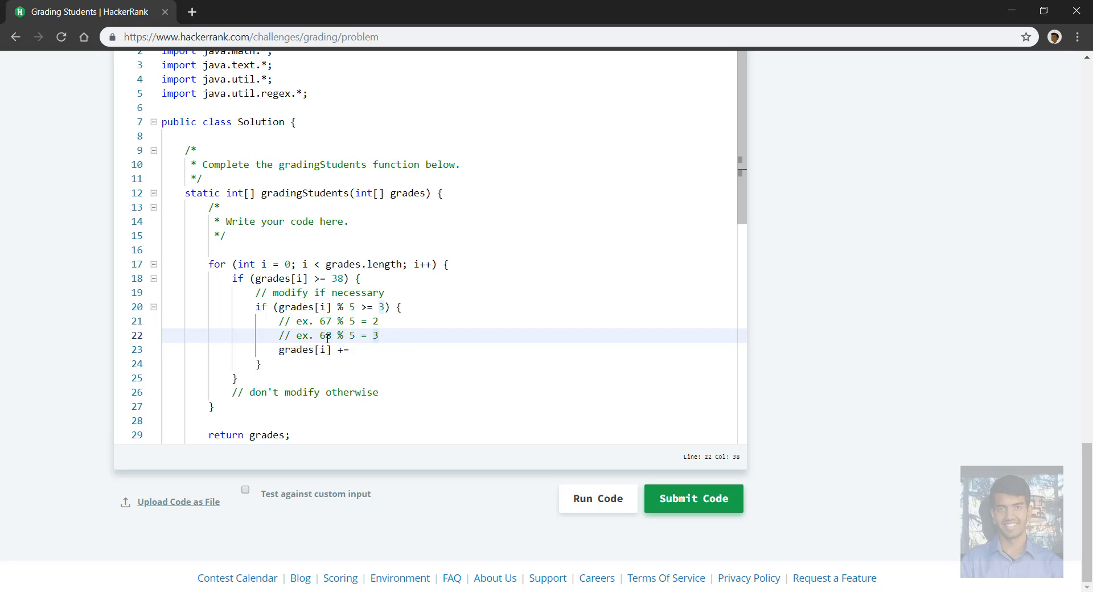
double_click(325, 336)
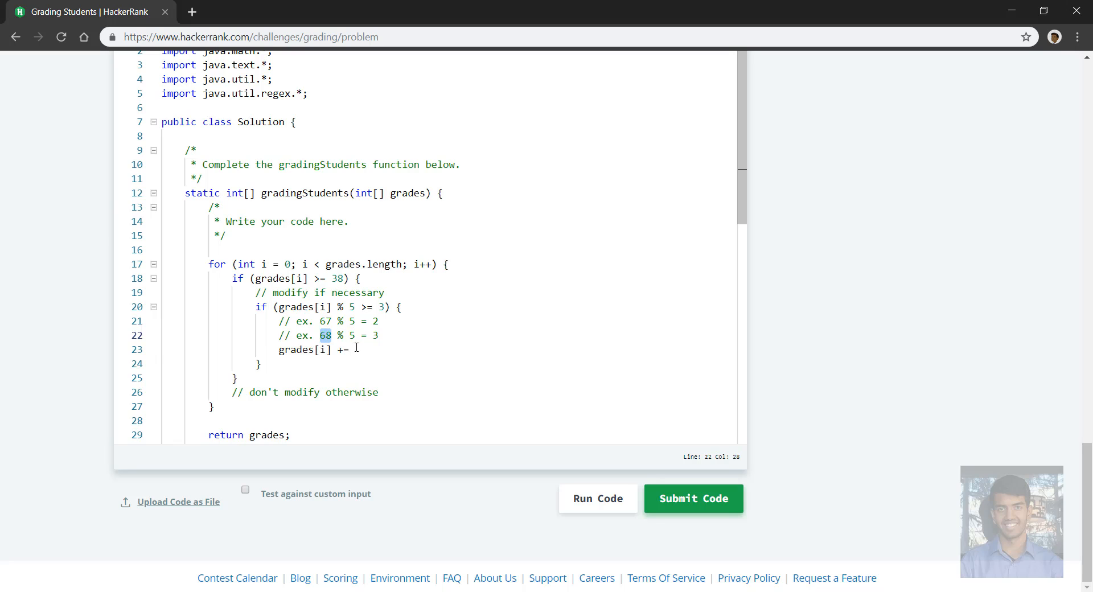
click(355, 350)
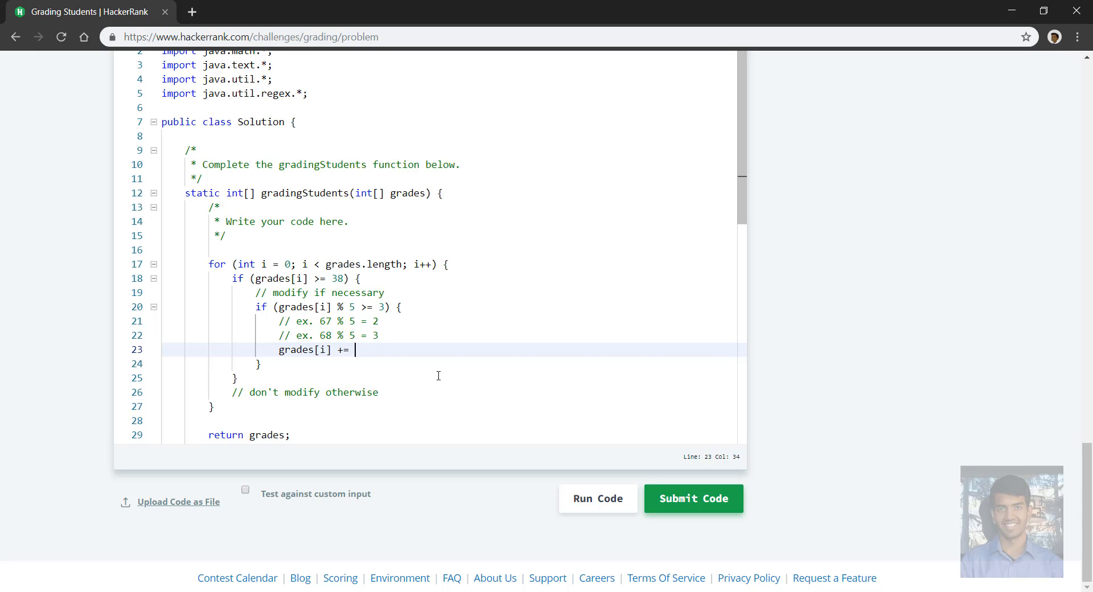
Finish line 23 as grades[i] += 5 - (grades[i] % 5); inside the remainder check.
text((gra)
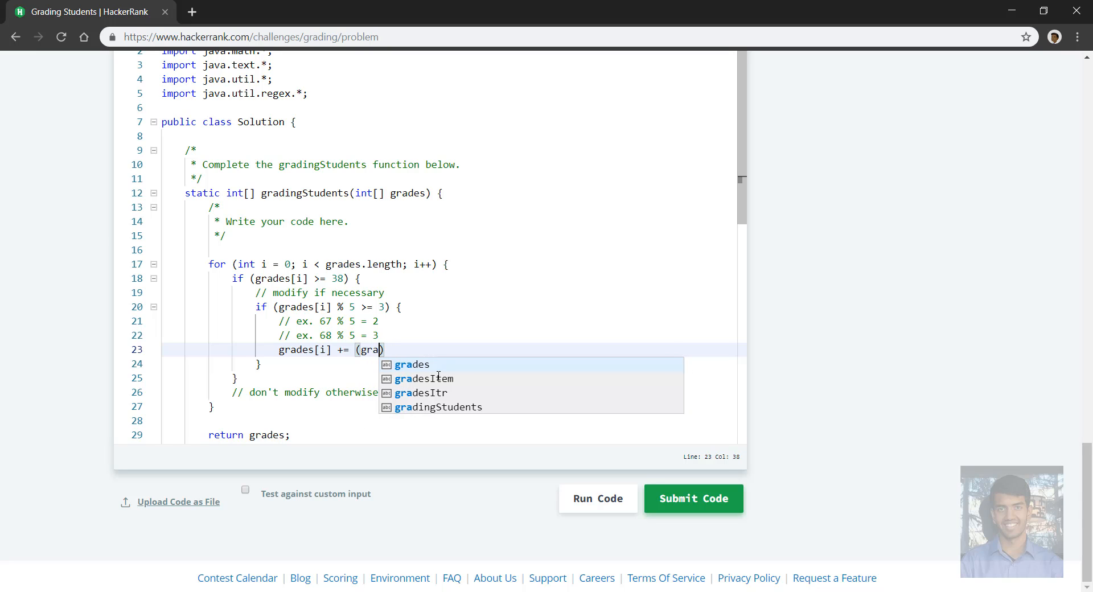
text(des[i] %)
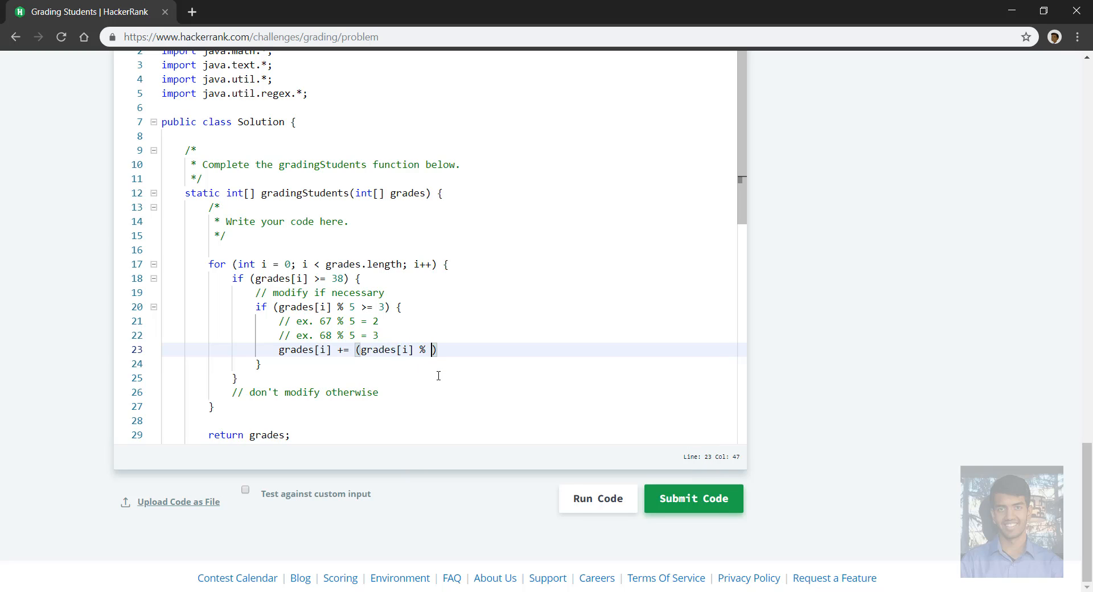
text(5)
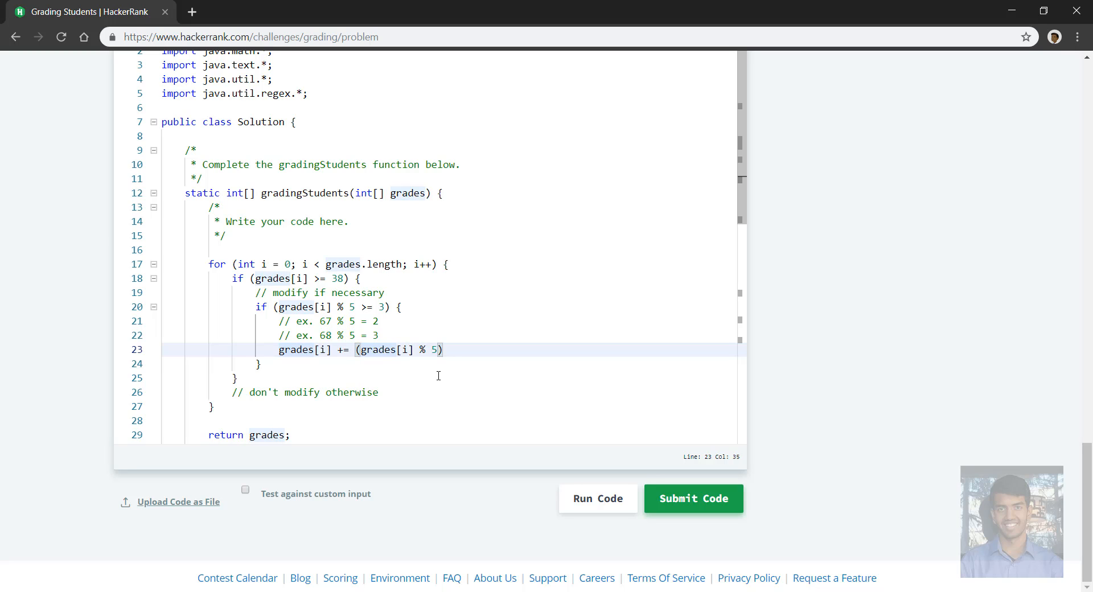
text(5 -)
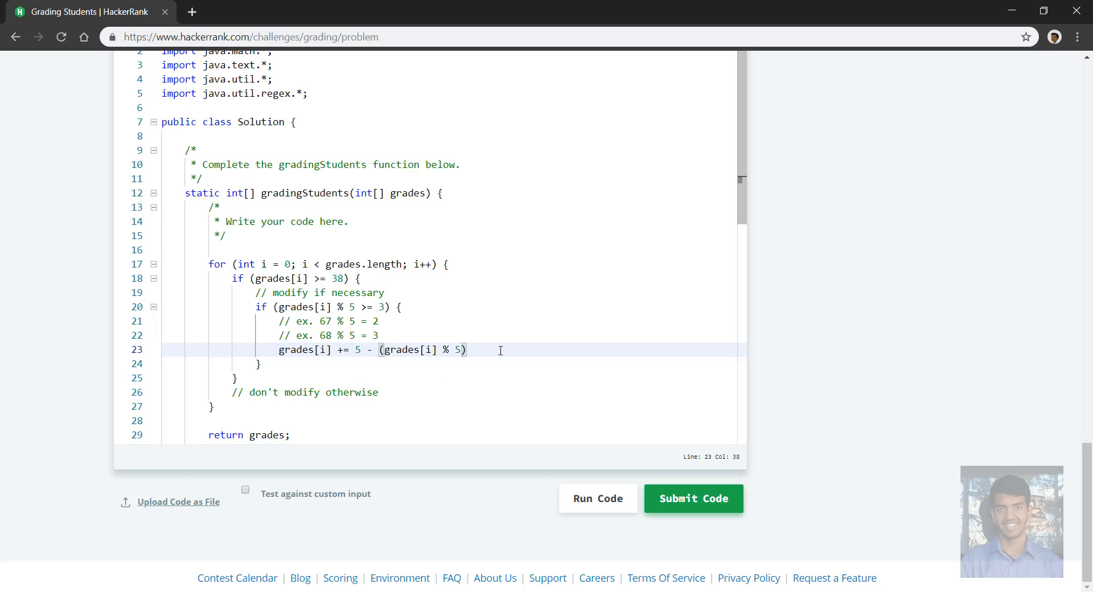
text(;)
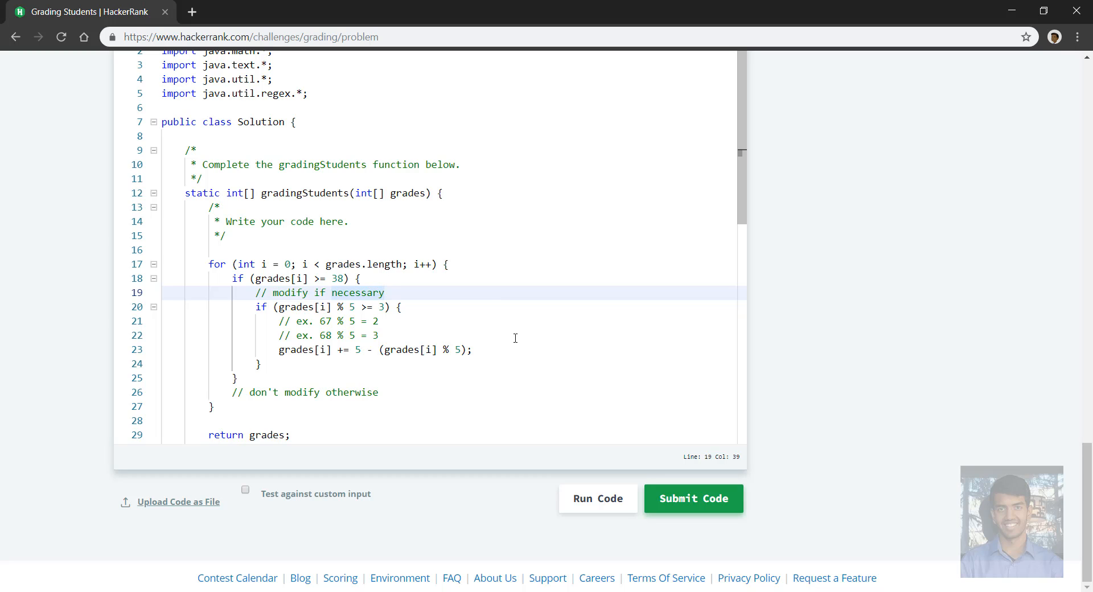
mouse_move(510, 350)
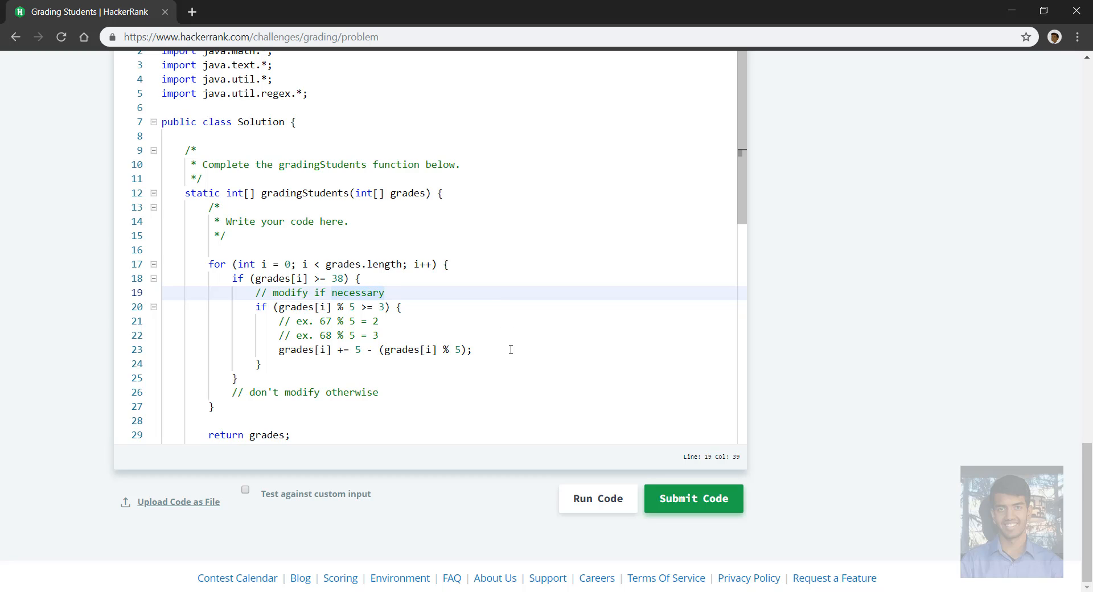
click(477, 349)
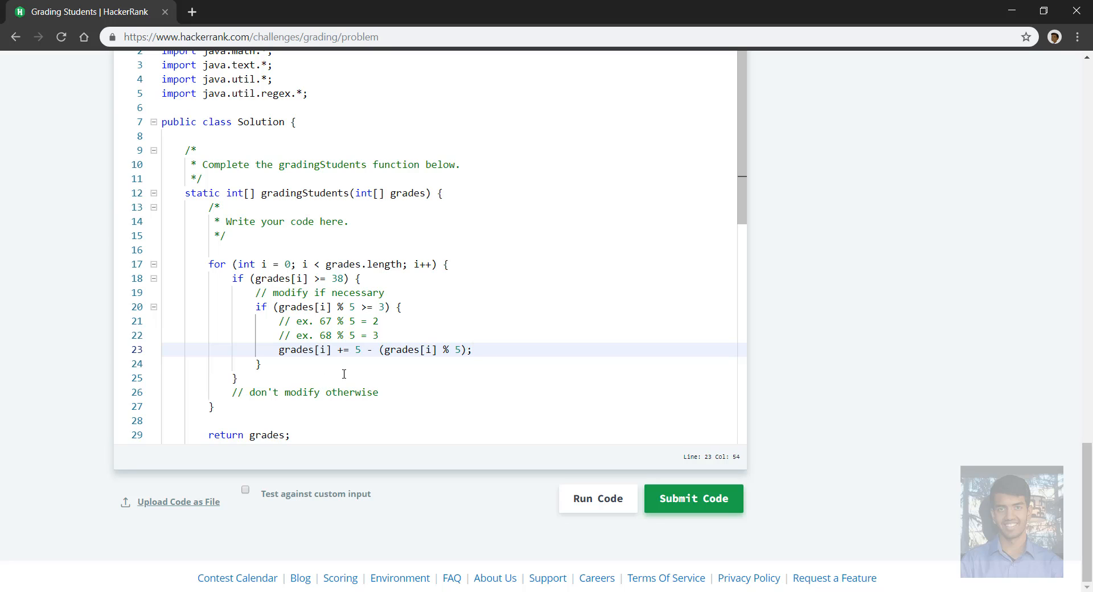
mouse_move(485, 405)
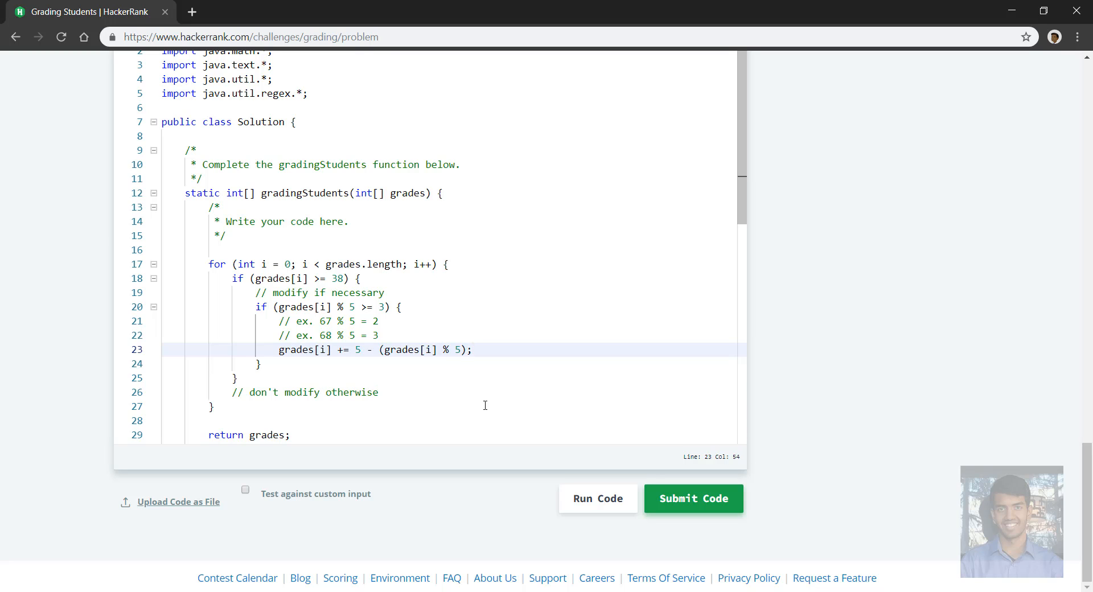
Run Code on the sample case and confirm the output 75, 67, 40, 33 passes.
click(598, 497)
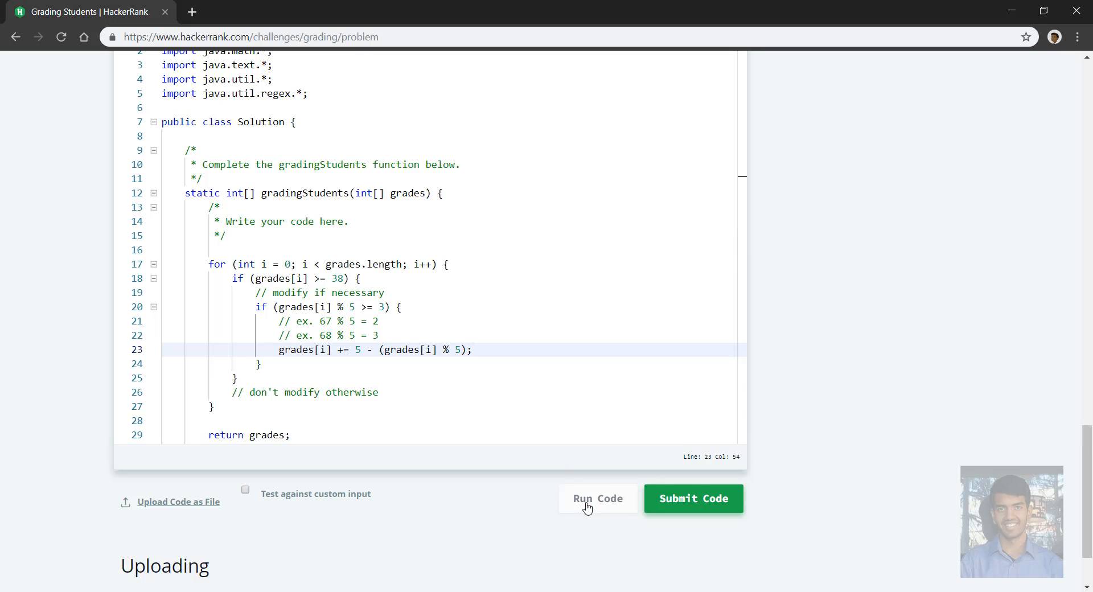
click(597, 497)
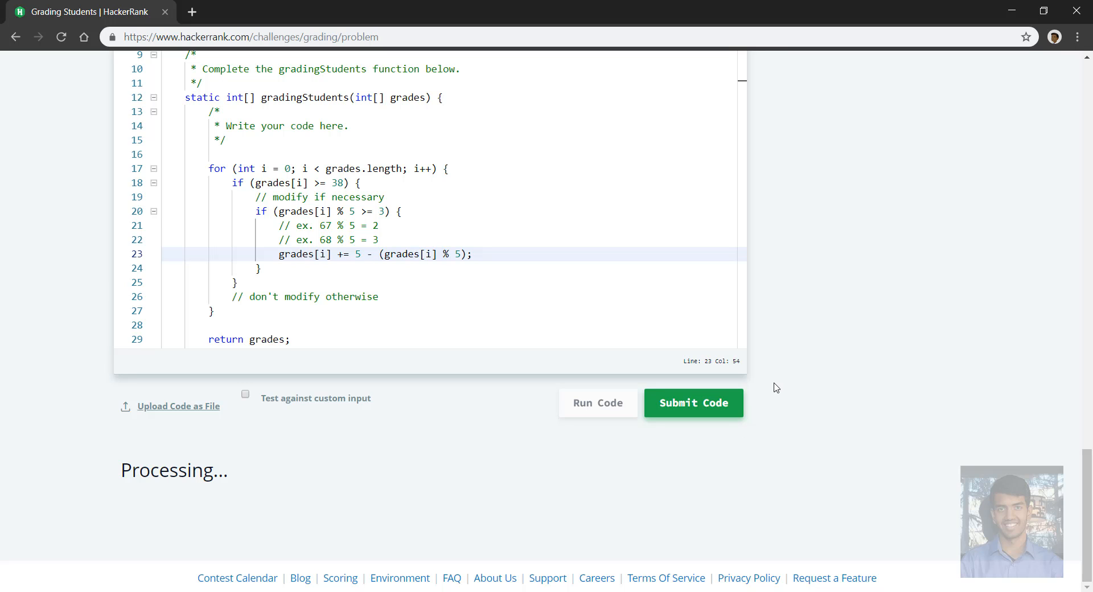
click(596, 402)
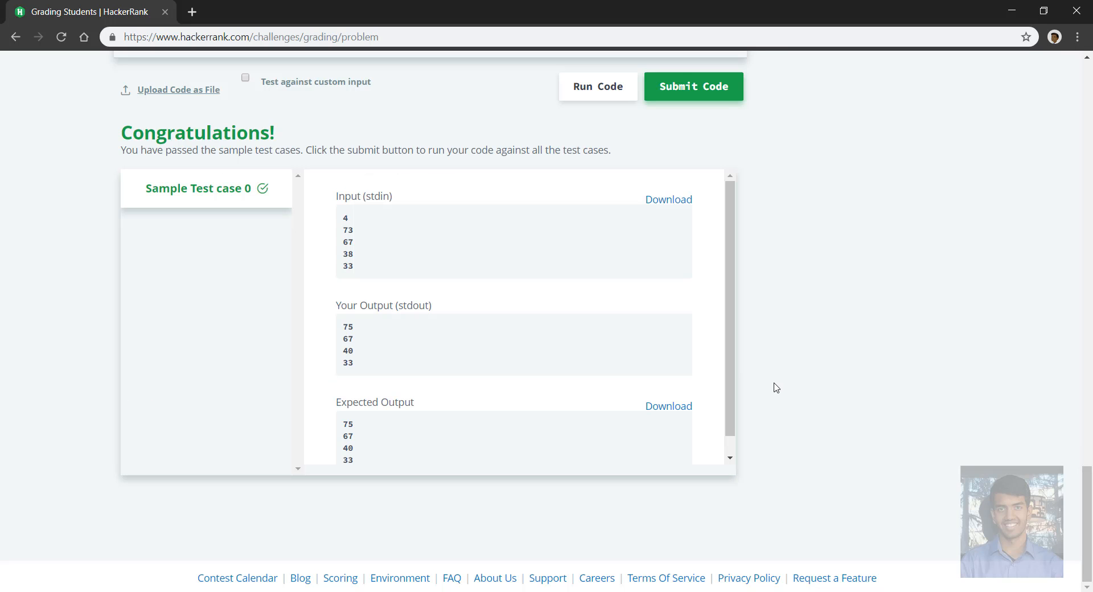
scroll(up, 3)
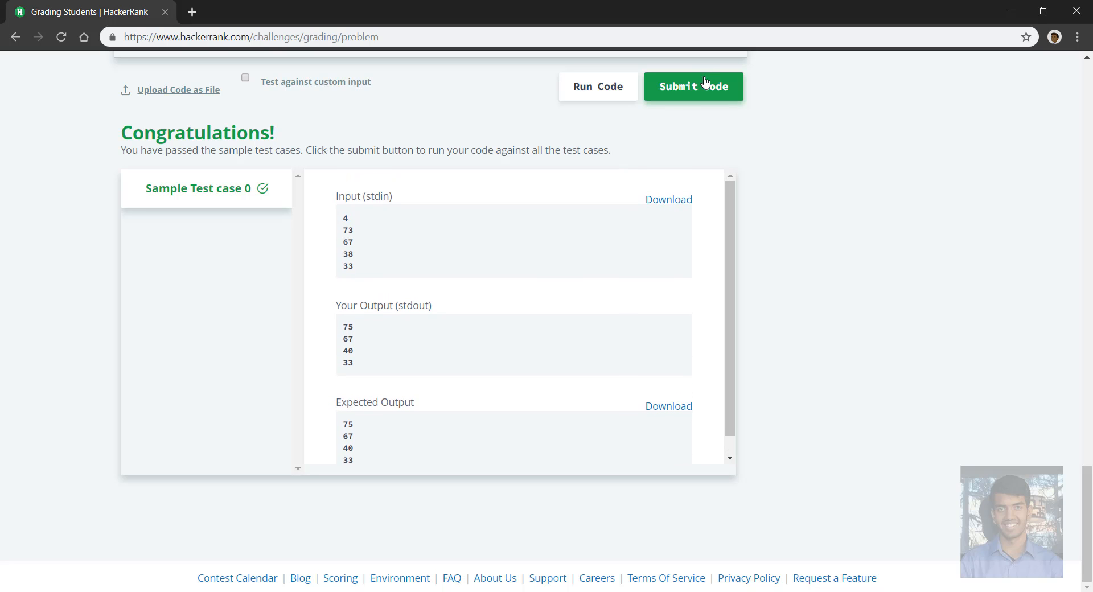
Submit Code and review the twelve passed test cases earning 10 points.
click(693, 85)
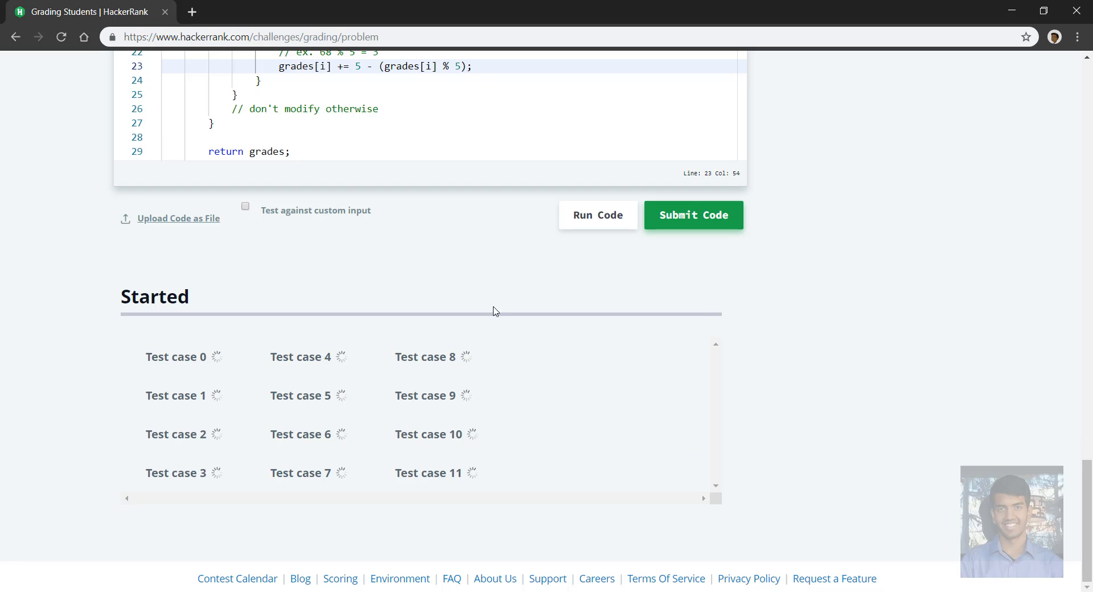
mouse_move(292, 411)
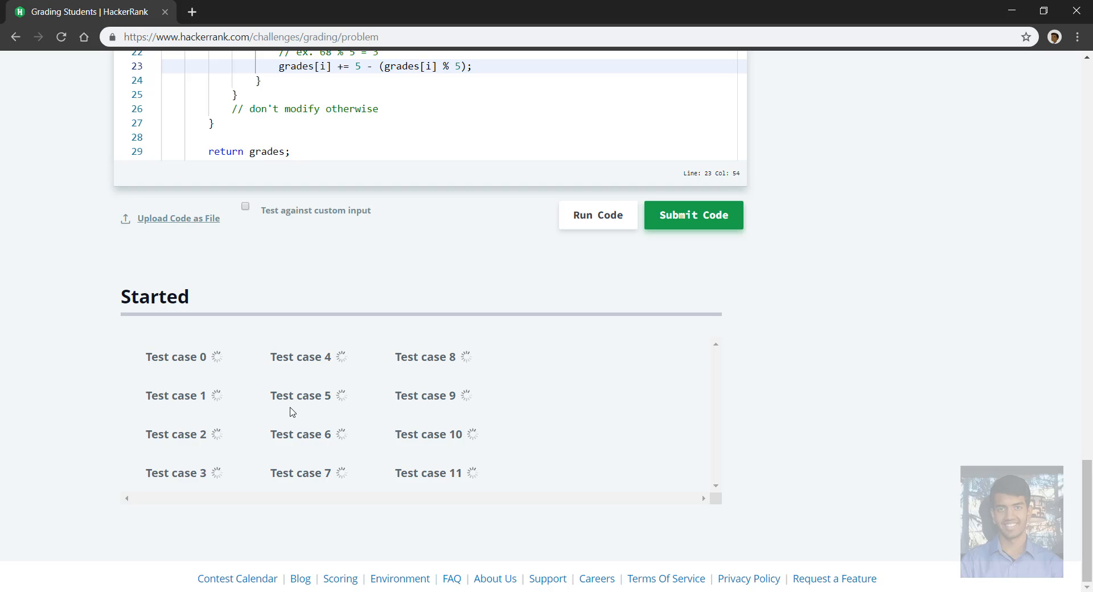
mouse_move(745, 368)
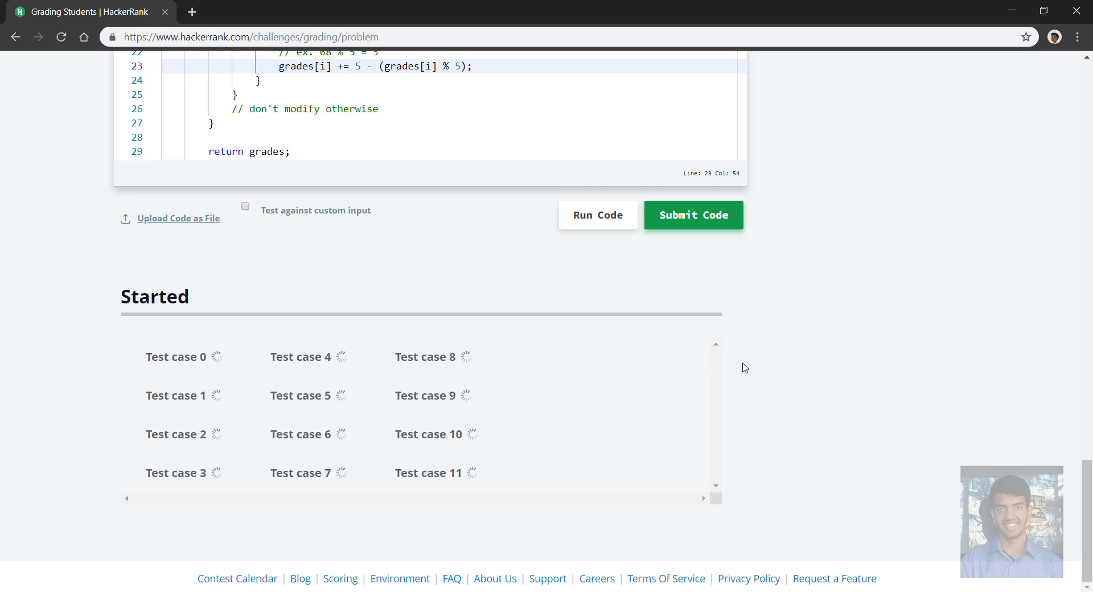
scroll(up, 3)
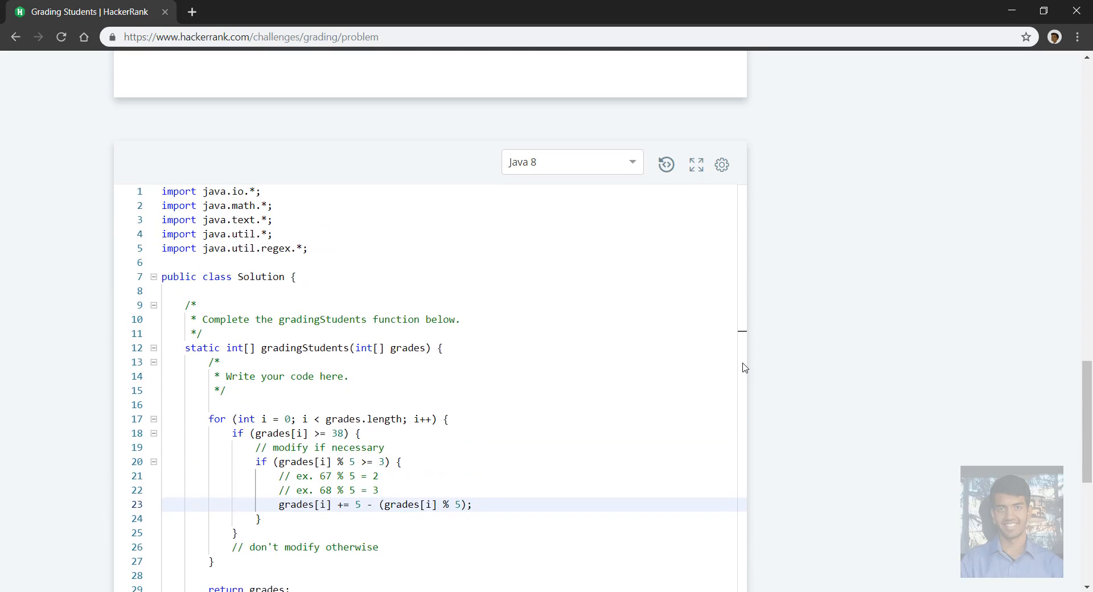
click(693, 215)
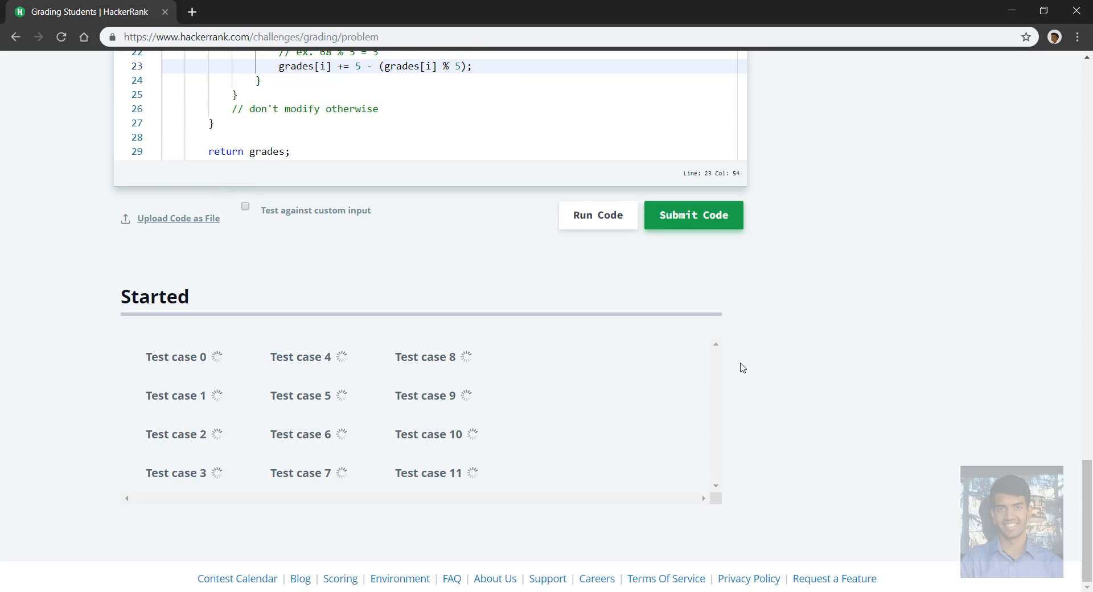
mouse_move(766, 368)
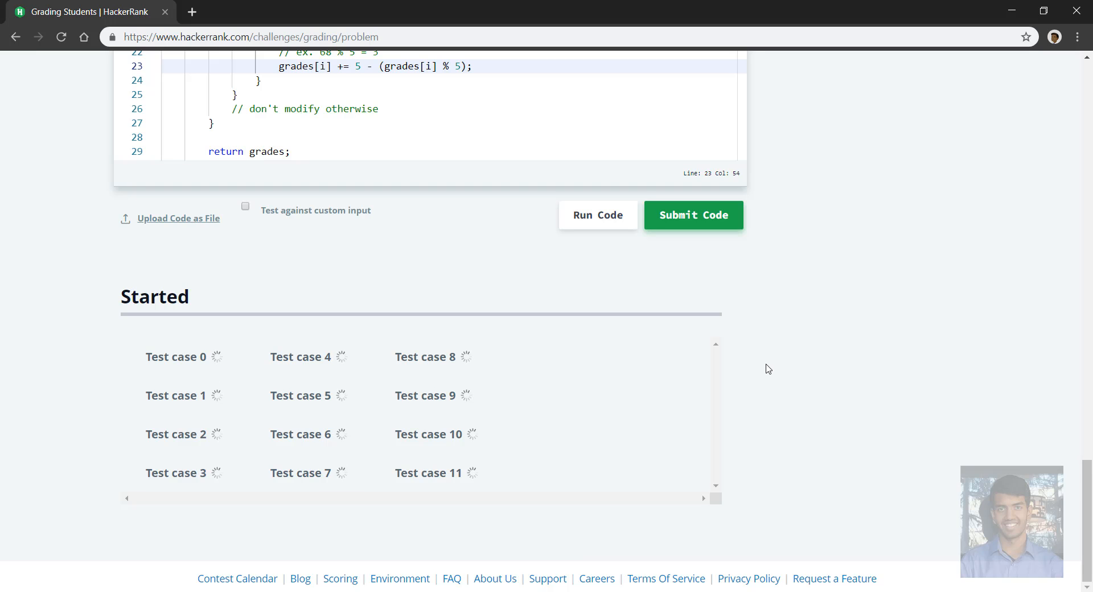
click(692, 215)
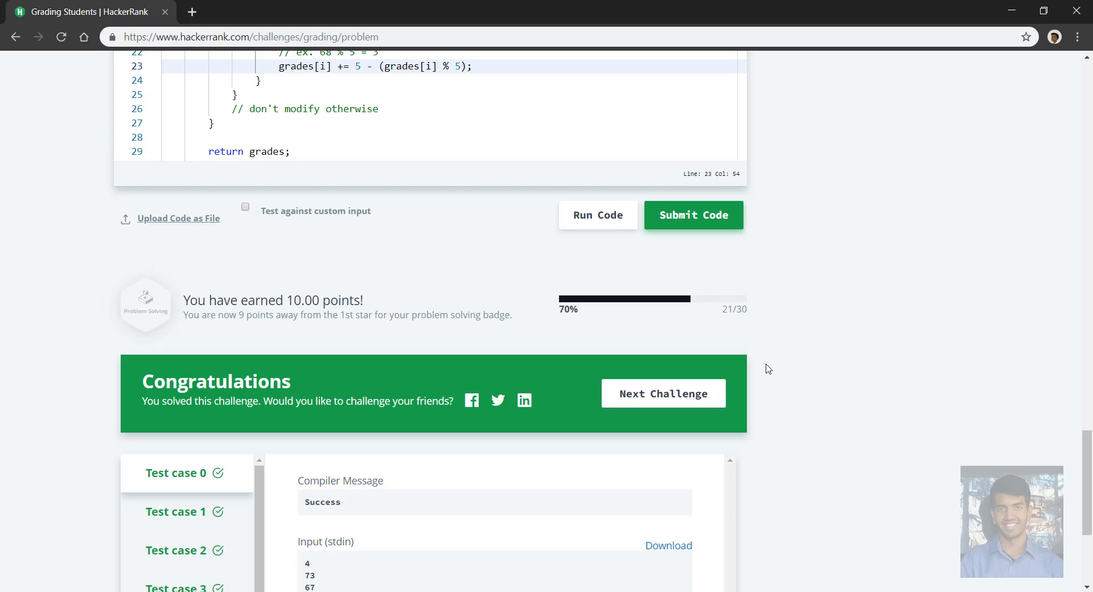
scroll(down, 3)
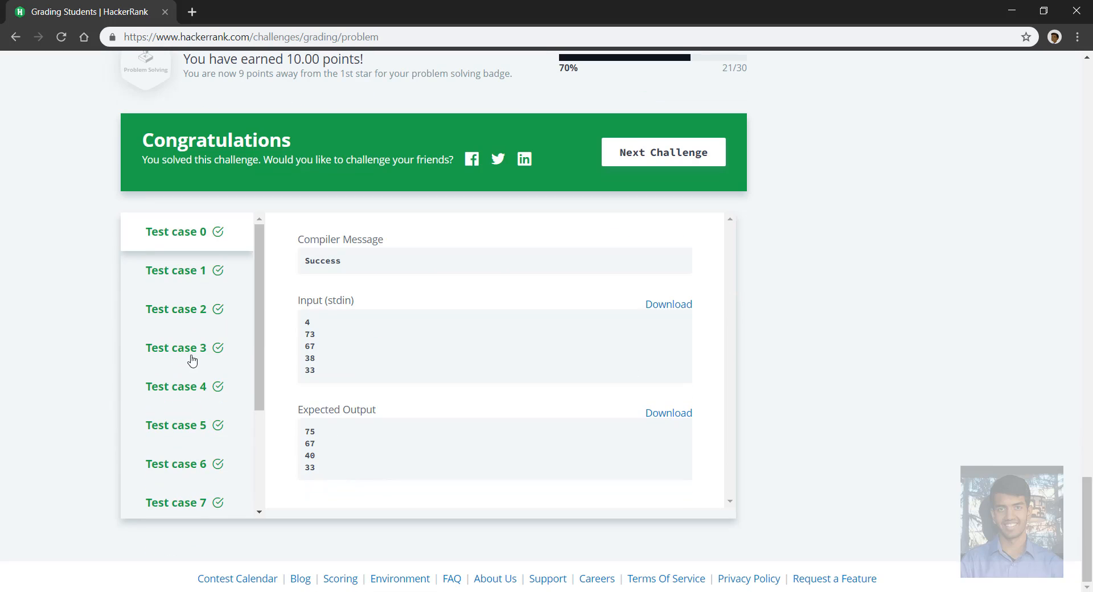
scroll(down, 3)
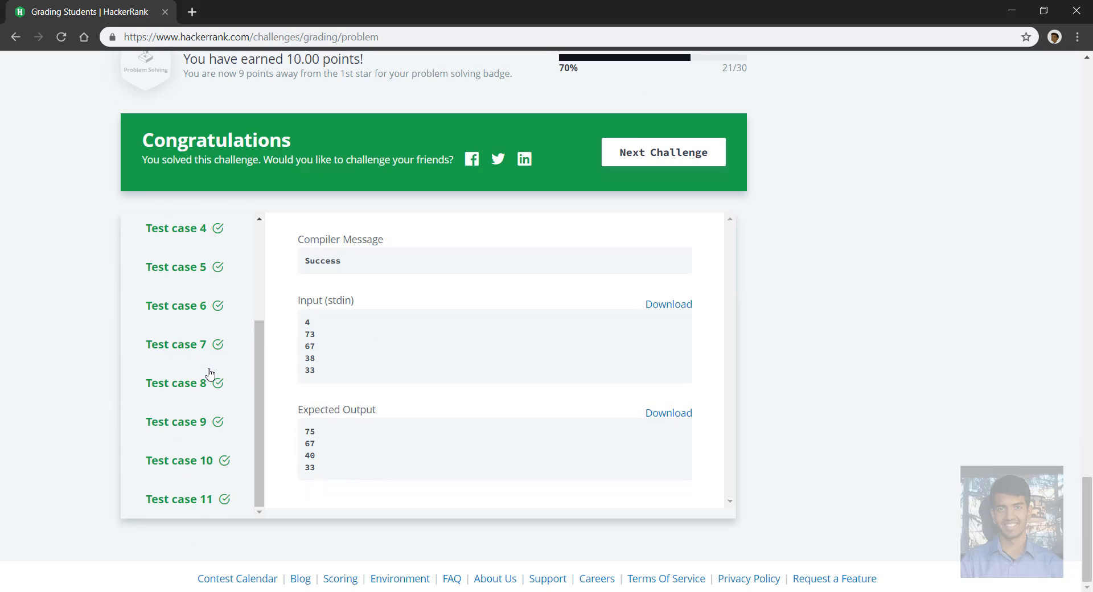